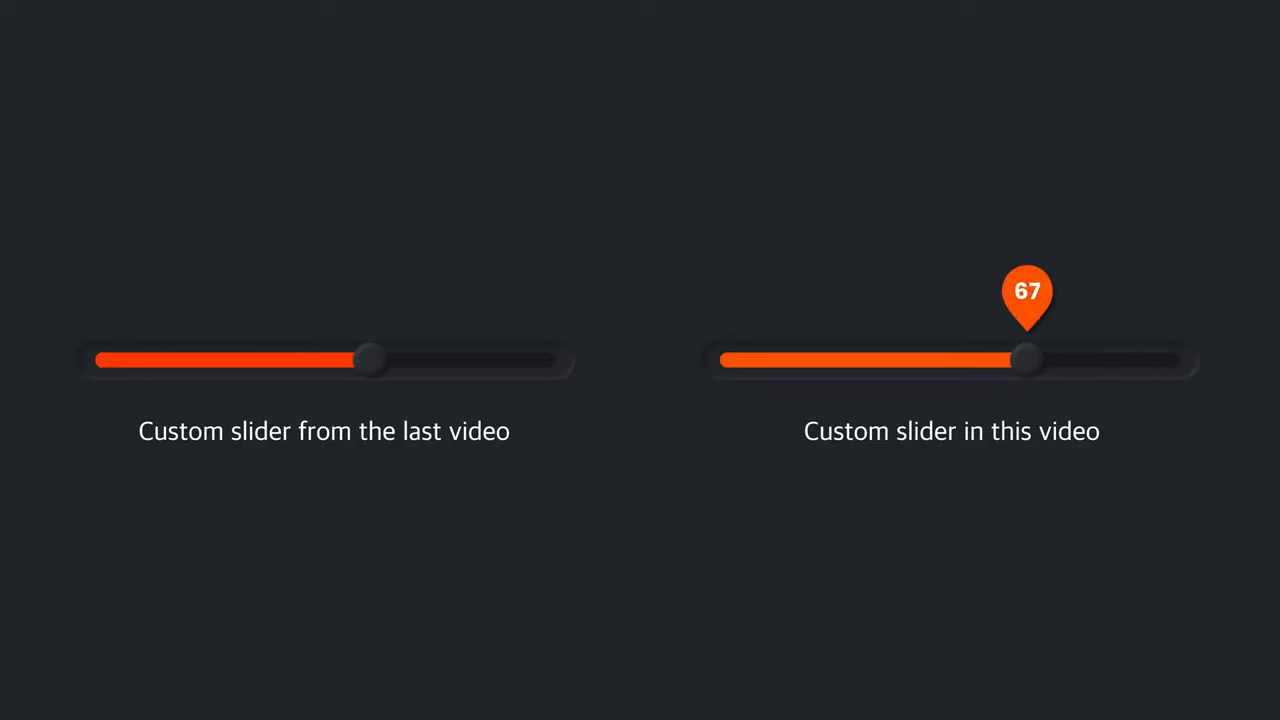
# - Drag the running slider's handle back and forth so the red bar grows and shrinks with it
pyautogui.moveTo(1024, 360); pyautogui.dragTo(776, 360)
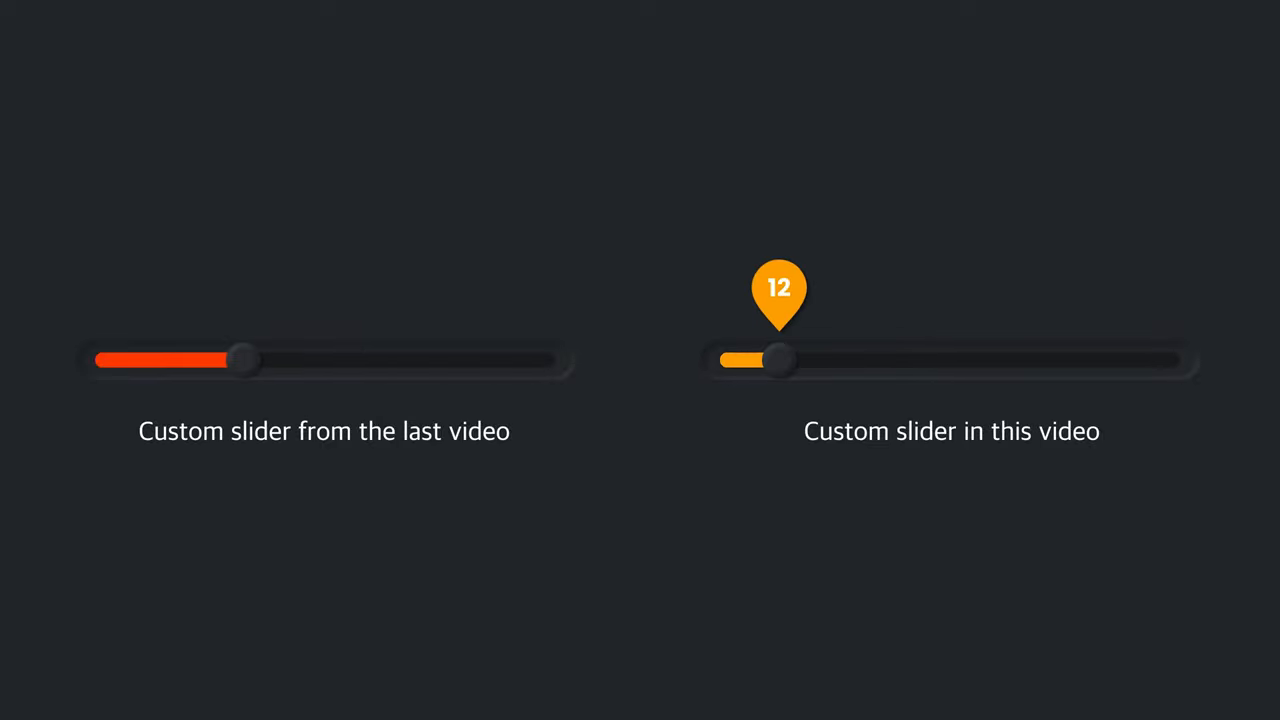
pyautogui.moveTo(778, 360); pyautogui.dragTo(936, 360)
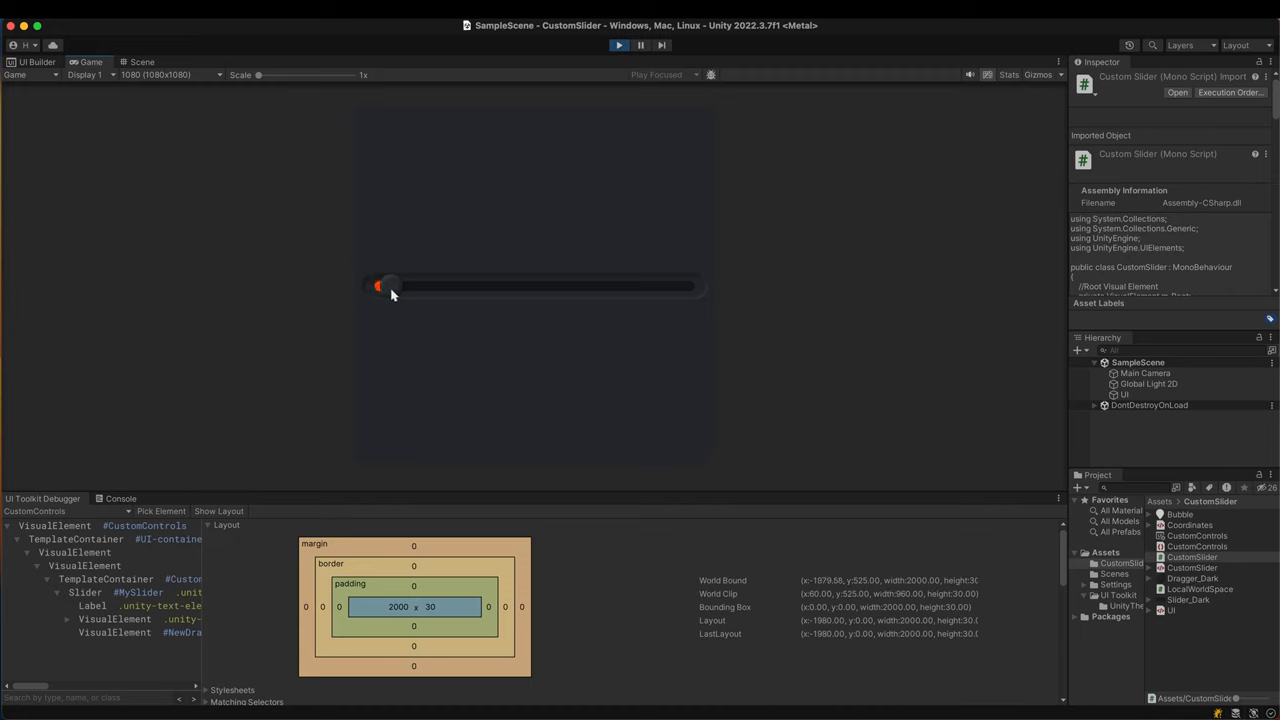
pyautogui.moveTo(378, 288); pyautogui.dragTo(516, 288)
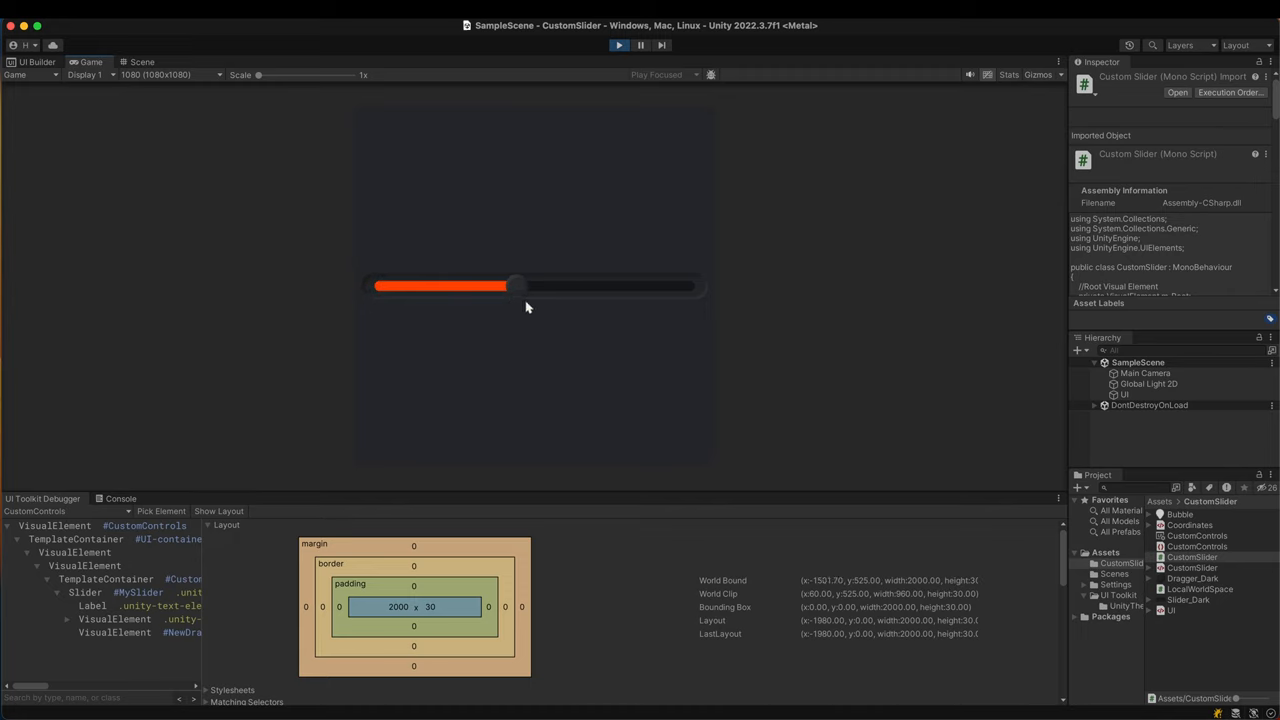
pyautogui.moveTo(516, 286); pyautogui.dragTo(576, 286)
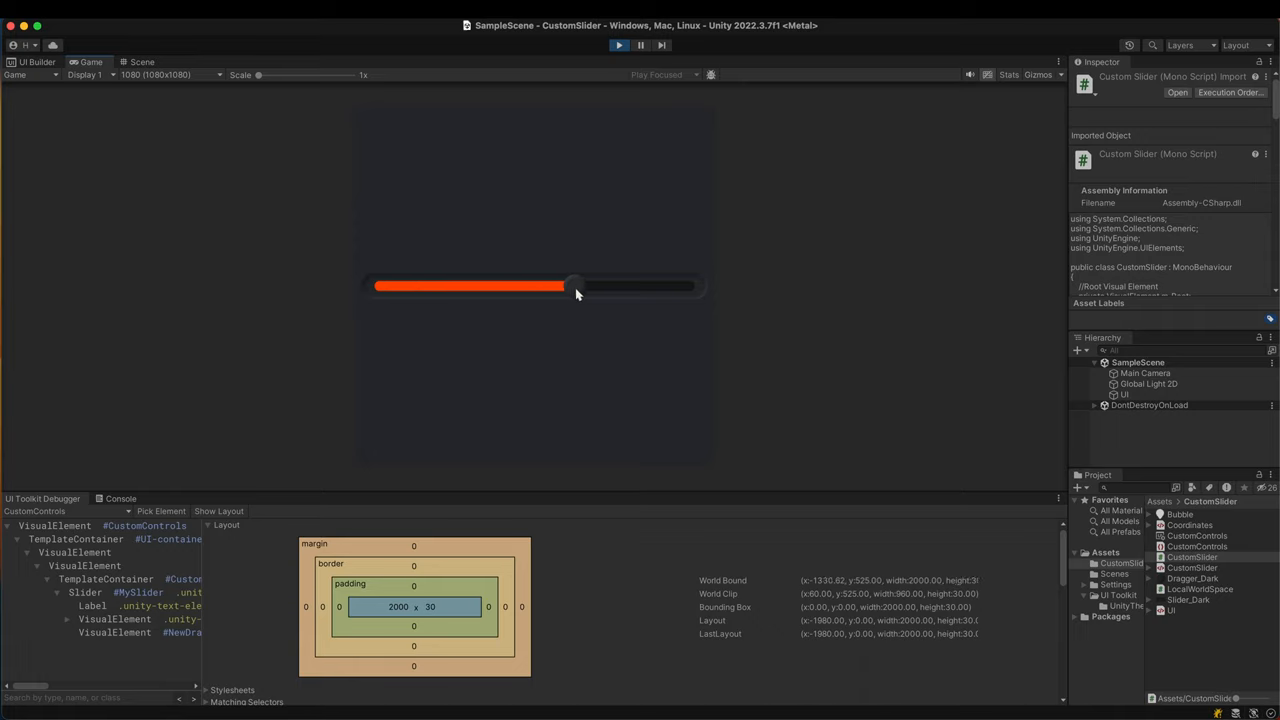
pyautogui.moveTo(572, 286); pyautogui.dragTo(452, 290)
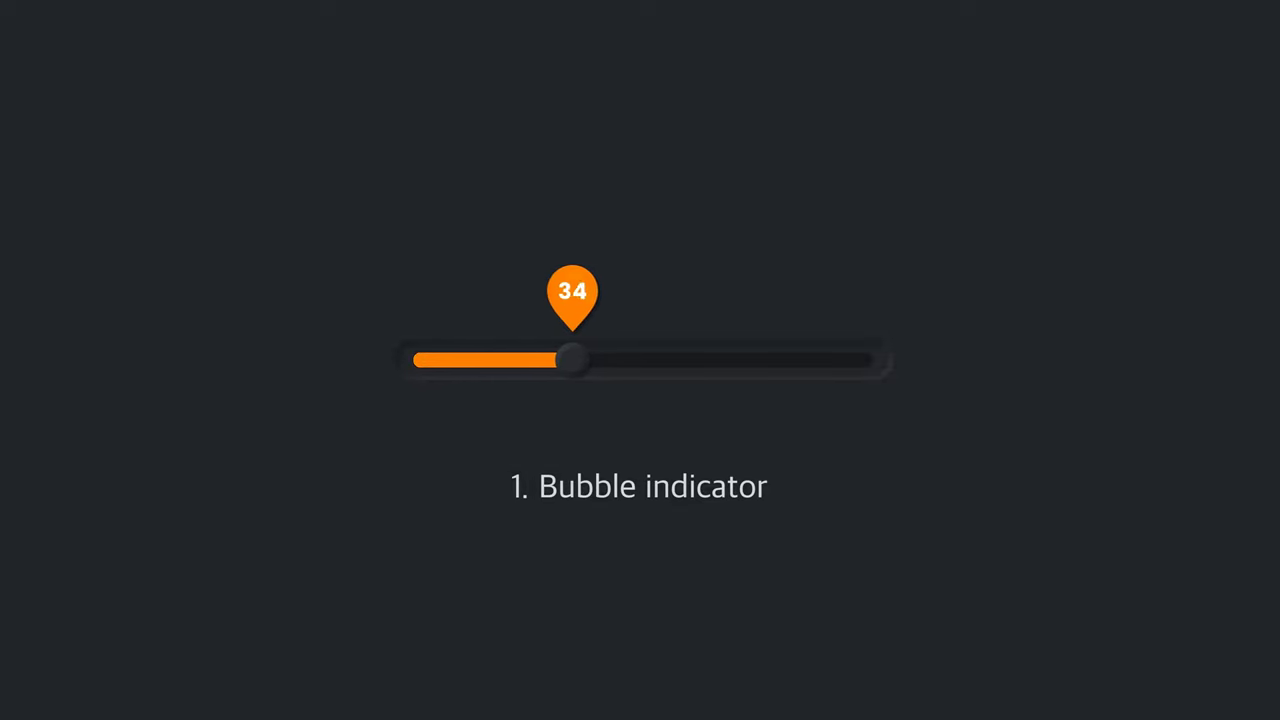
# - Nudge the slider handle while inspecting the unity-drag-container's 960 × 30 layout box
pyautogui.moveTo(570, 360); pyautogui.dragTo(458, 360)
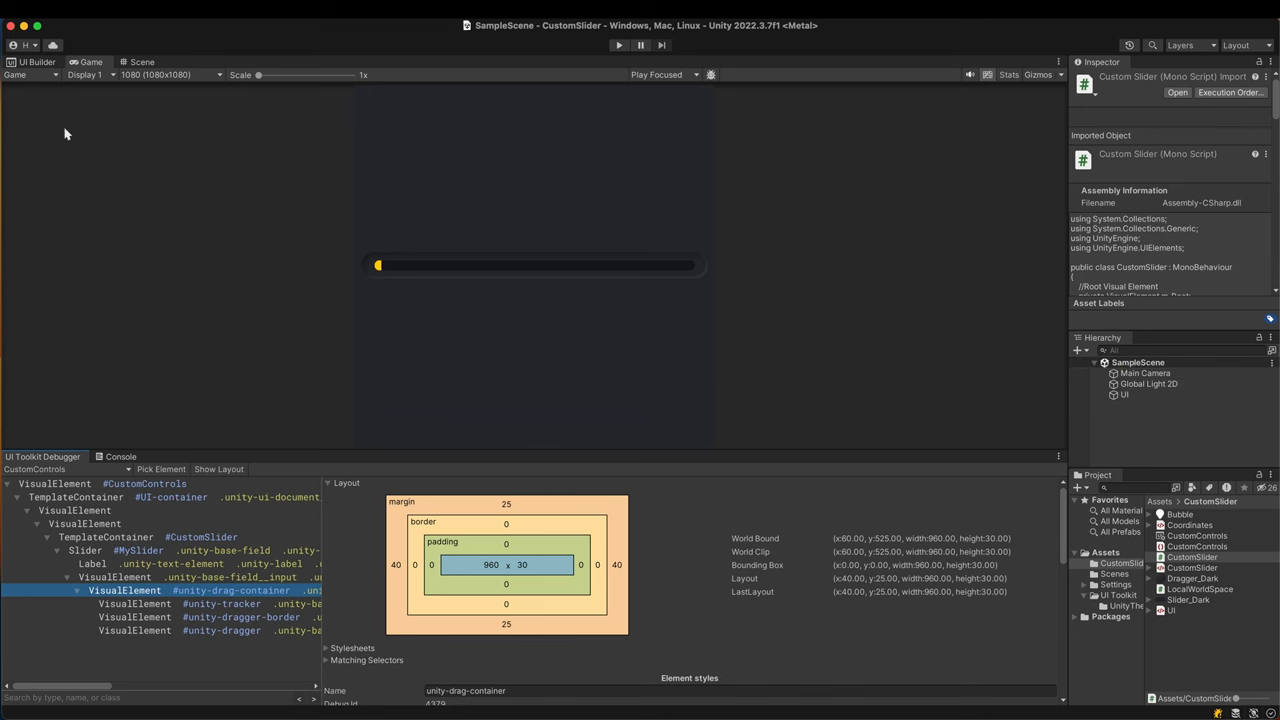
# - In CustomSlider.cs AddElements, name the bar element "Bar" after adding it to the dragger
pyautogui.click(36, 62)
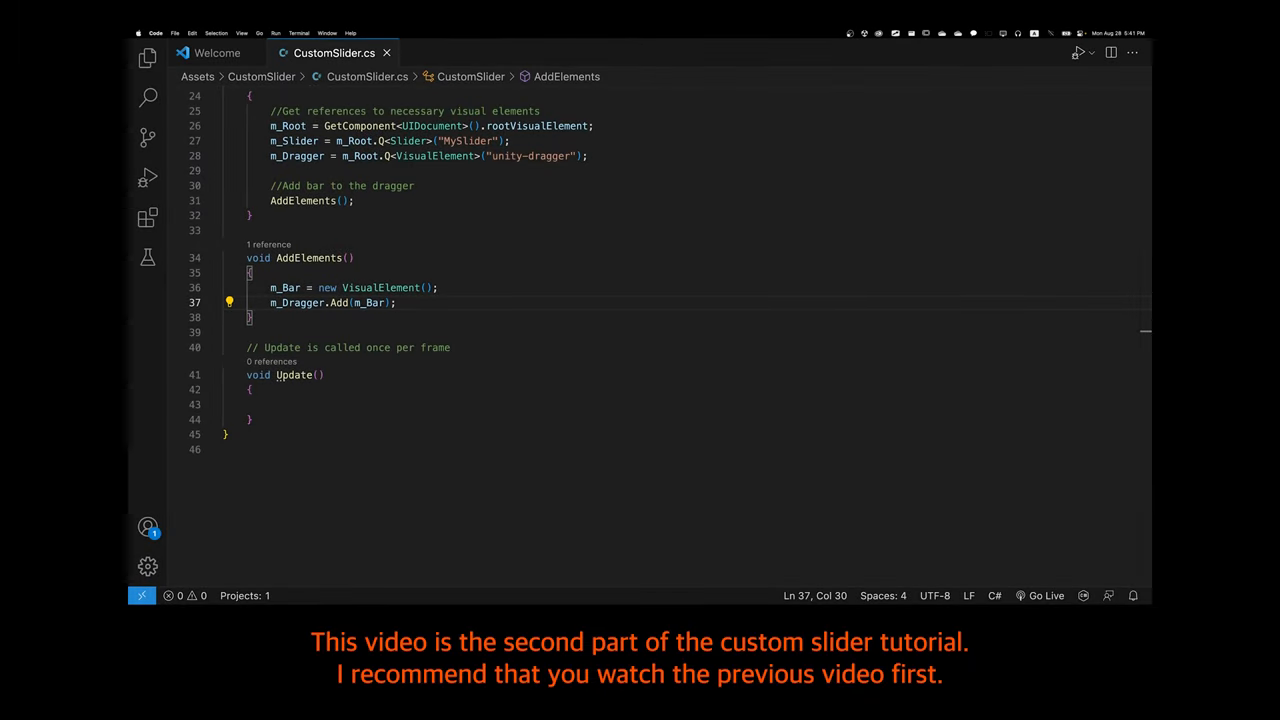
pyautogui.write('m_Bar,')
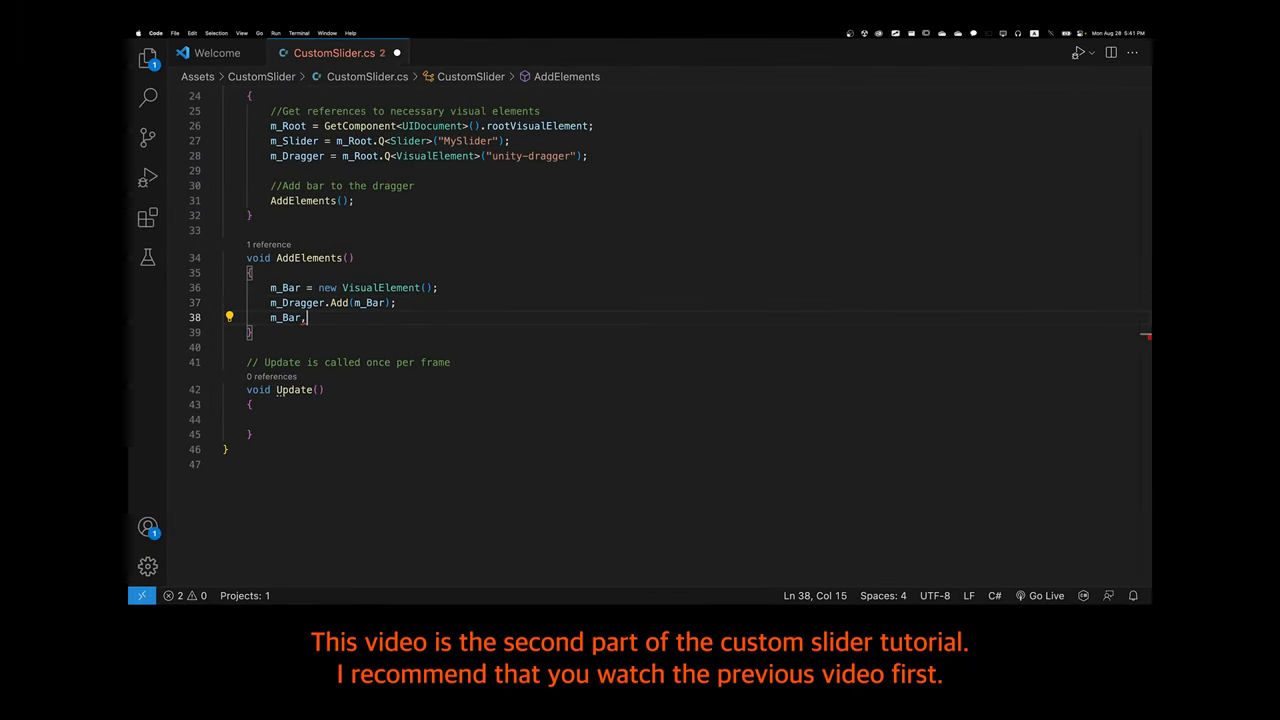
pyautogui.write('.name = "Bar"')
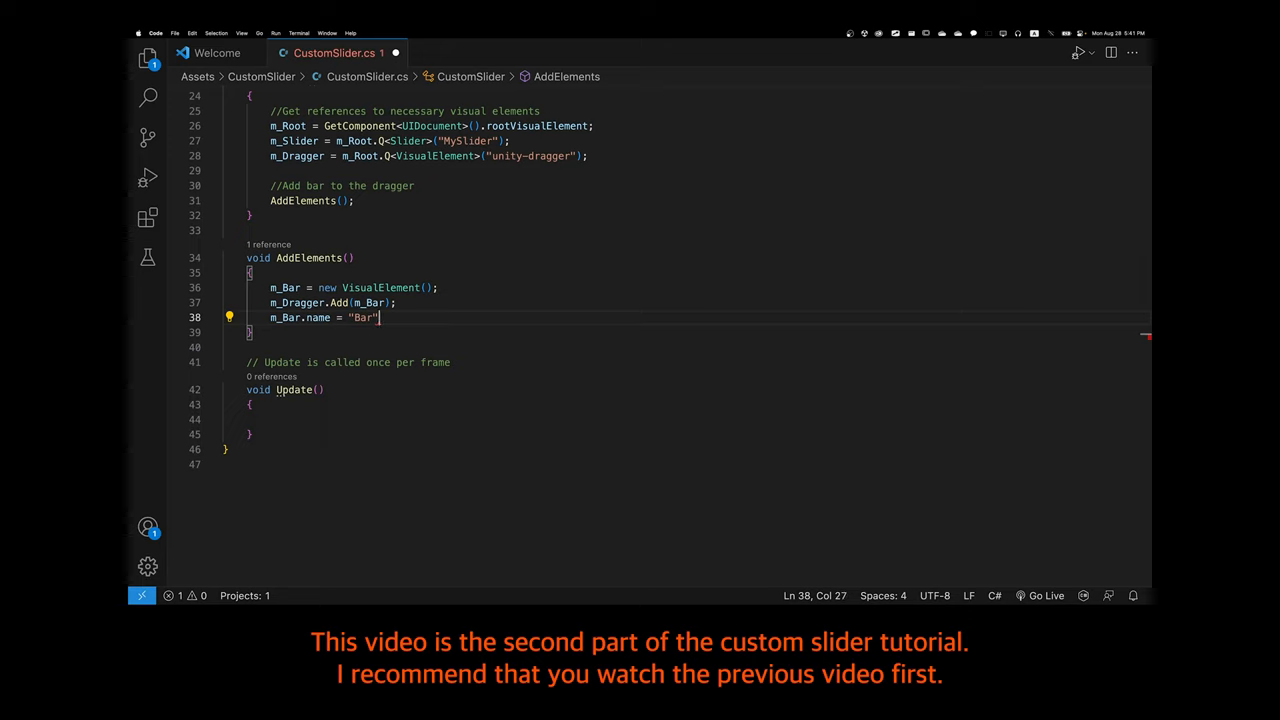
pyautogui.write('IStyle style= m_Root.Style;')
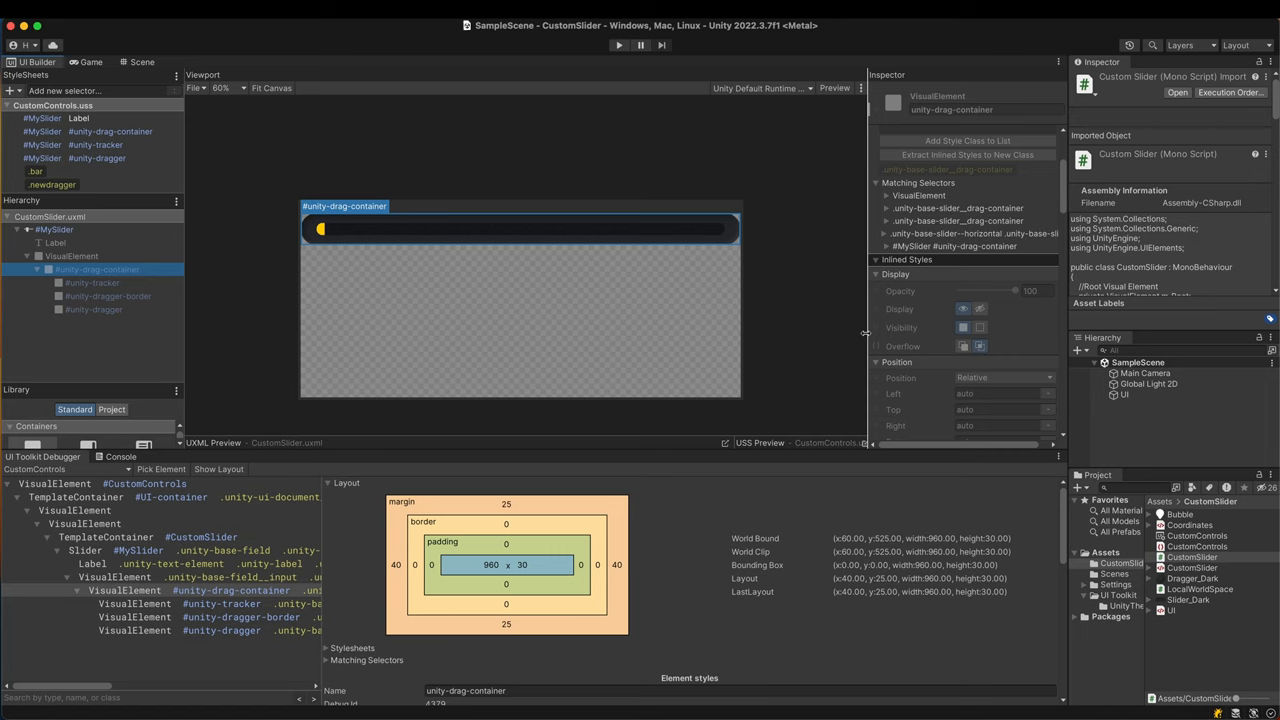
# - Add a new VisualElement to the slider in UI Builder and set its Position to Absolute
pyautogui.click(52, 228)
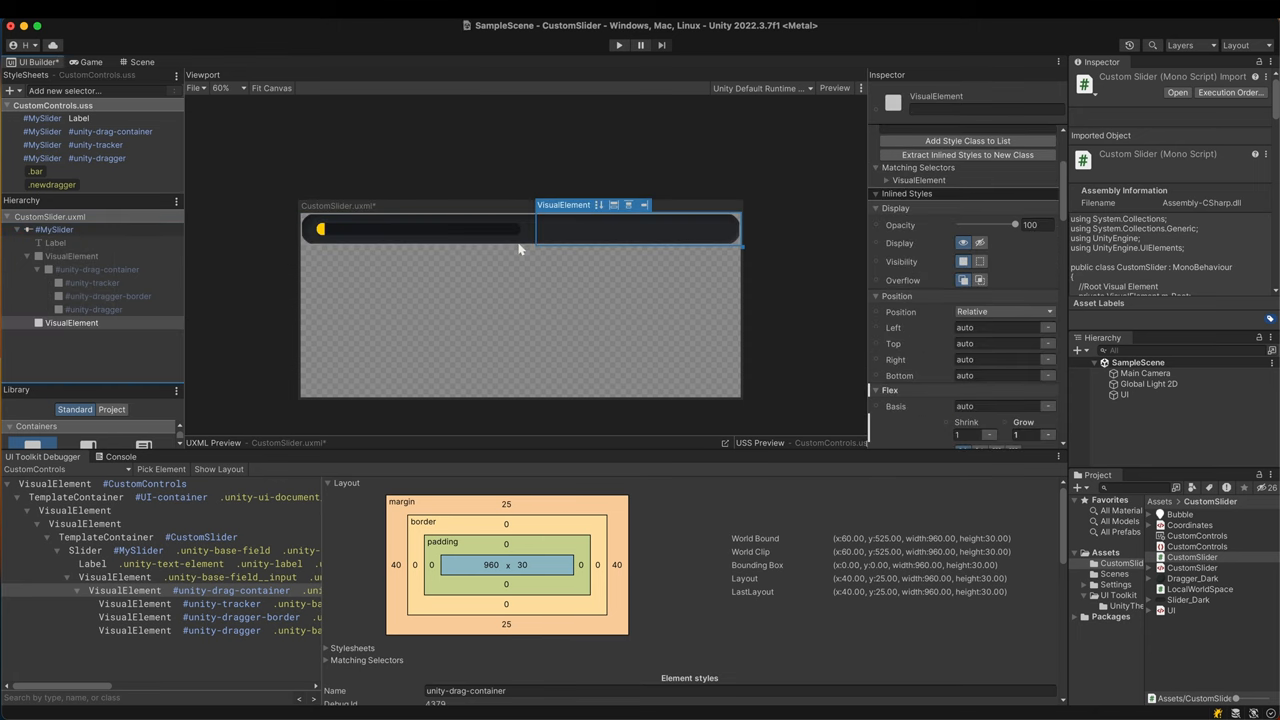
pyautogui.click(1000, 312)
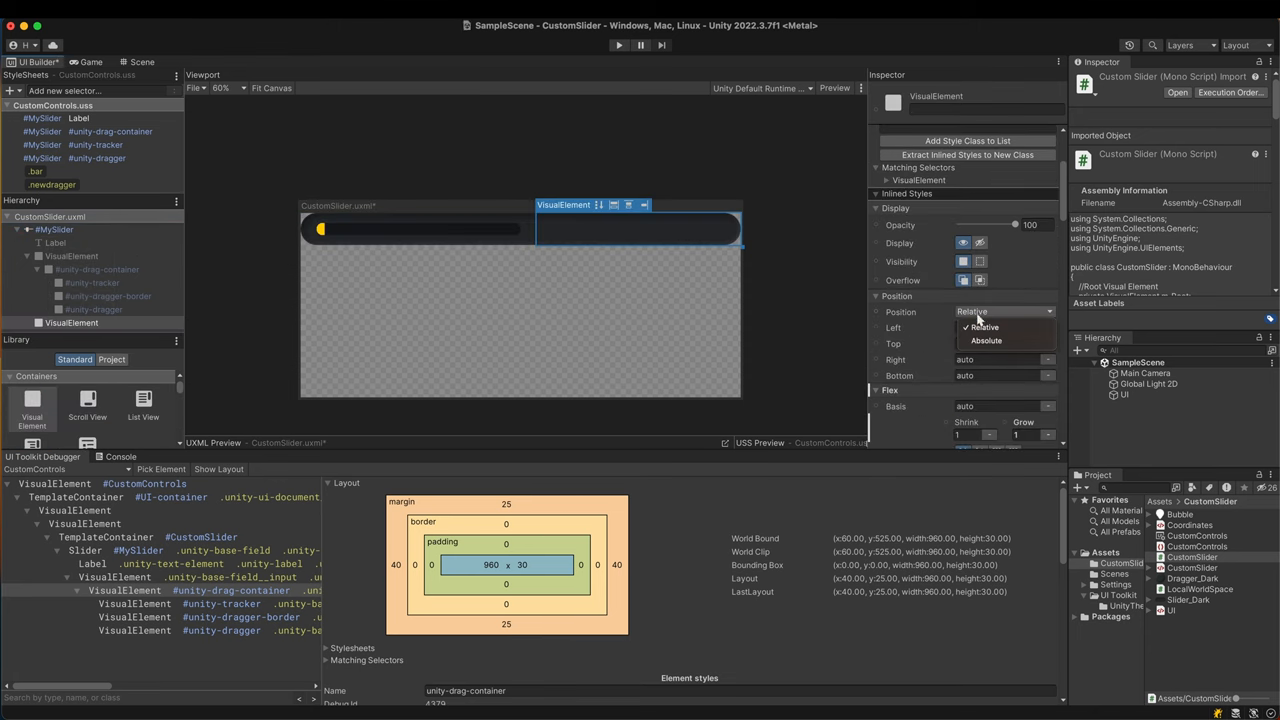
pyautogui.click(986, 340)
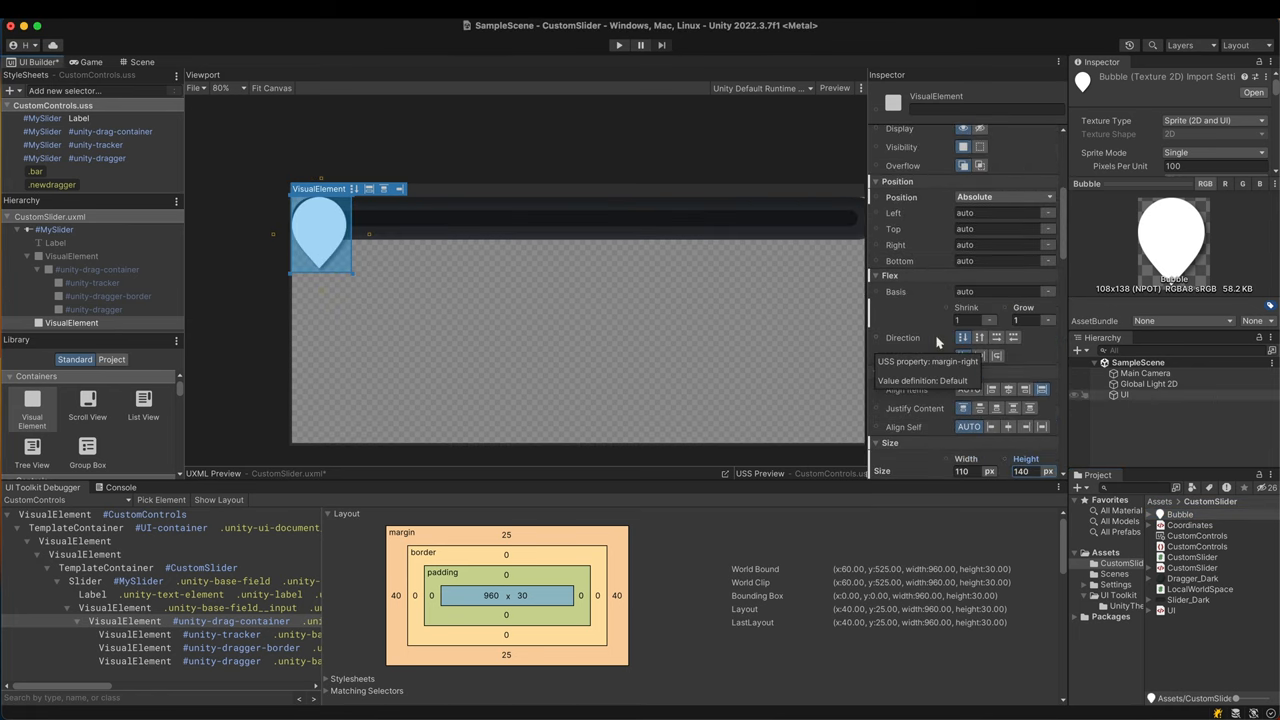
# - Give the element the Bubble background image and the 'bubble' style class
pyautogui.scroll(3)
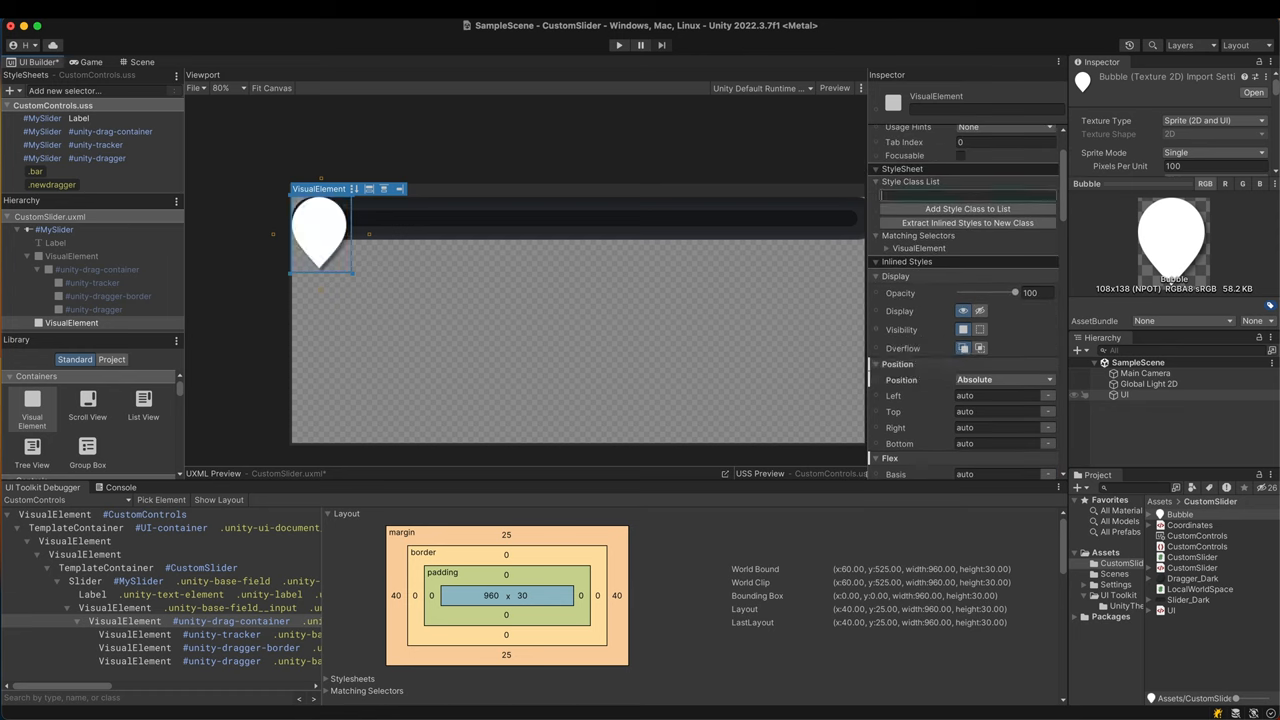
pyautogui.write('bubble')
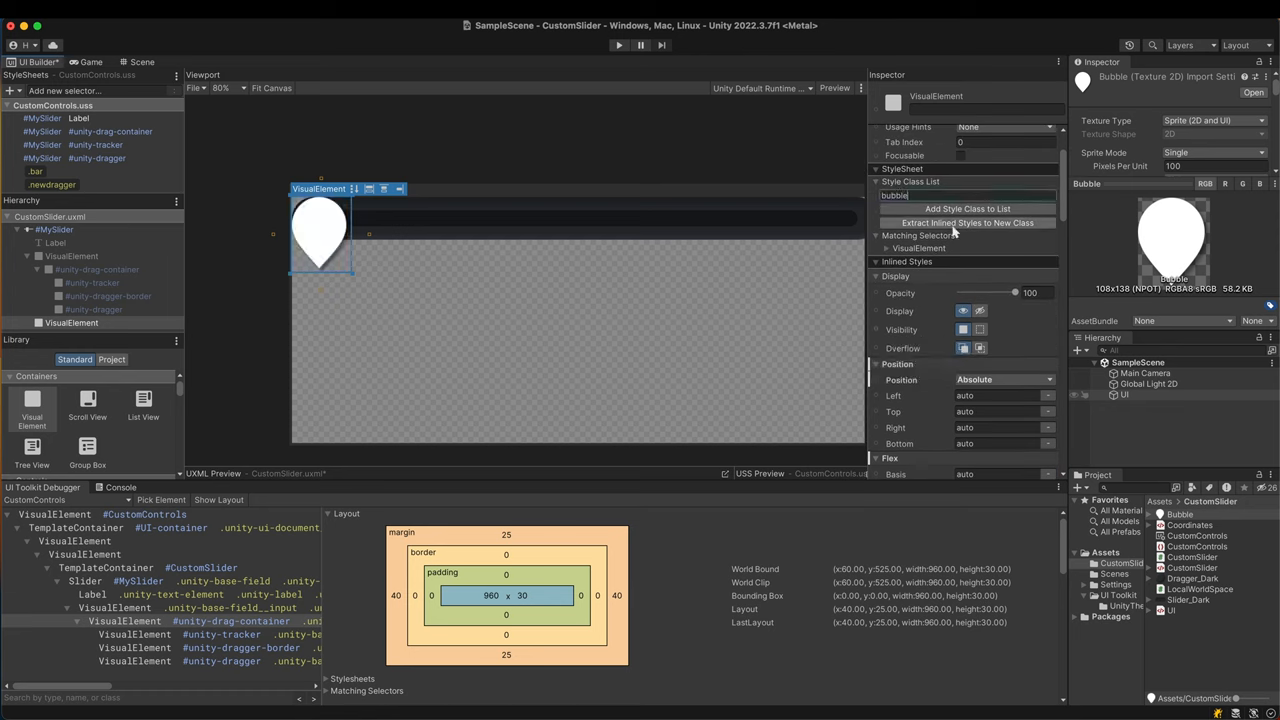
pyautogui.click(968, 208)
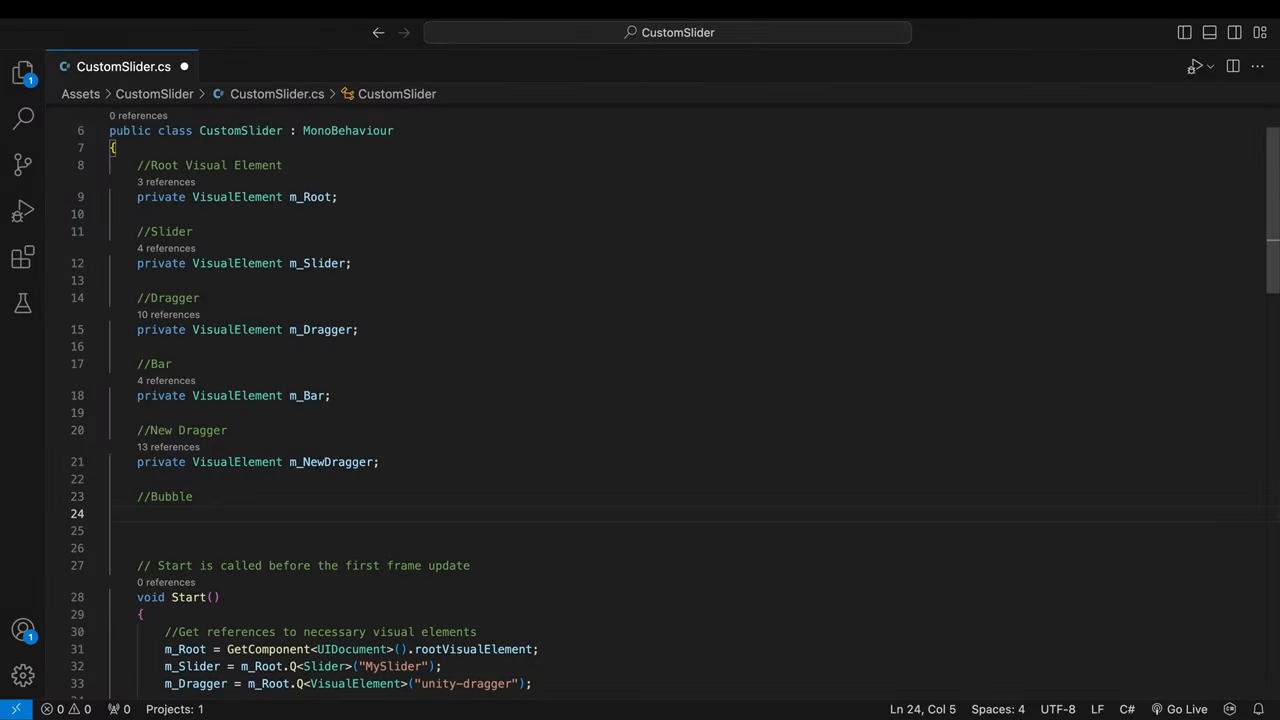
# - Declare private VisualElement m_Bubble and create it in AddElements, adding it to m_Slider
pyautogui.write('private VisualElement m_Bubble;')
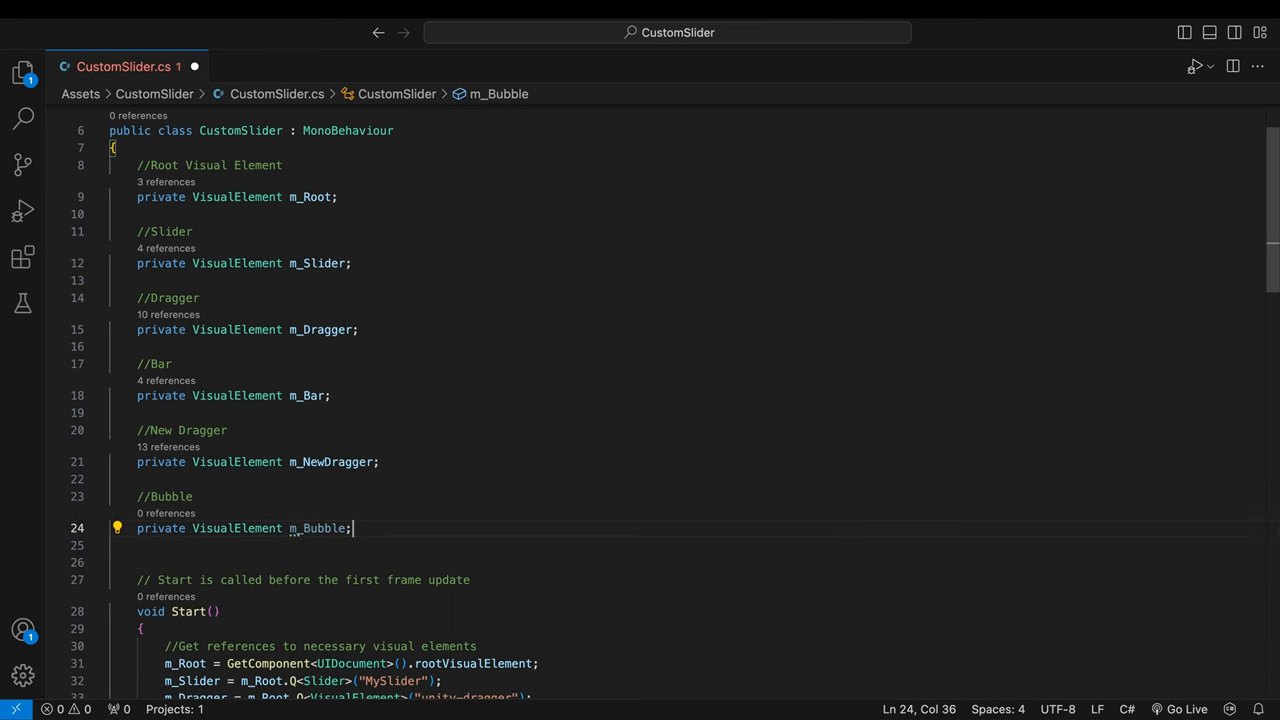
pyautogui.scroll(-3)
pyautogui.write('m_Slider.Add(')
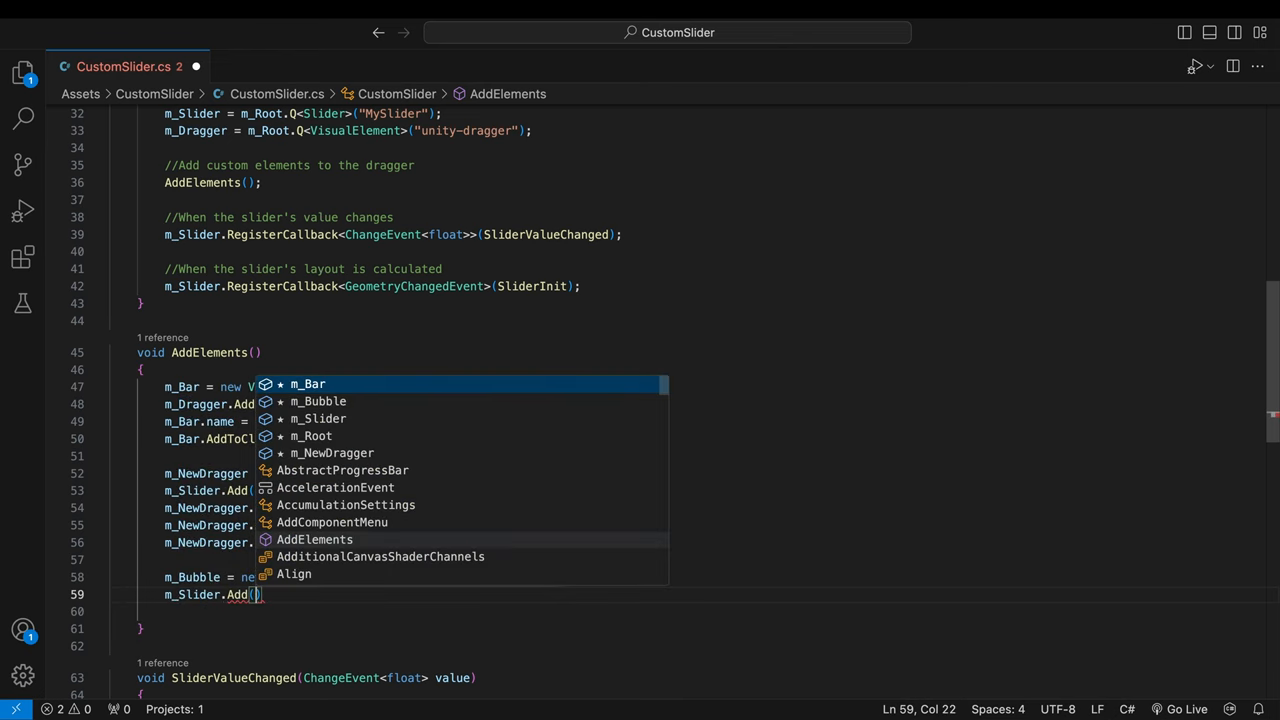
pyautogui.write('m_Bubble')
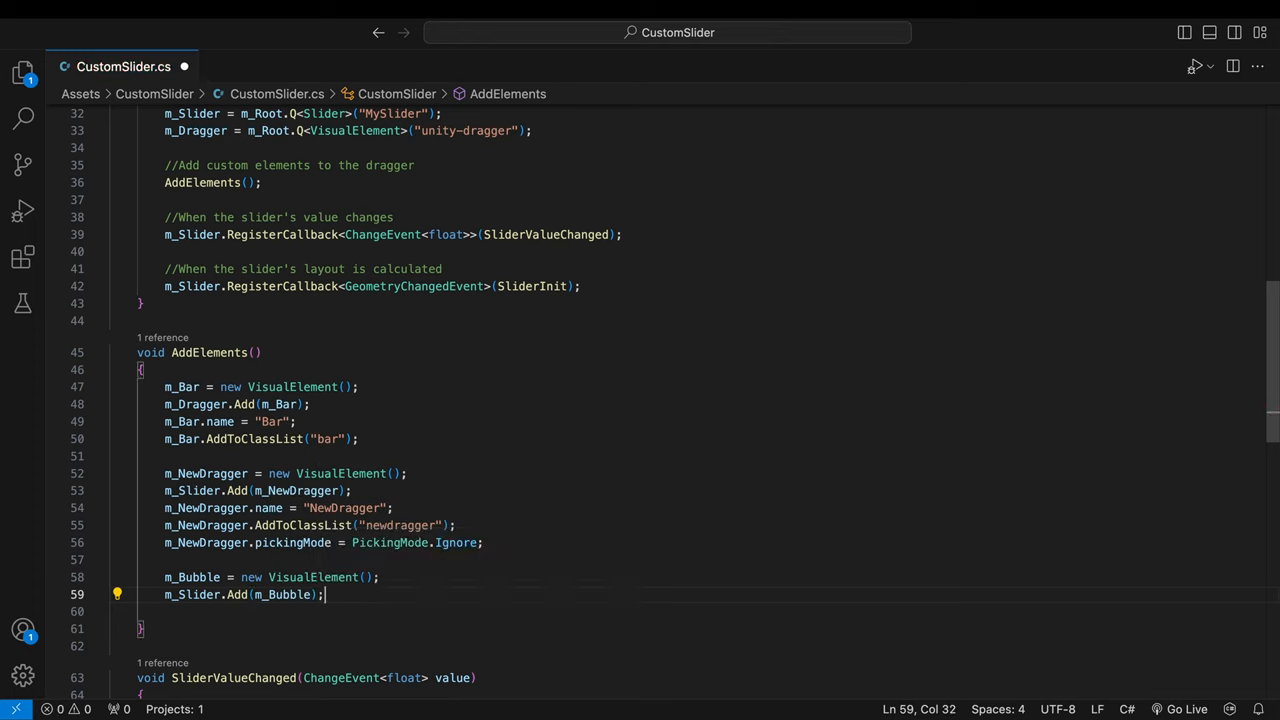
pyautogui.press('Return')
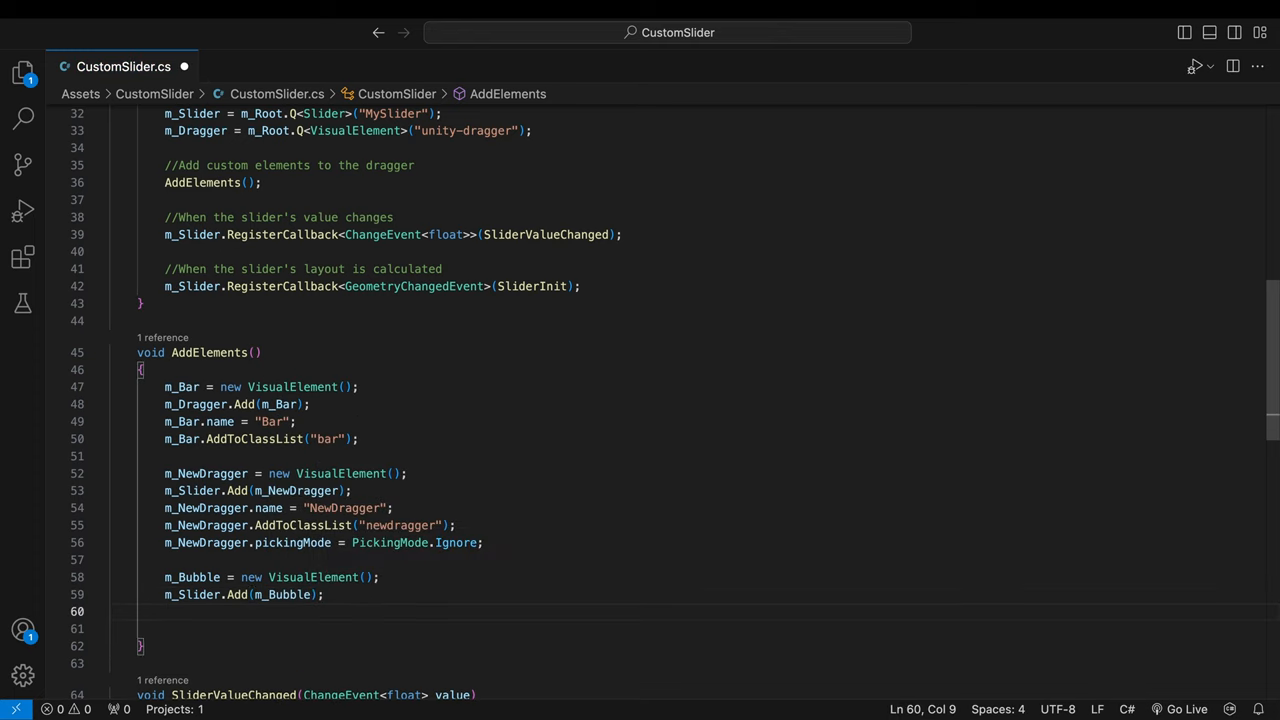
# - Name the element "Bubble", add class "bubble" via AddToClassList, and start setting its picking mode
pyautogui.write('m_Bubble')
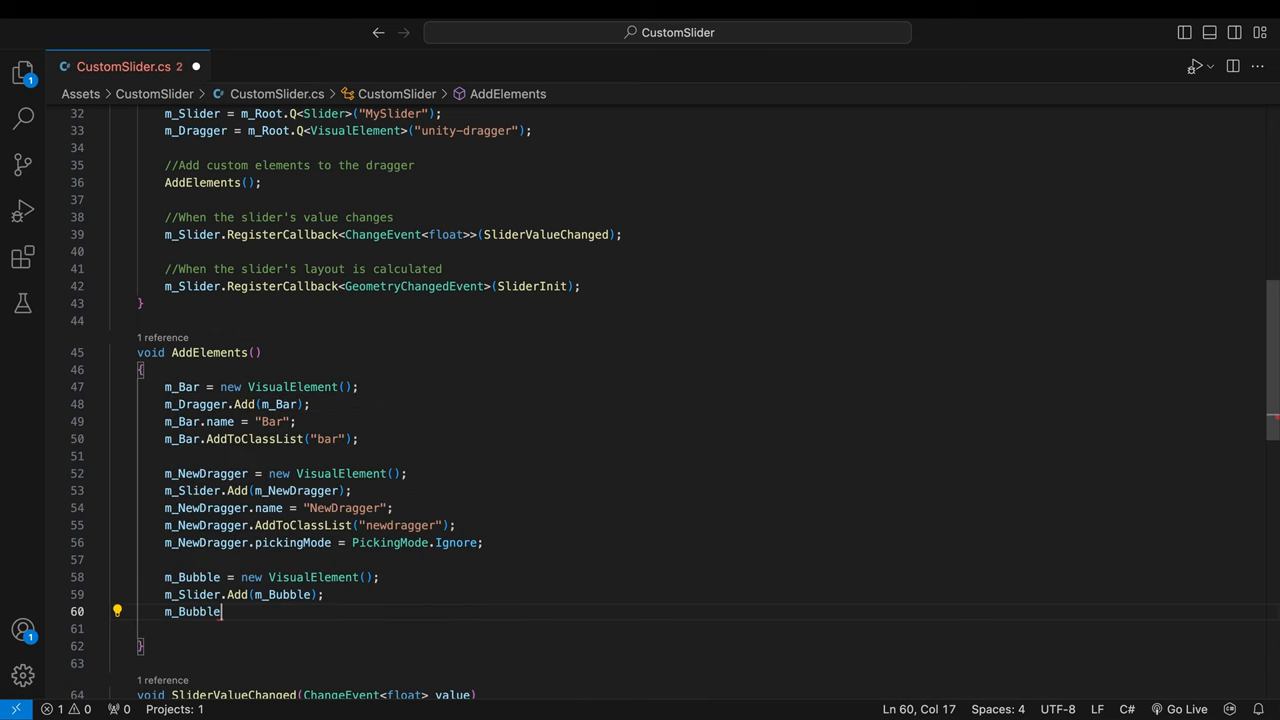
pyautogui.write('.name')
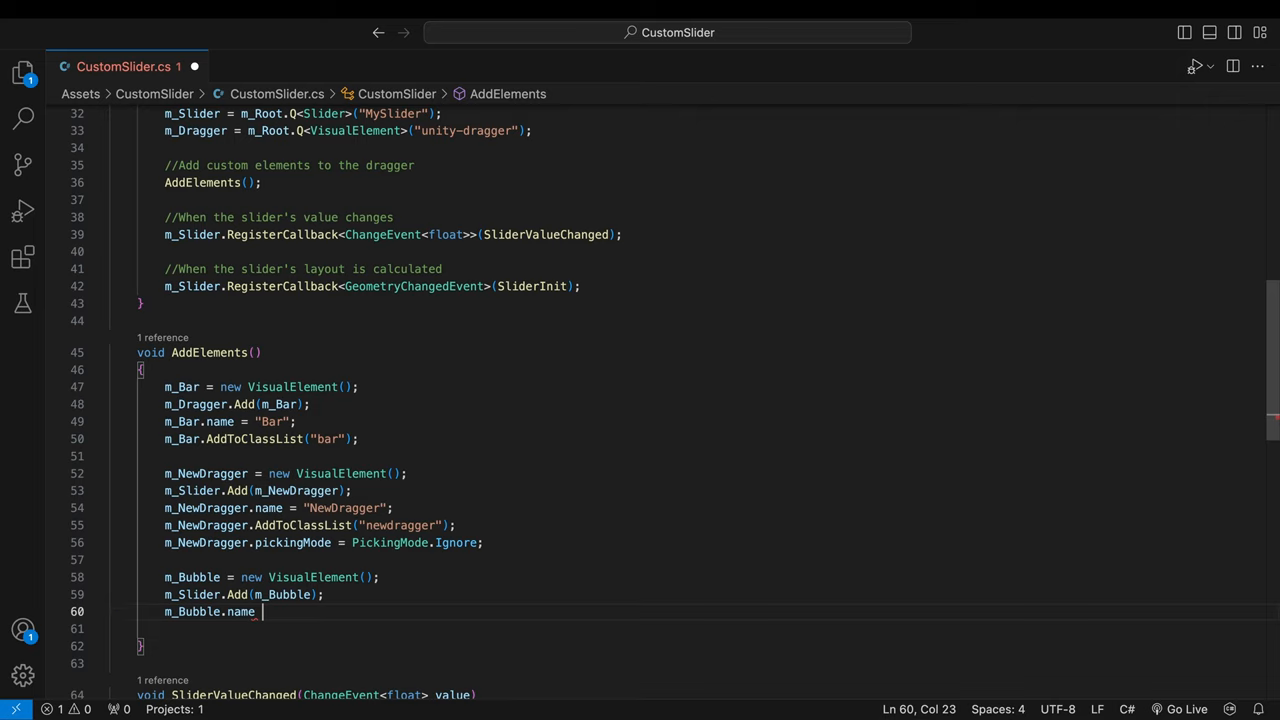
pyautogui.write('= "Bubble"')
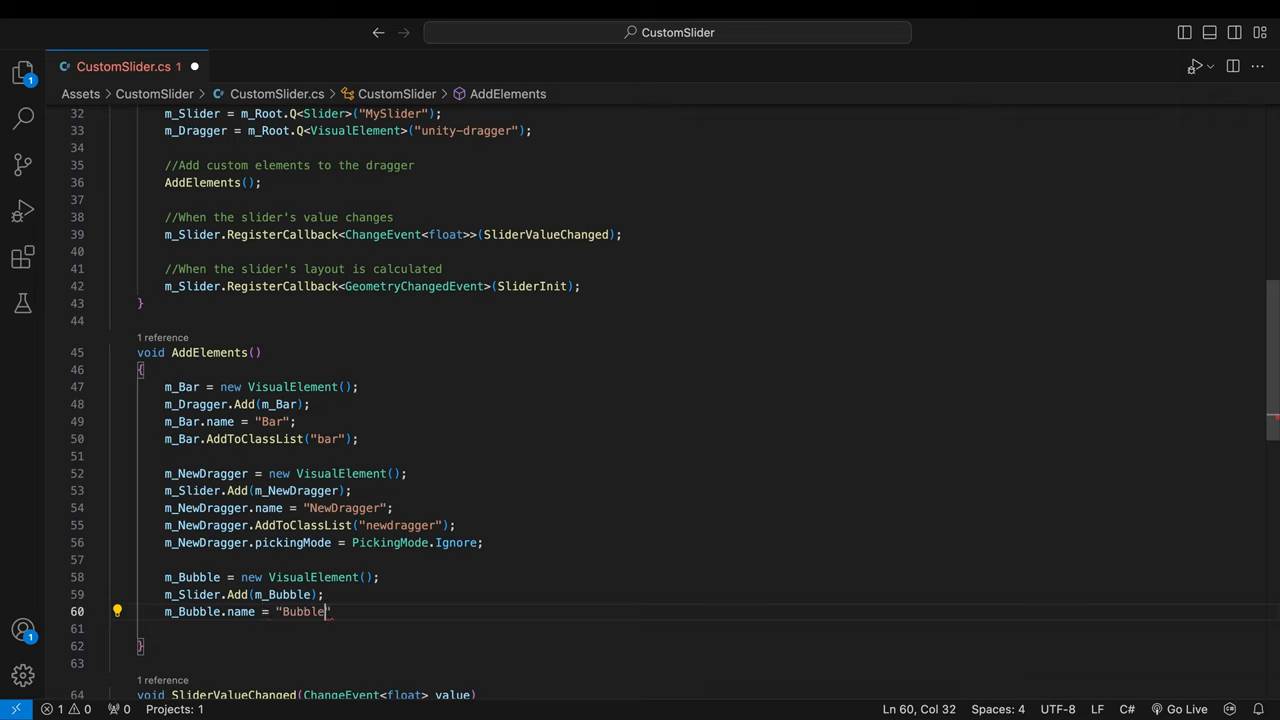
pyautogui.write(';')
pyautogui.click(700, 628)
pyautogui.write('m_Bubble.A')
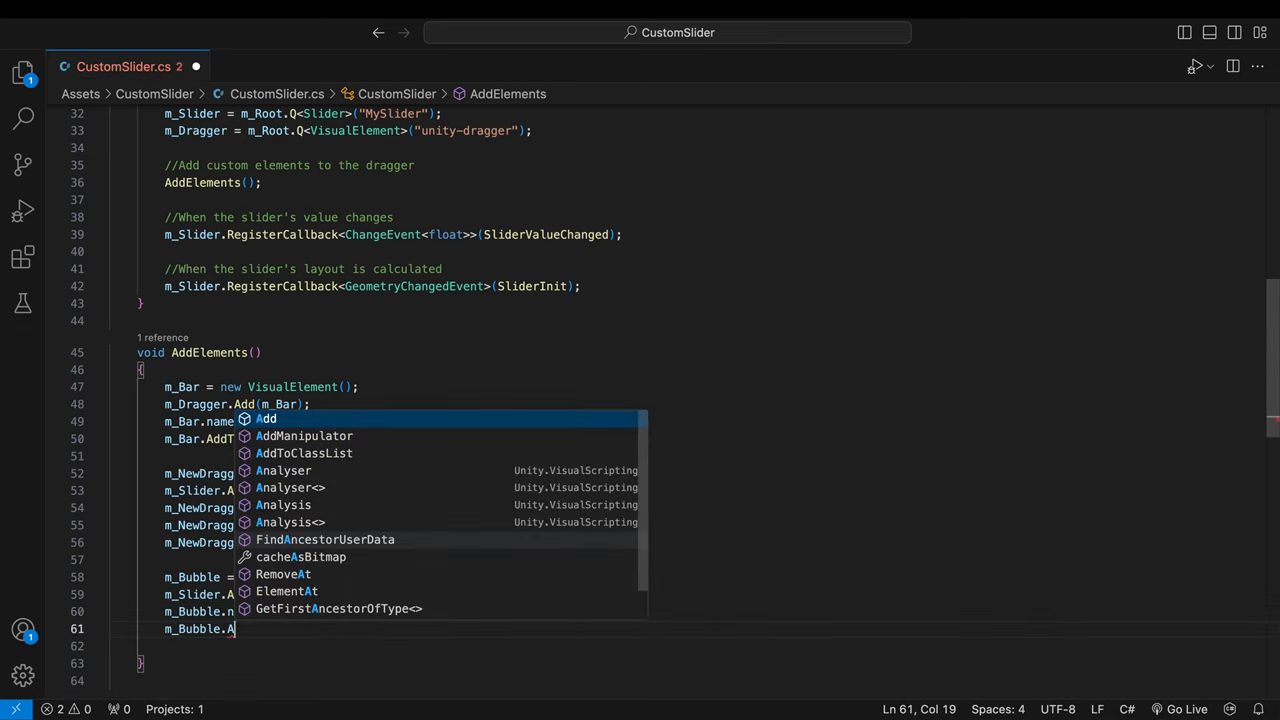
pyautogui.click(304, 452)
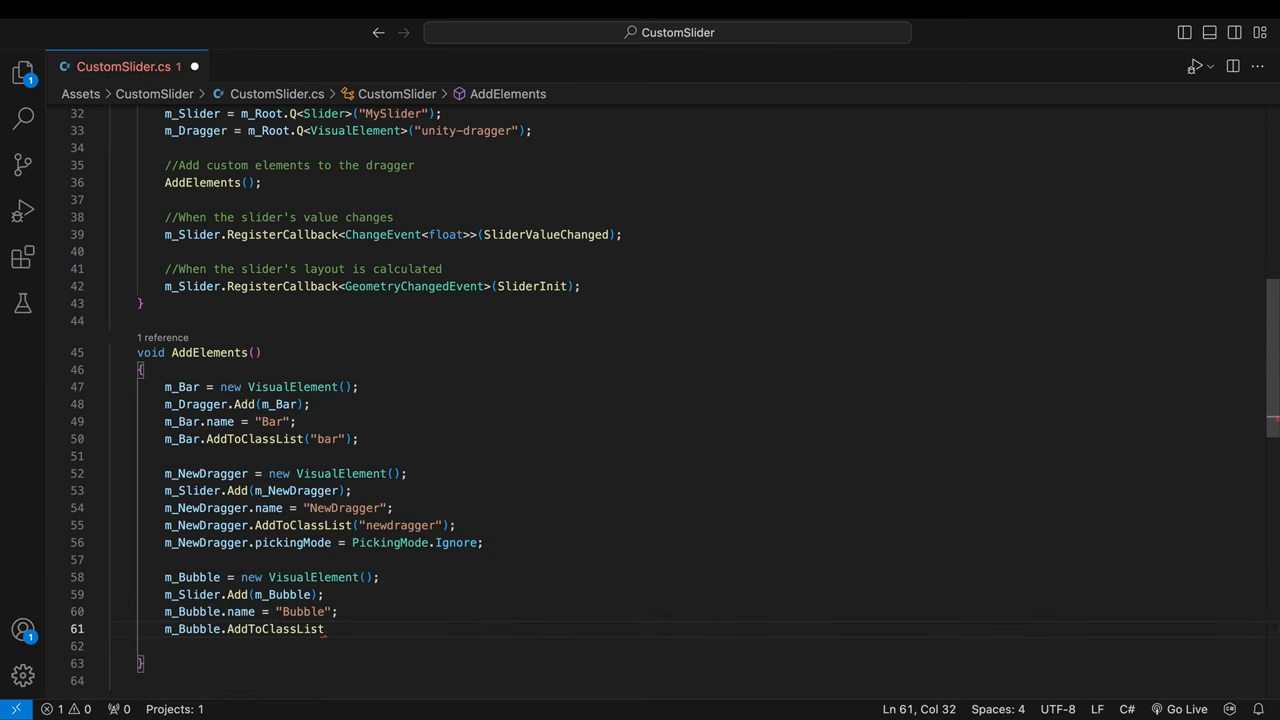
pyautogui.write('("bubble");')
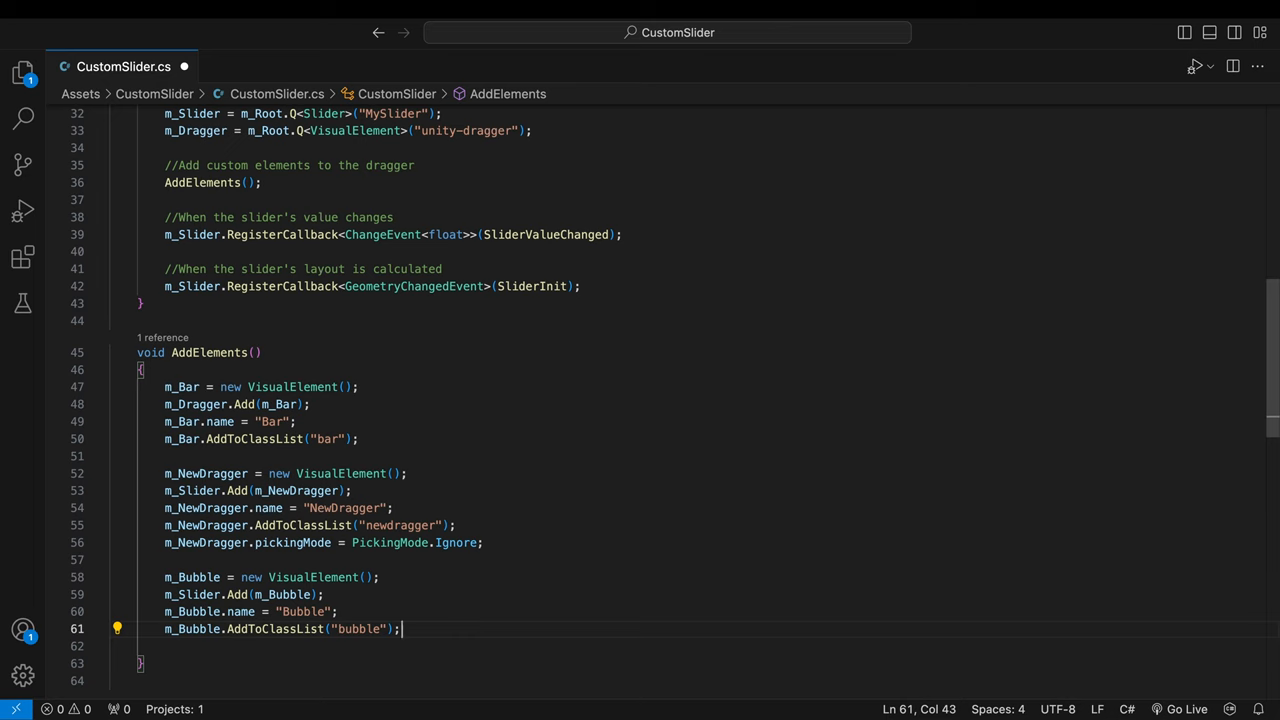
pyautogui.write('m_Bubble.pickingMode = PickingMode.Ignore;')
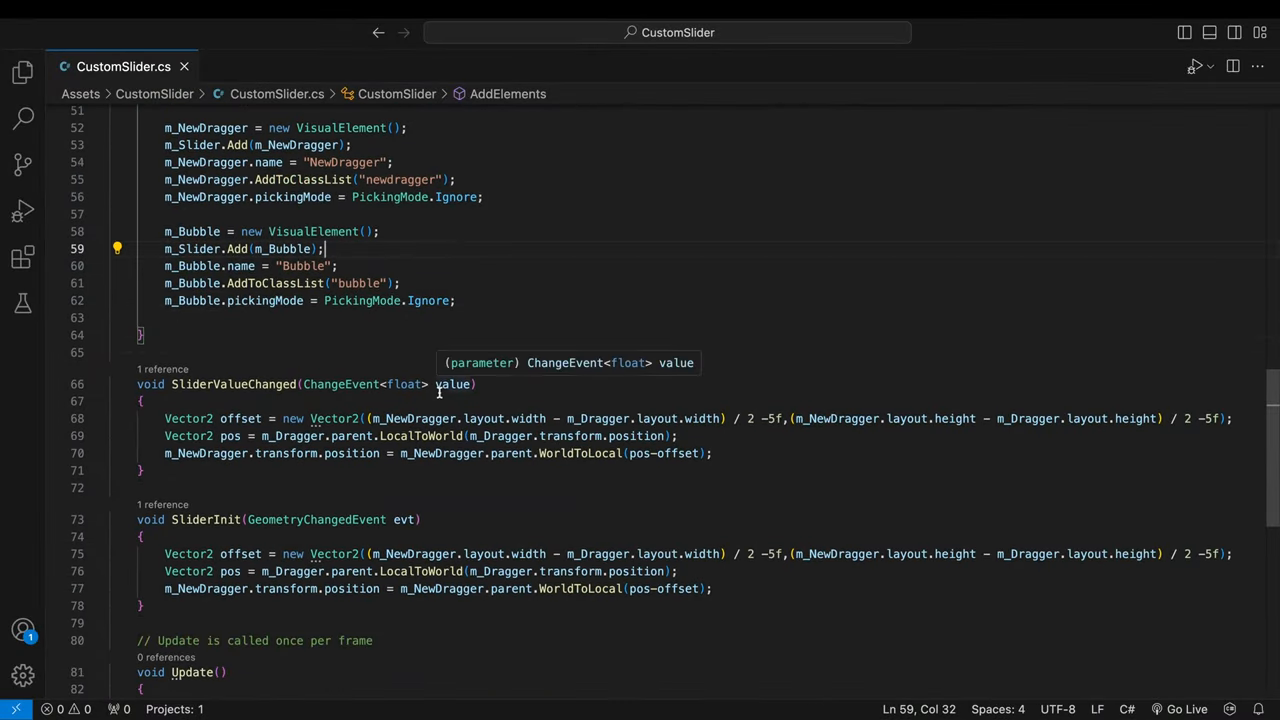
# - In SliderValueChanged add Vector2 offset_Bubble and set m_Bubble.transform.position = pos-offset_Bubble
pyautogui.scroll(-3)
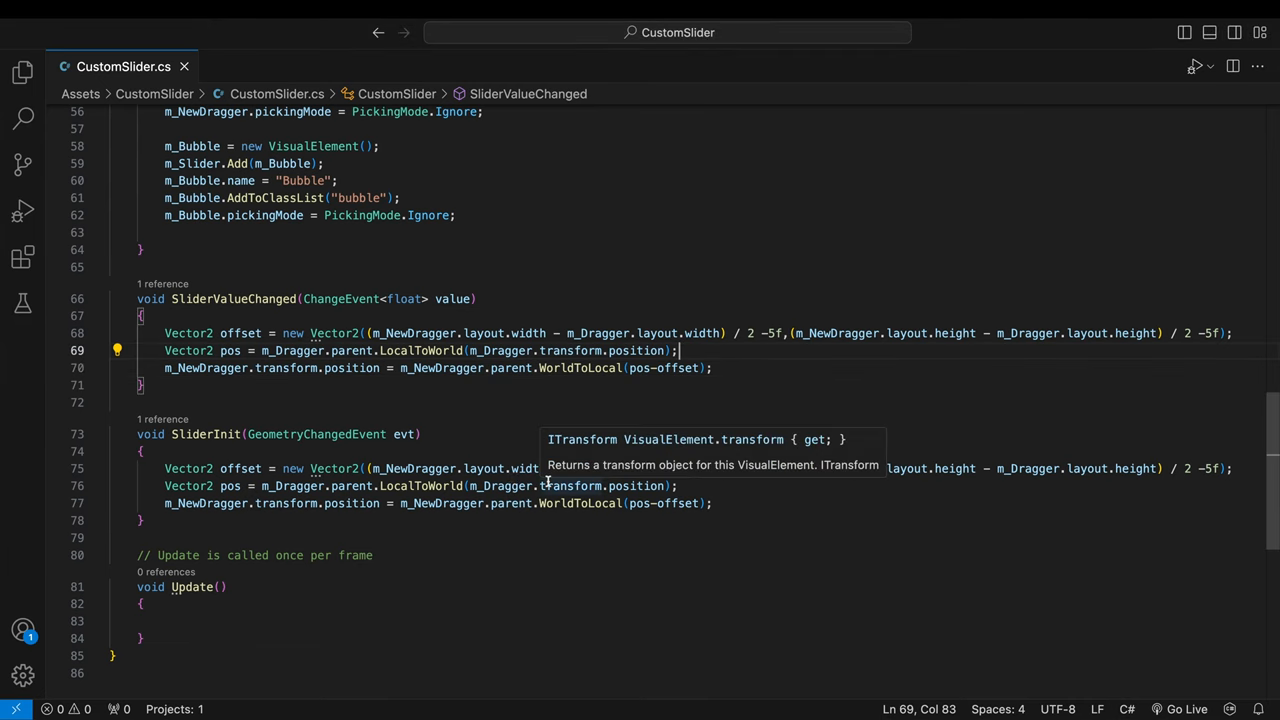
pyautogui.write('po')
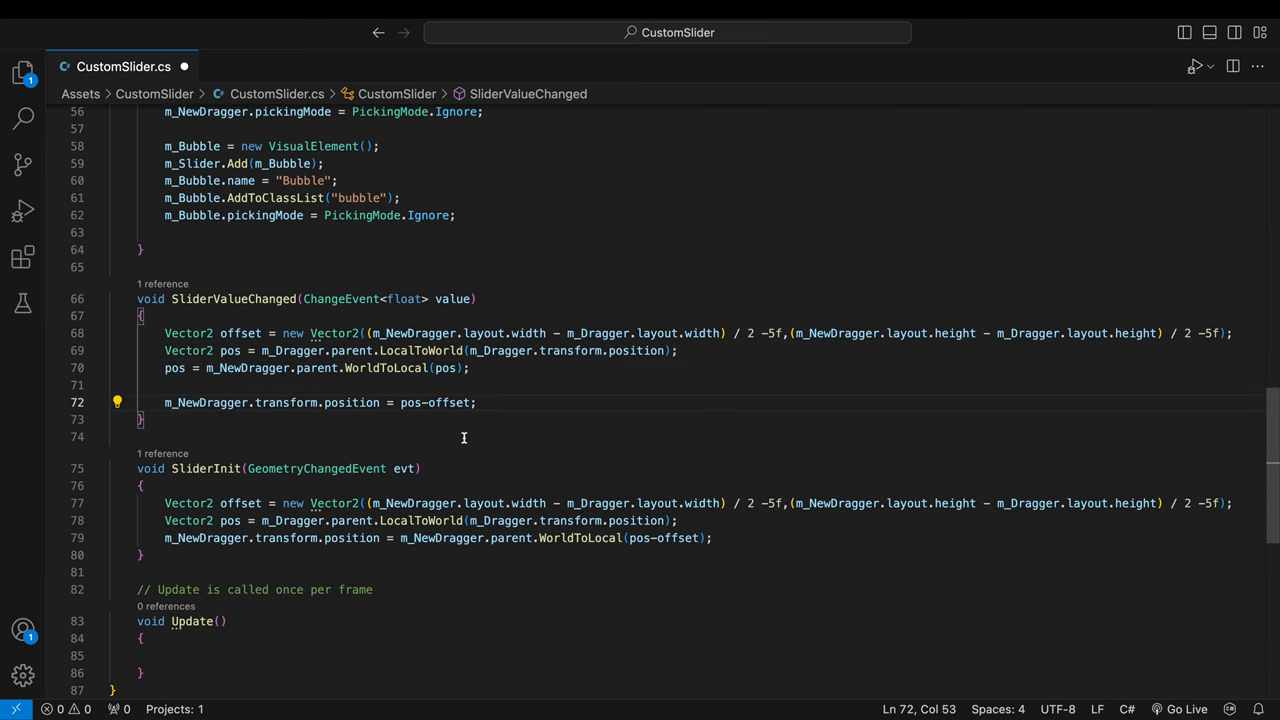
pyautogui.write('Vector2 offset_Bubble = new Vector')
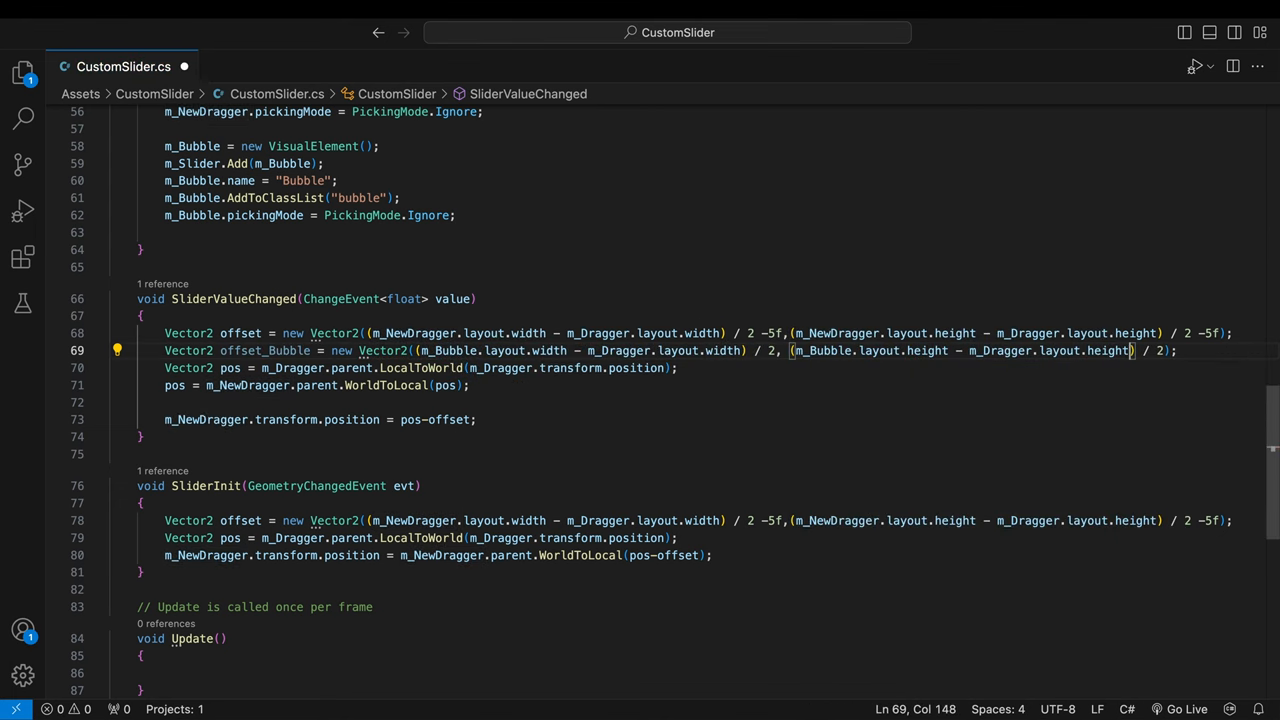
pyautogui.write('m_Bubble.transform.position =')
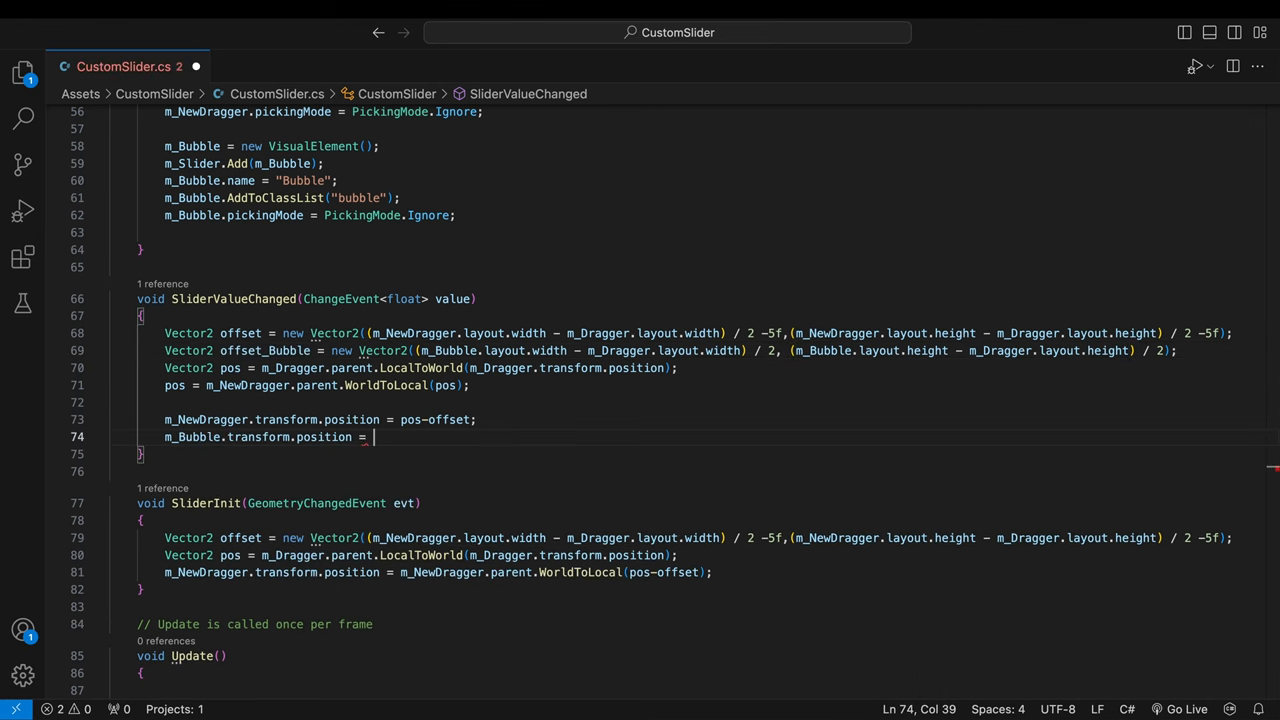
pyautogui.write('pos-offset_Bubble')
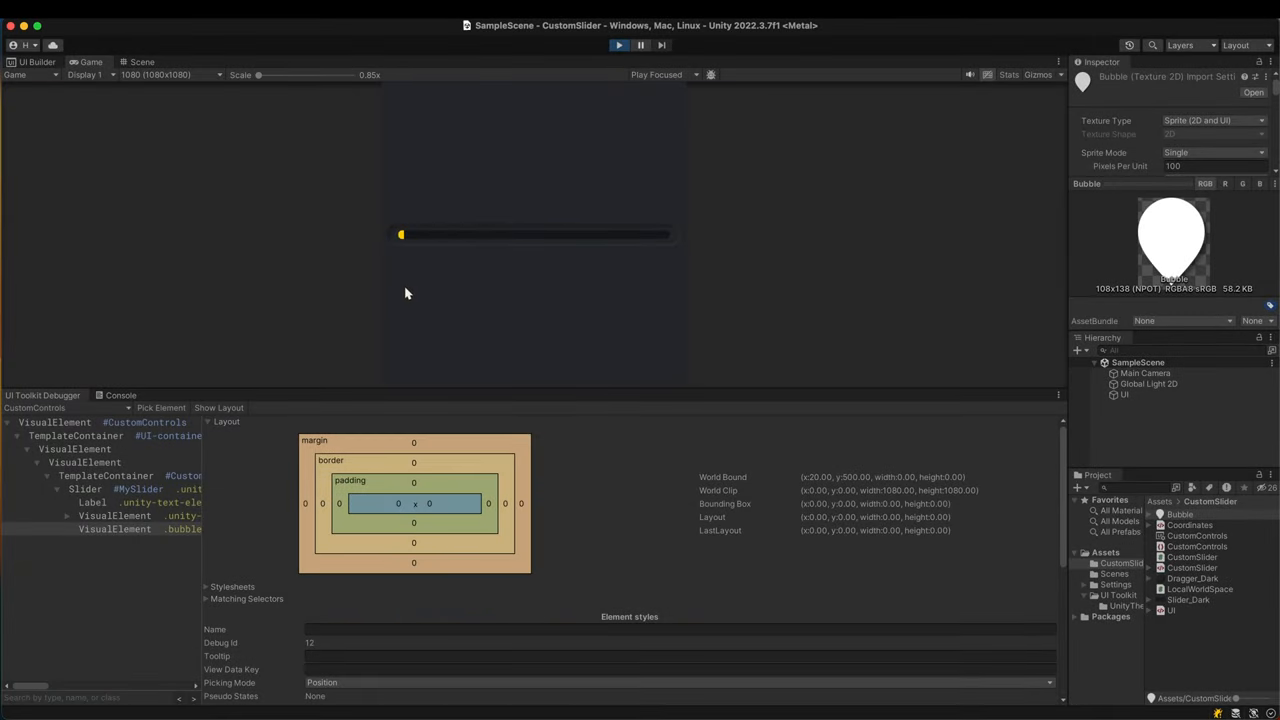
# - Test the bubble in Play mode, then set offset_Bubble to -4f horizontal and + 120f vertical
pyautogui.click(618, 44)
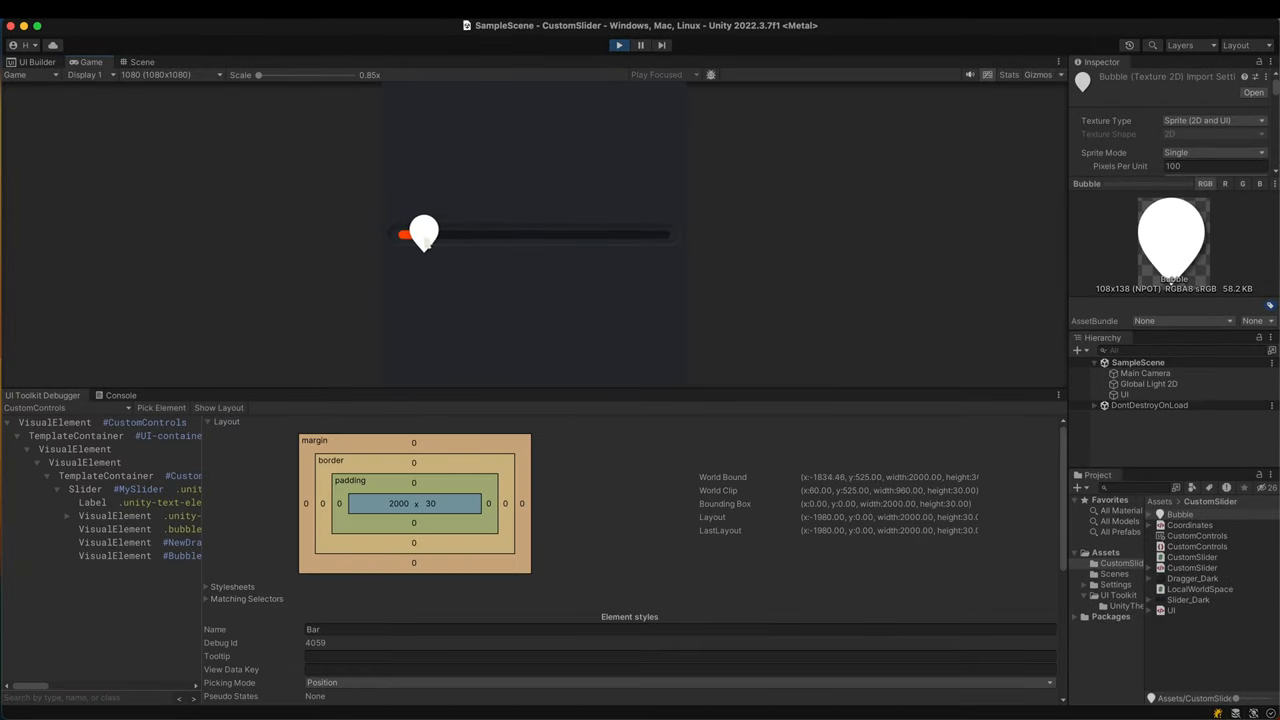
pyautogui.moveTo(424, 236); pyautogui.dragTo(504, 238)
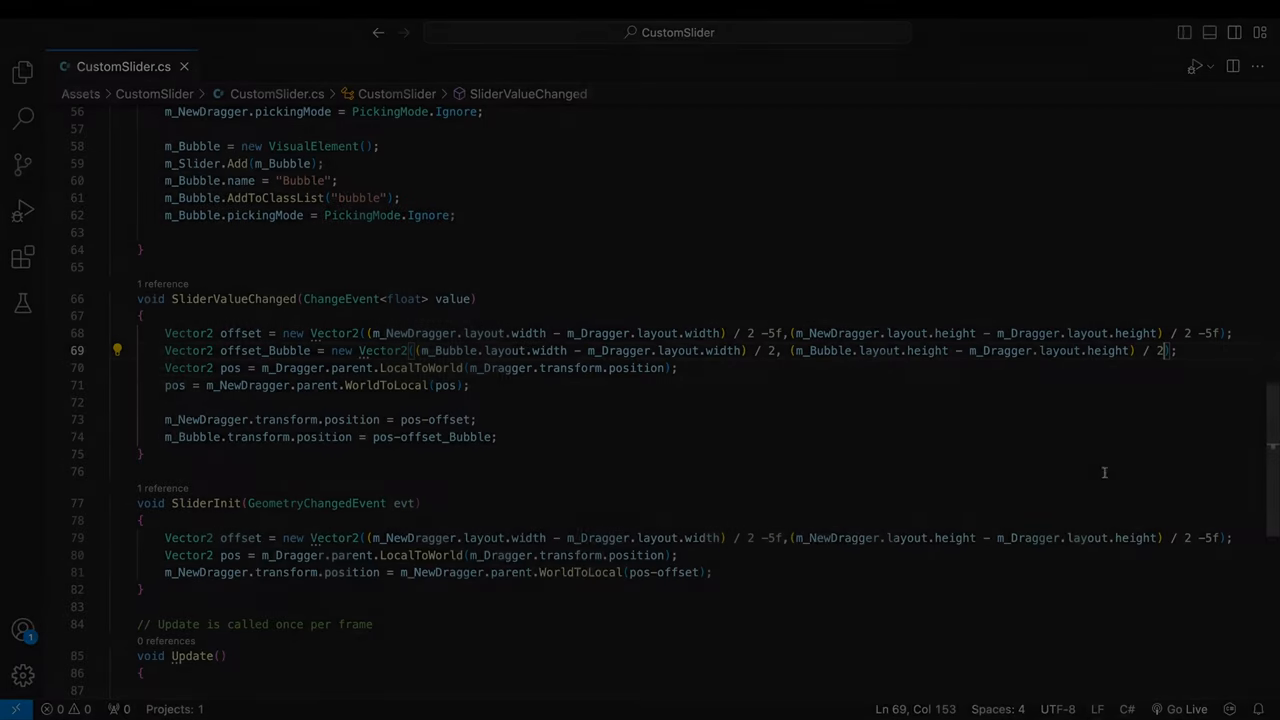
pyautogui.write('+ 120f')
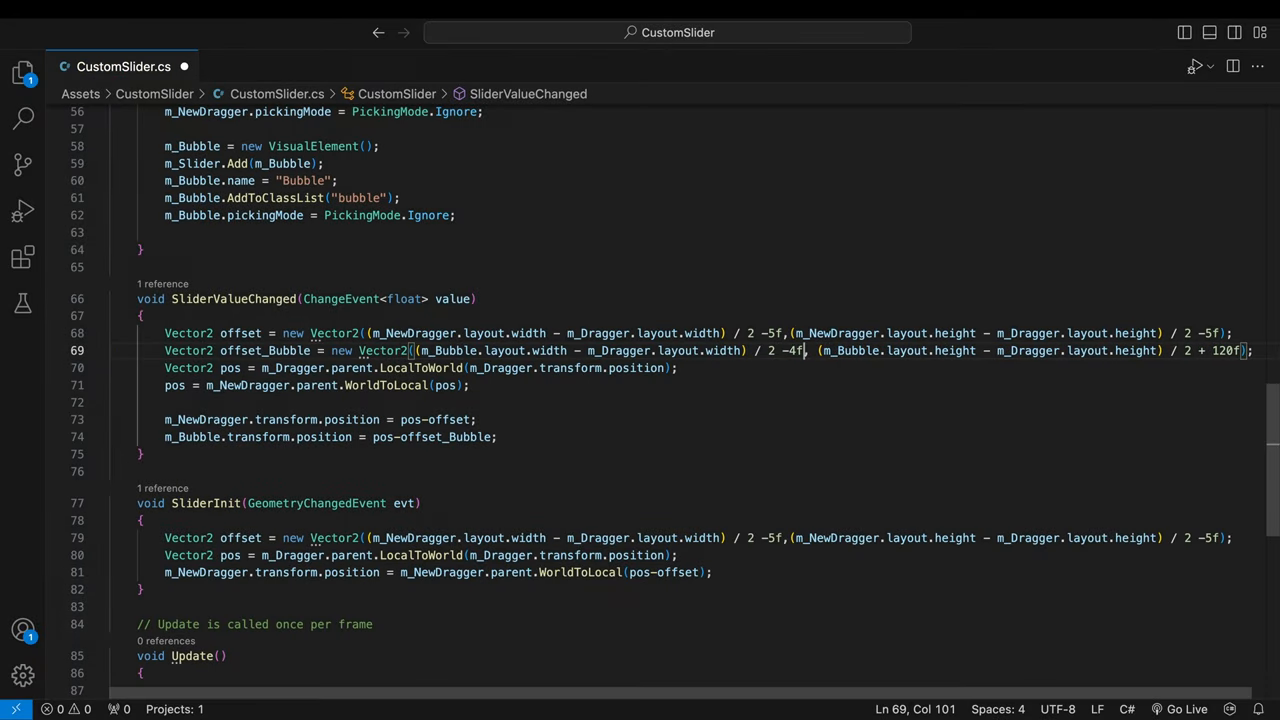
pyautogui.click(572, 504)
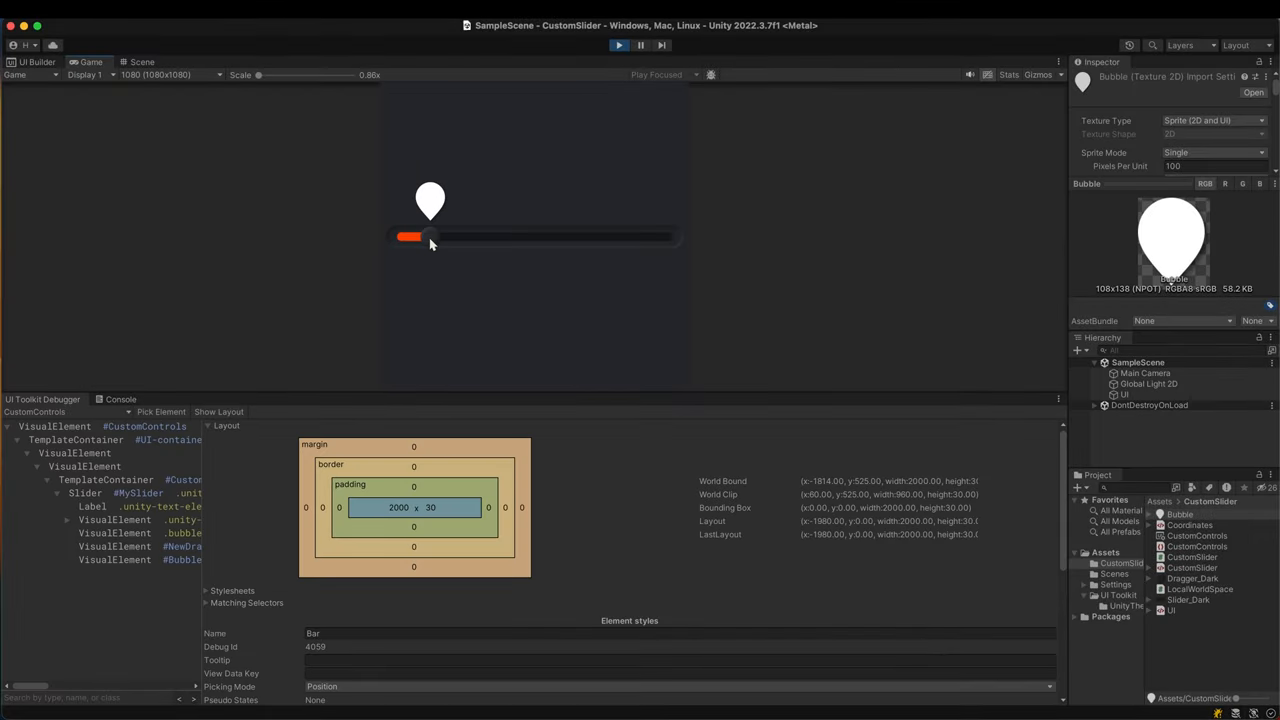
# - Drag the slider again to confirm the bubble rides above the handle as the bar fills
pyautogui.moveTo(416, 236); pyautogui.dragTo(520, 236)
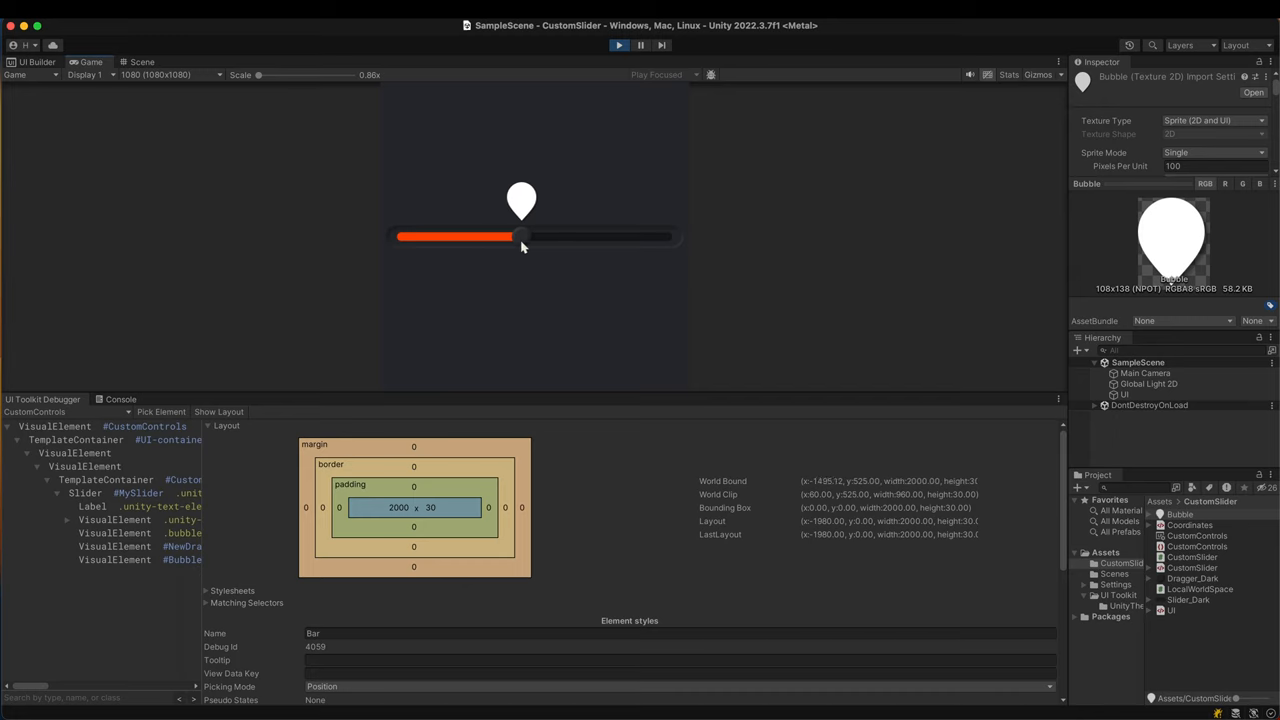
pyautogui.moveTo(520, 236); pyautogui.dragTo(576, 236)
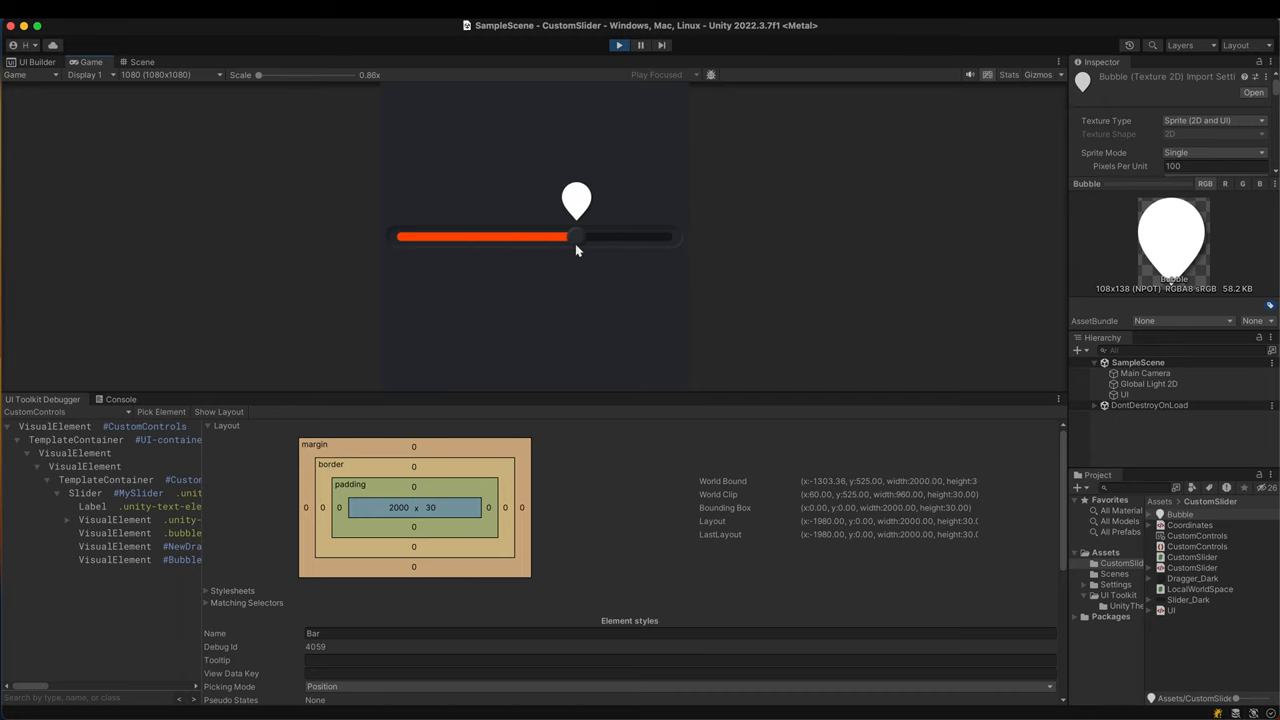
pyautogui.moveTo(576, 236); pyautogui.dragTo(536, 236)
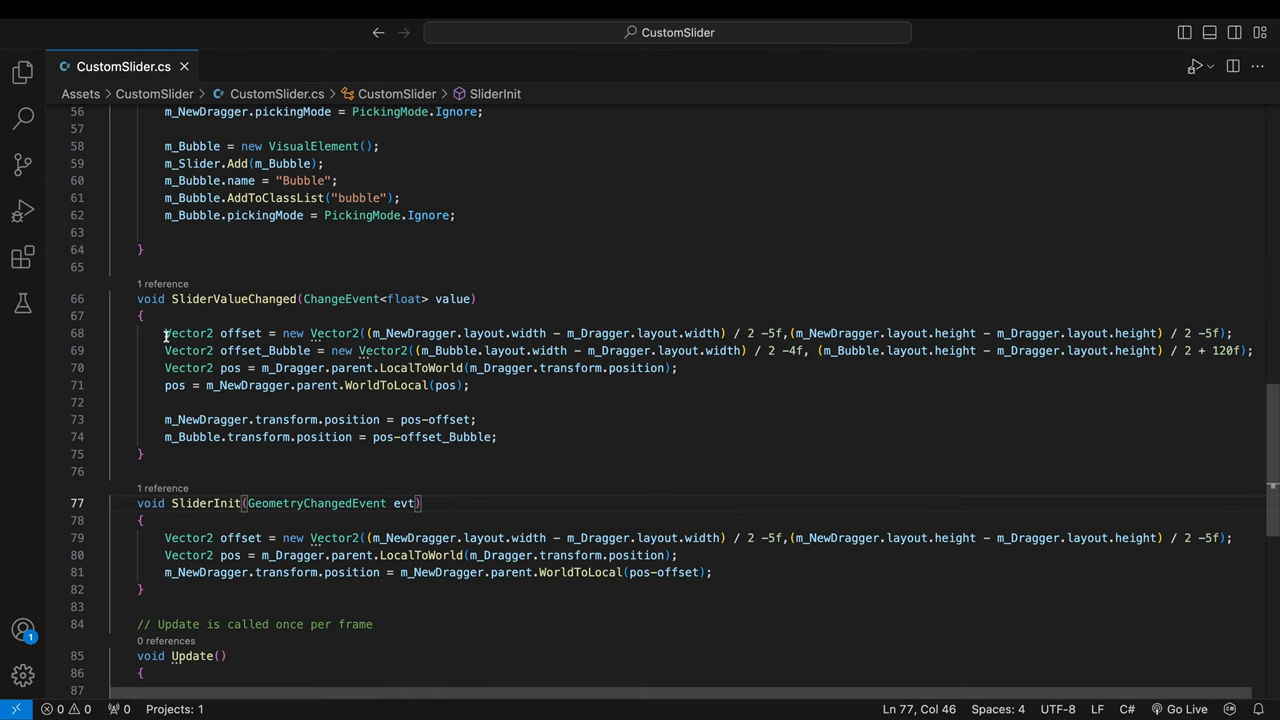
# - Copy the offset, offset_Bubble and position lines from SliderValueChanged into SliderInit
pyautogui.moveTo(164, 332); pyautogui.dragTo(496, 436)
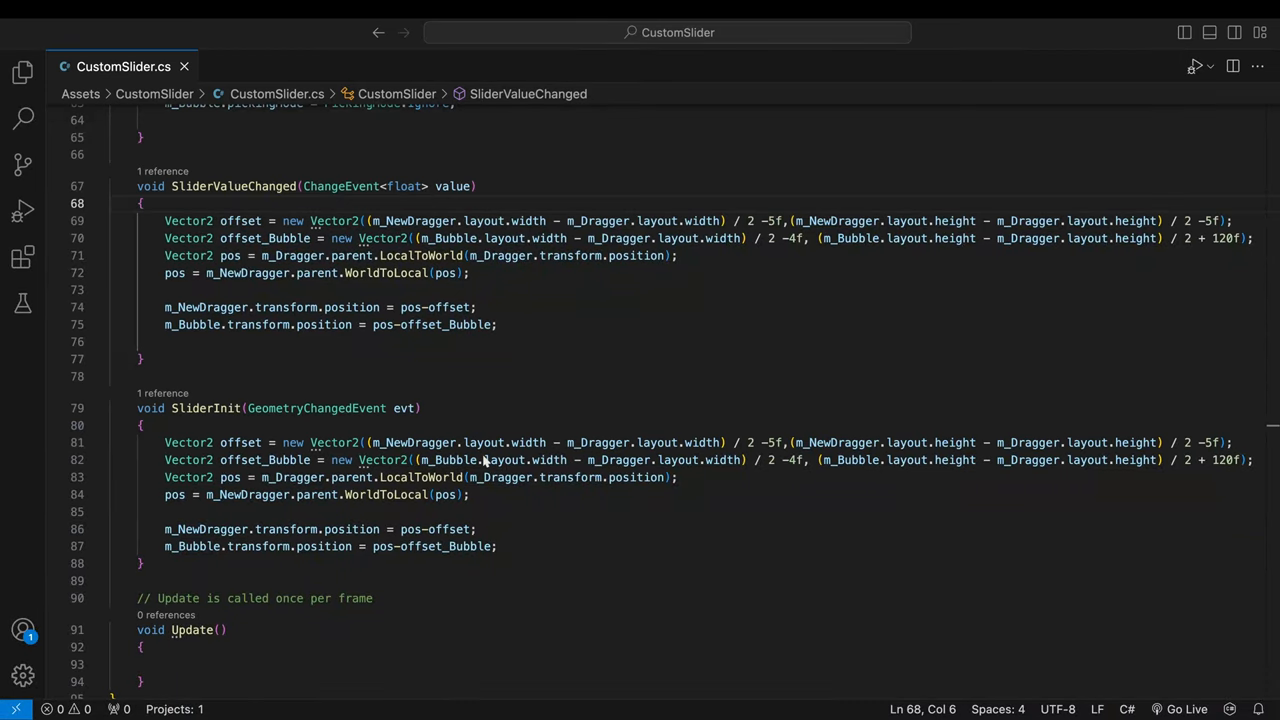
pyautogui.scroll(3)
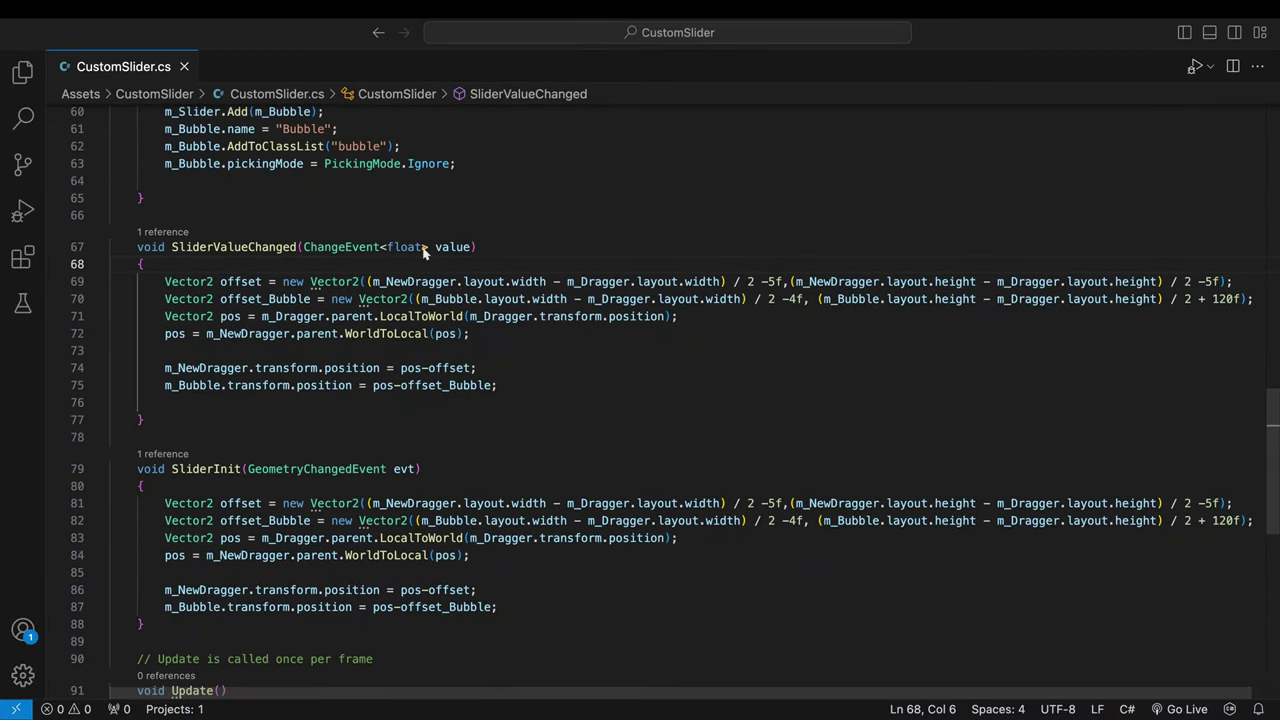
pyautogui.doubleClick(452, 248)
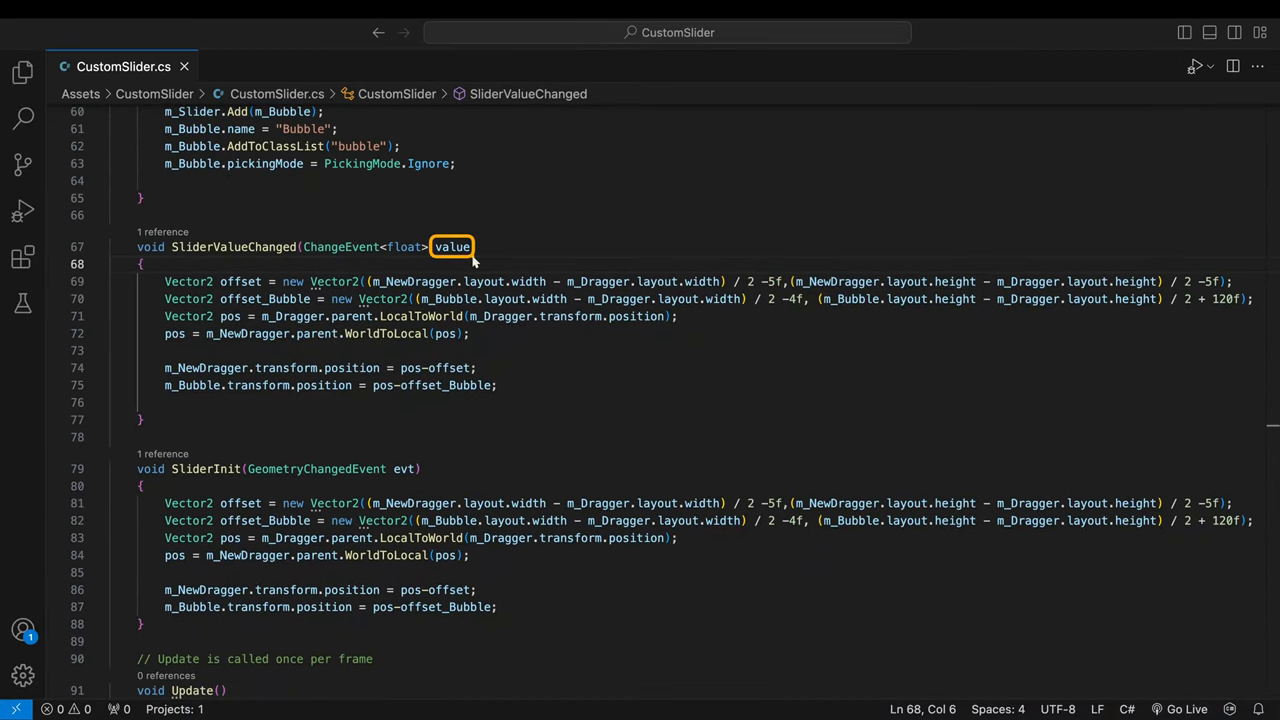
pyautogui.scroll(3)
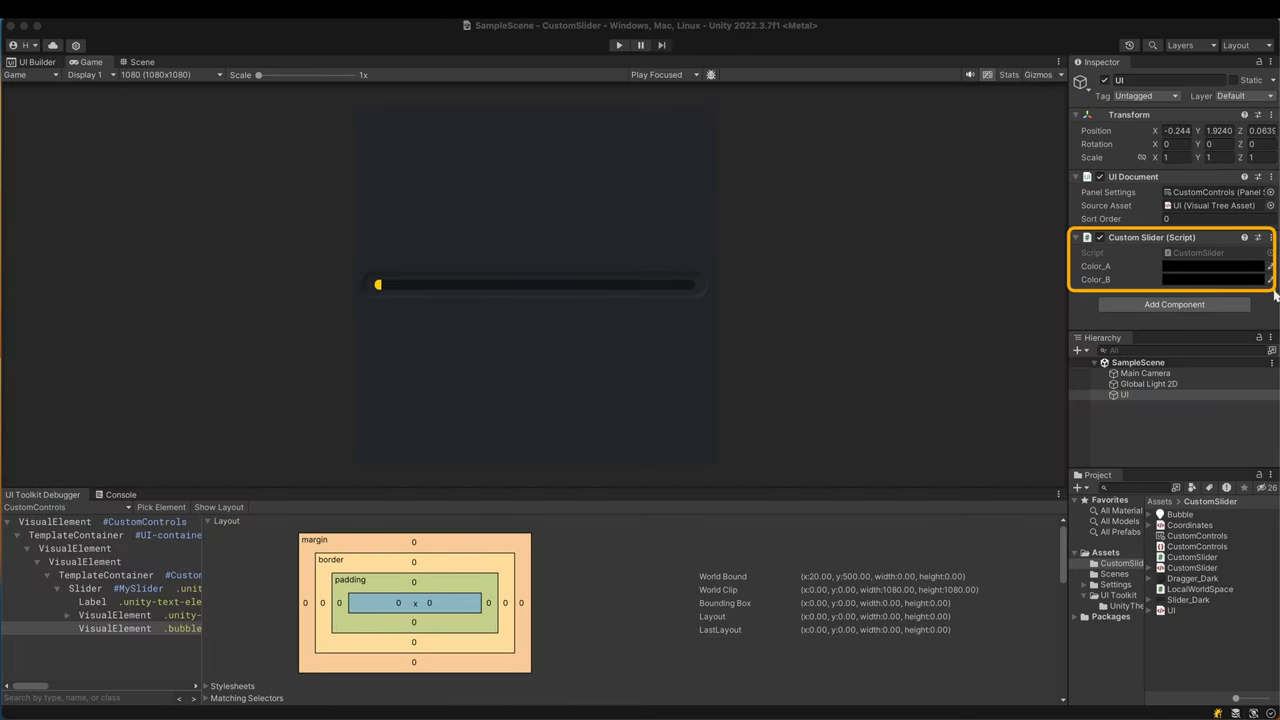
# - Set the Custom Slider component's Color_A to yellow in the Inspector colour picker
pyautogui.click(1212, 266)
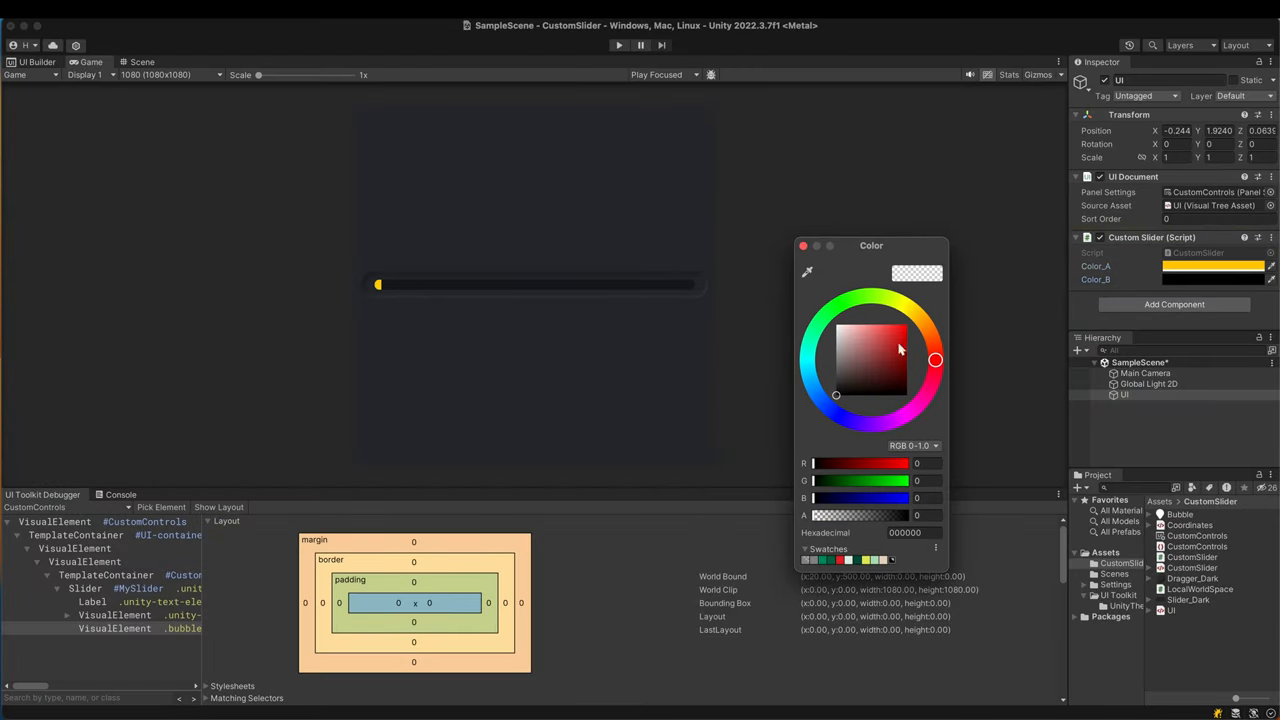
pyautogui.click(804, 244)
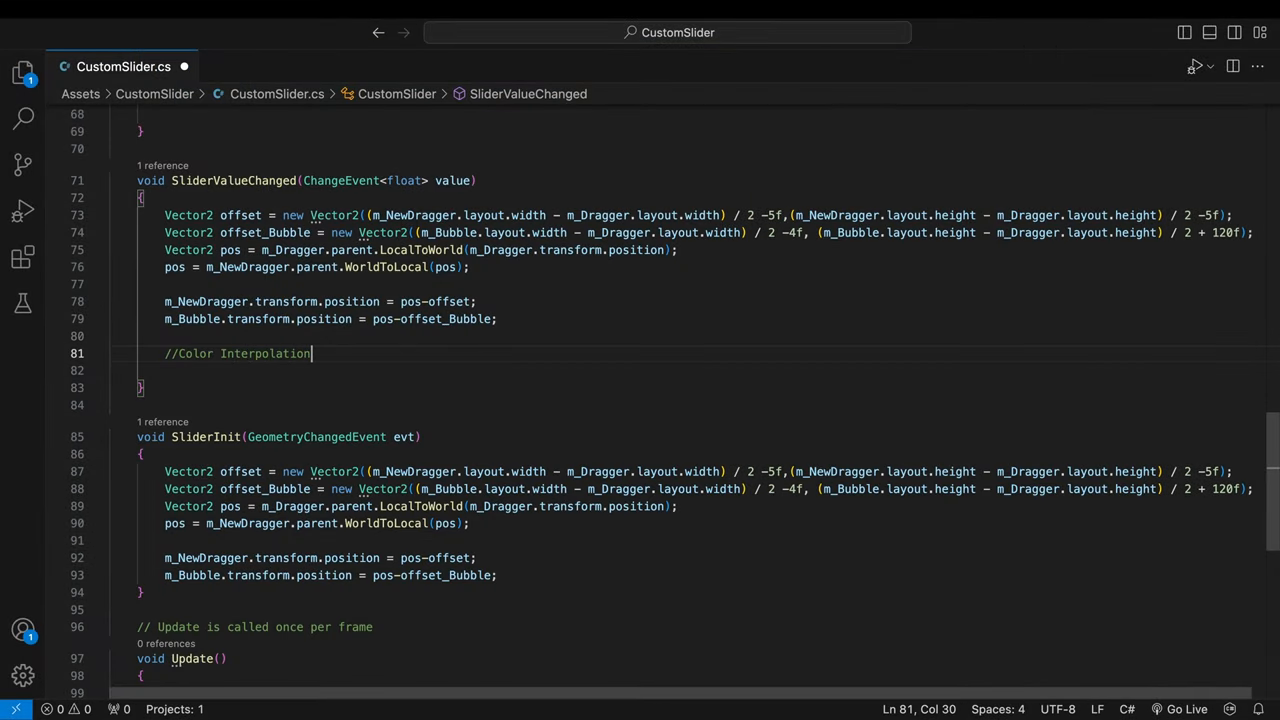
# - Round value.newValue into v and set m_Bar.style.backgroundColor to Color.Lerp(color_A, color_B, v/100f)
pyautogui.write('m_Bar.style.b')
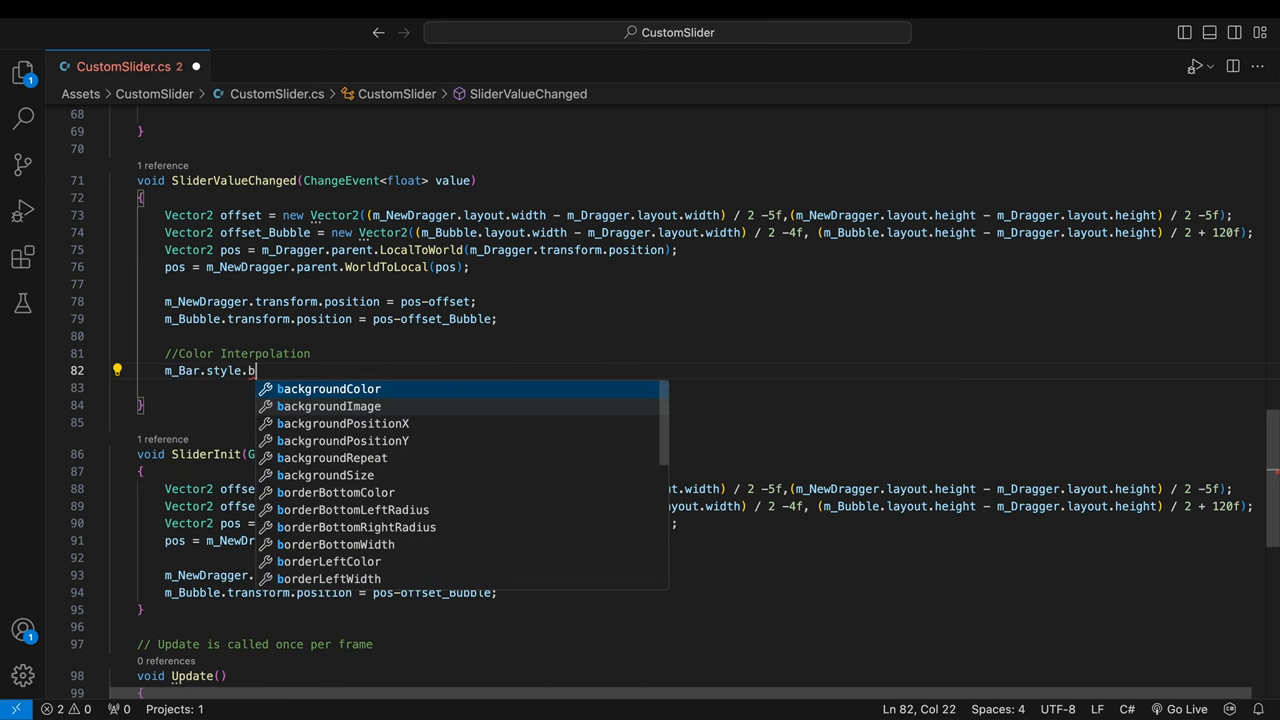
pyautogui.write('ackgroundColor = Color.Lerp(color_A, color_B,')
pyautogui.write('float')
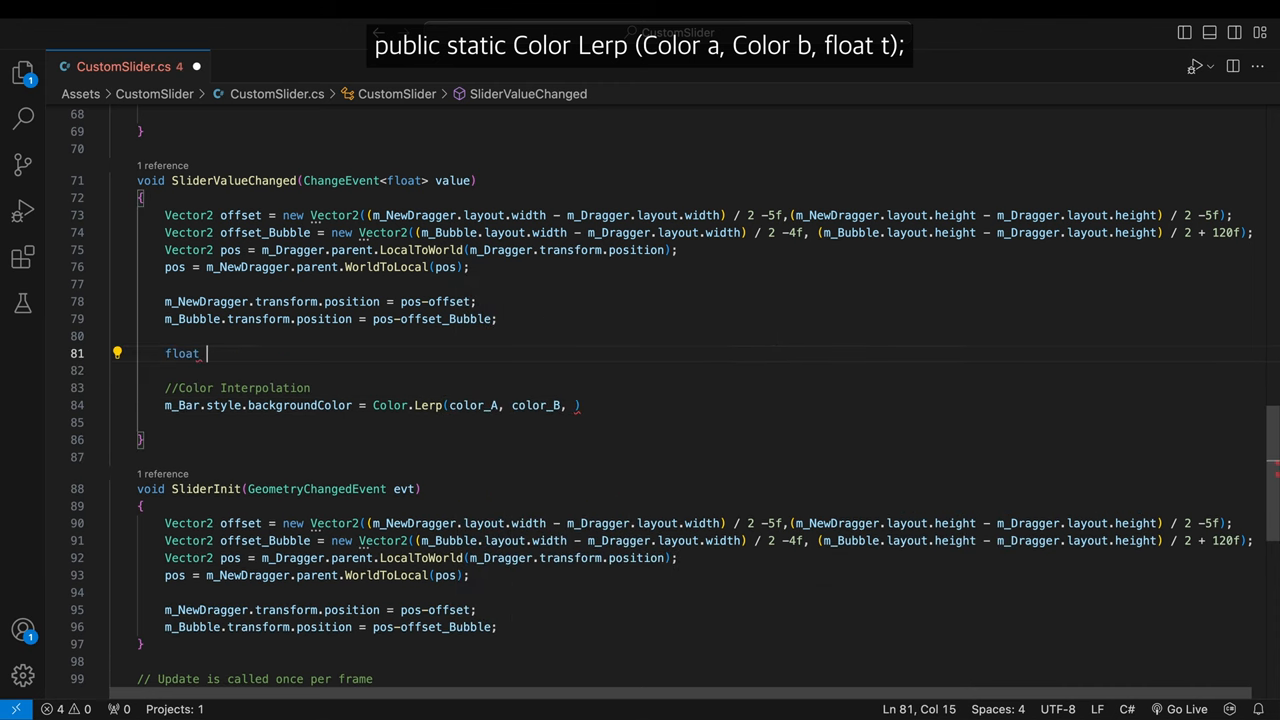
pyautogui.write('v = Mathf.Round(value.newValue);')
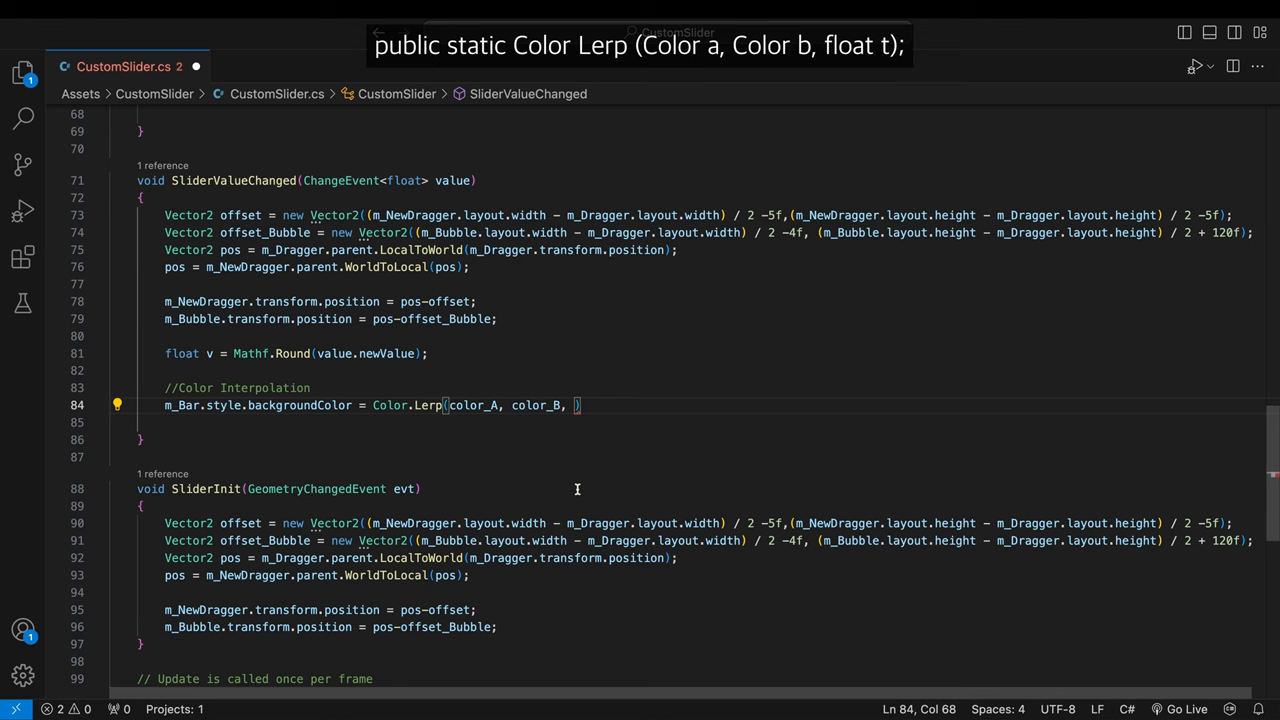
pyautogui.write('v')
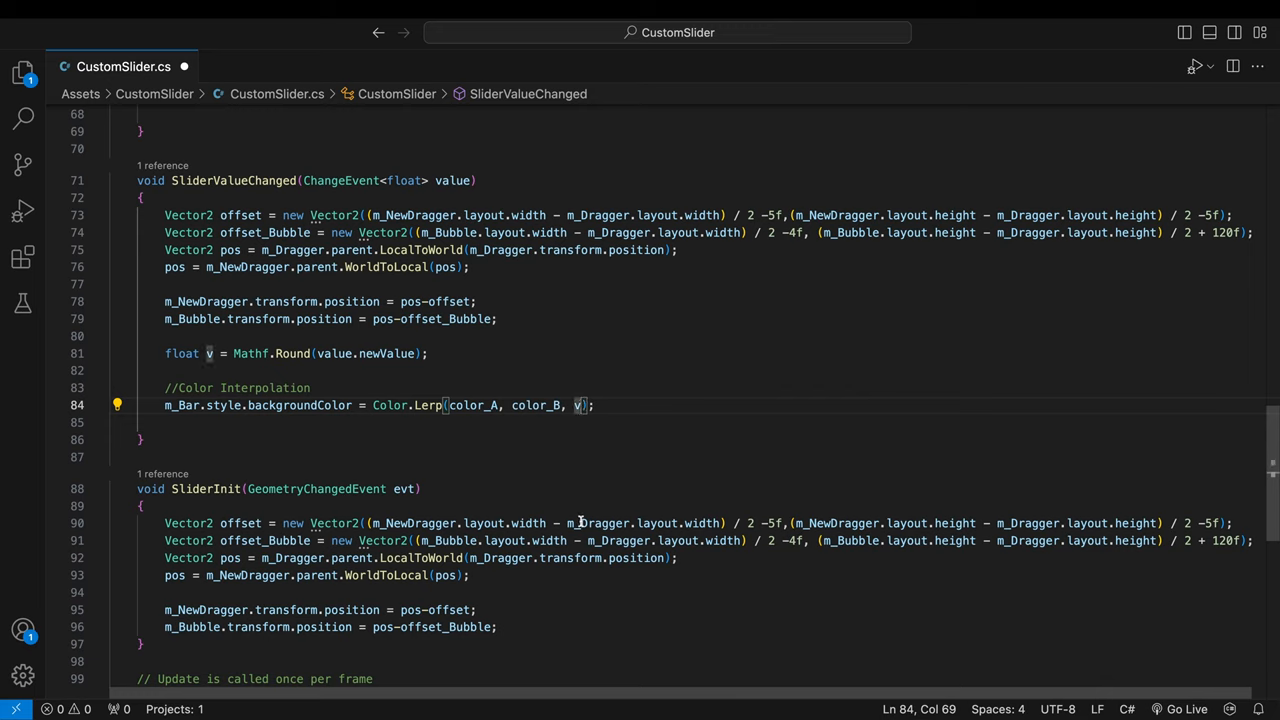
pyautogui.write('/100')
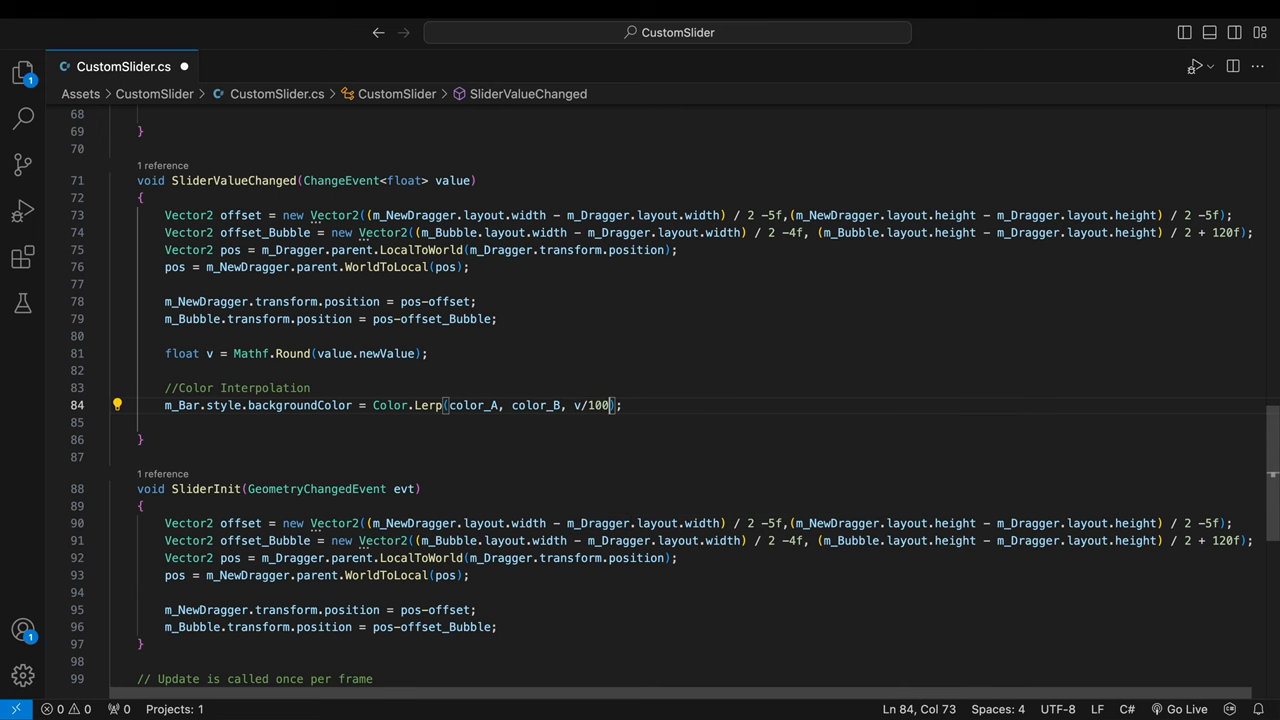
# - Tint m_Bubble's unityBackgroundImageTintColor with the same Color.Lerp(color_A, color_B, v/100f)
pyautogui.write('m_Bubble.')
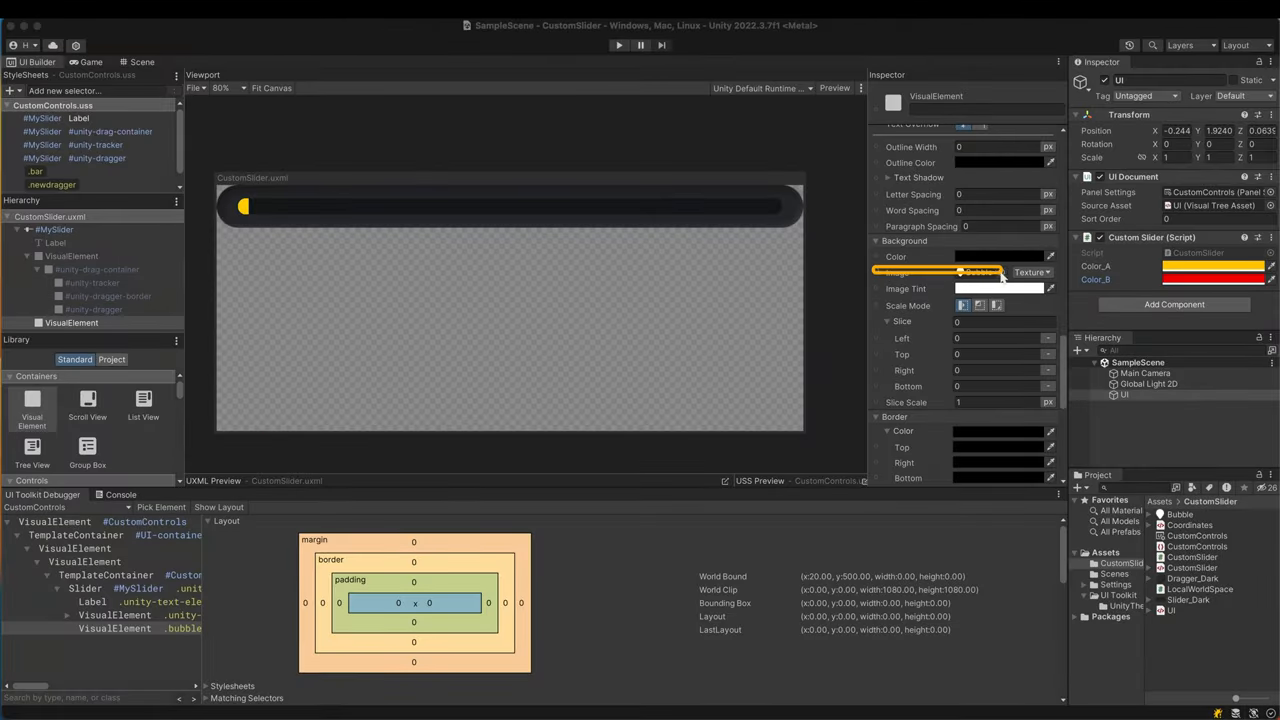
pyautogui.click(980, 272)
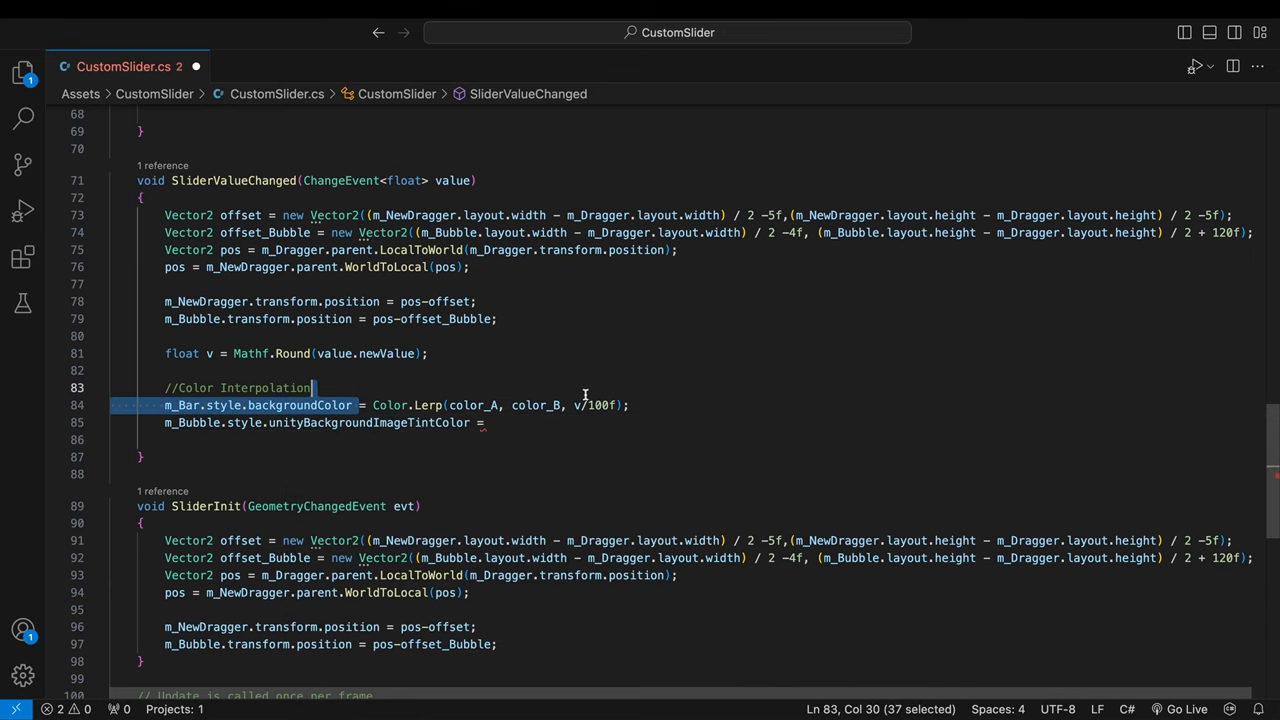
pyautogui.write('Color.Lerp(color_A, color_B, v/100f);')
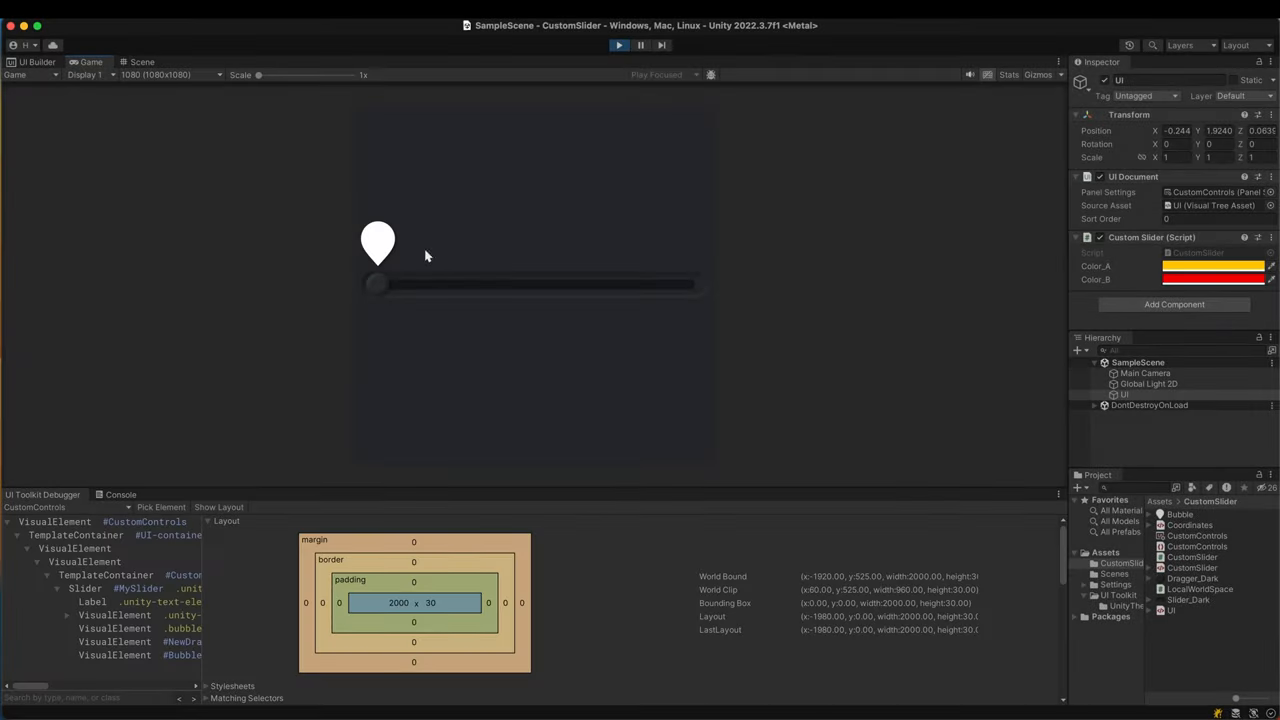
pyautogui.moveTo(420, 292)
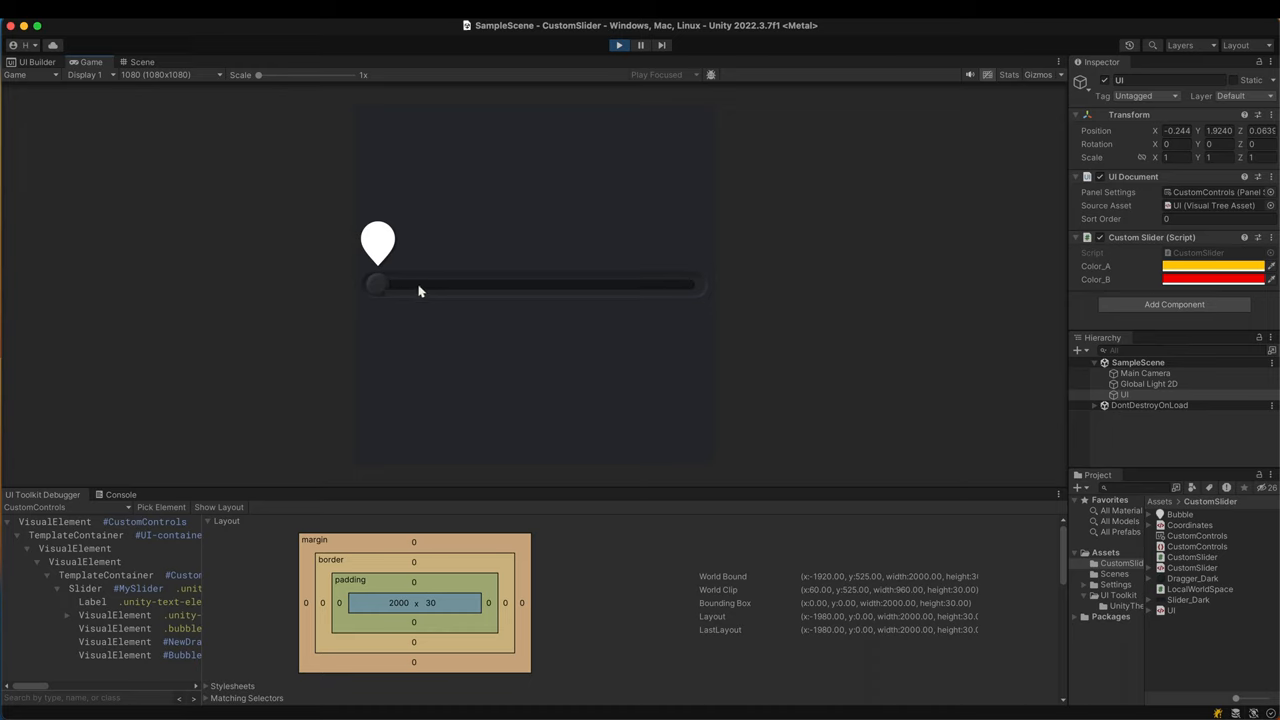
pyautogui.moveTo(378, 284); pyautogui.dragTo(644, 284)
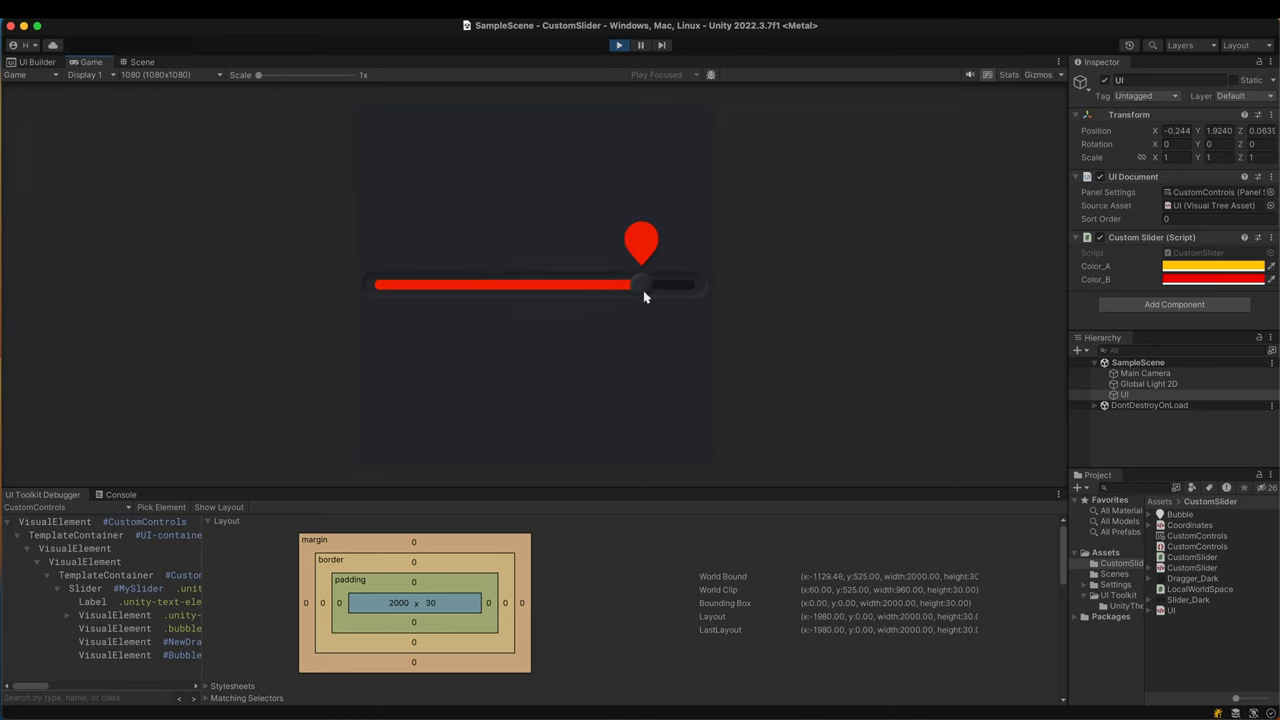
pyautogui.moveTo(640, 284); pyautogui.dragTo(690, 284)
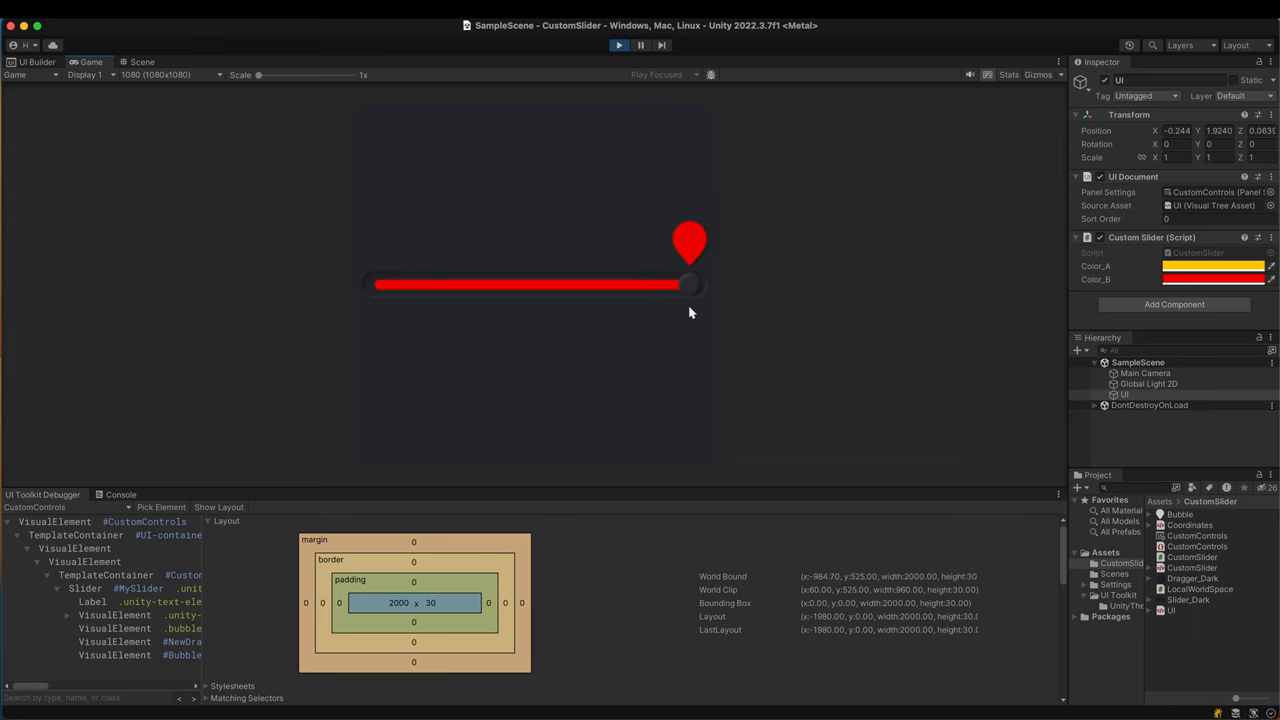
pyautogui.click(616, 44)
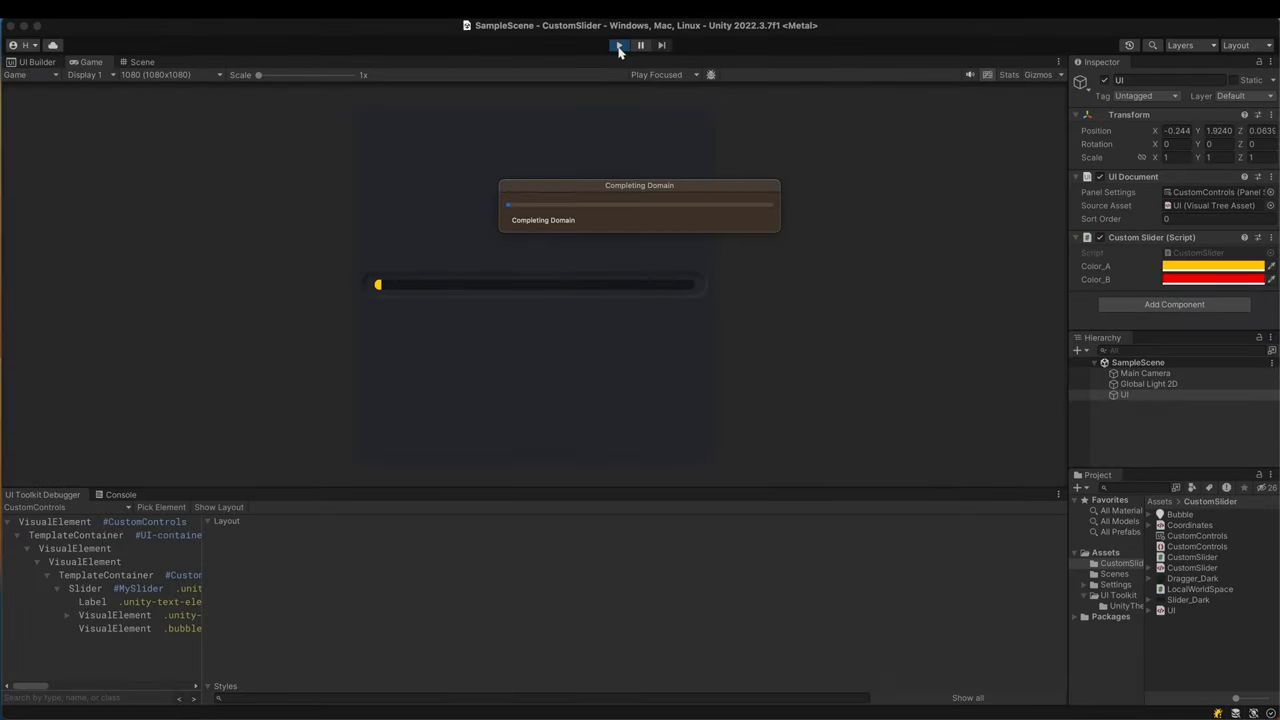
pyautogui.click(618, 44)
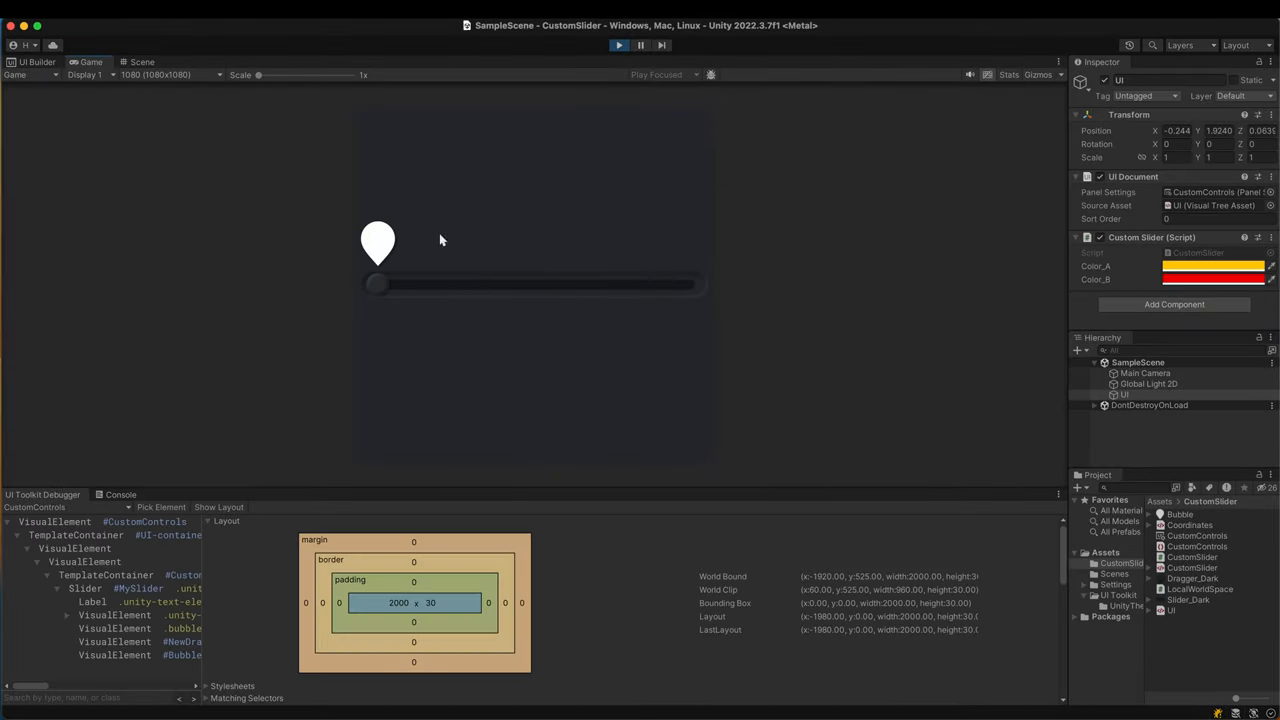
pyautogui.moveTo(716, 206)
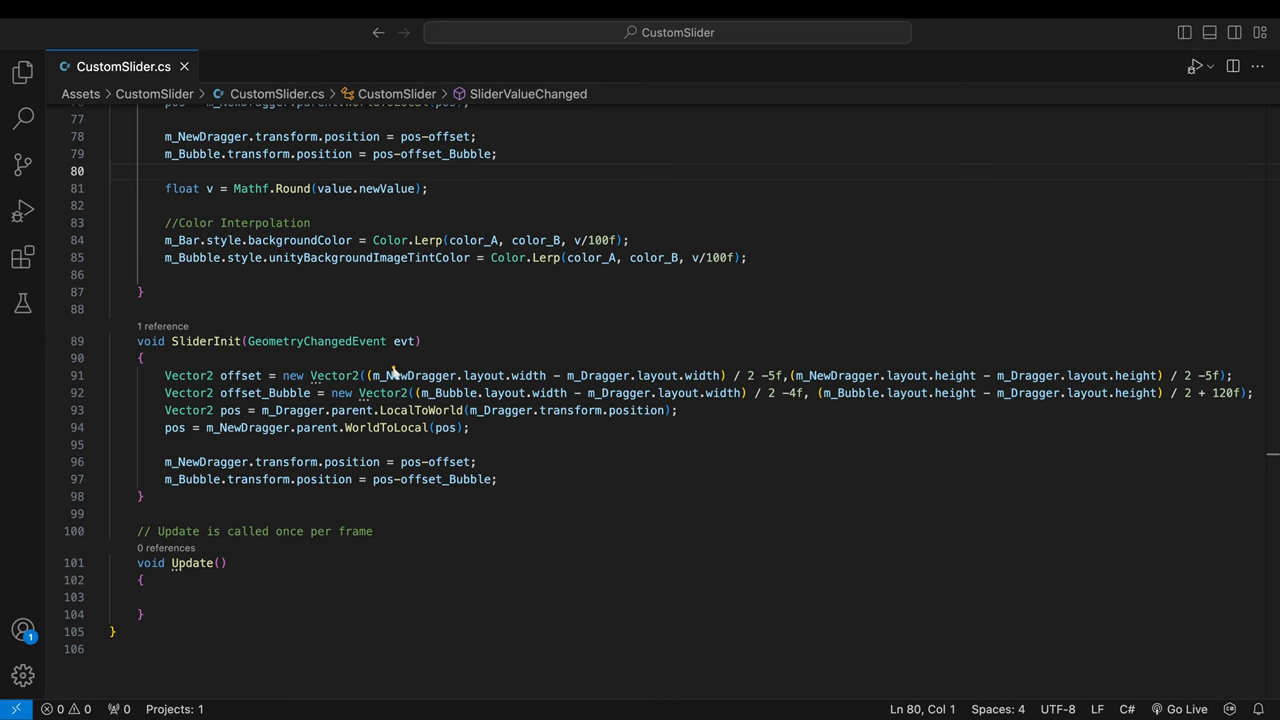
# - Add an //Initial Color comment, tint the bar background and bubble with color_A, and save
pyautogui.write('//Initial Colors')
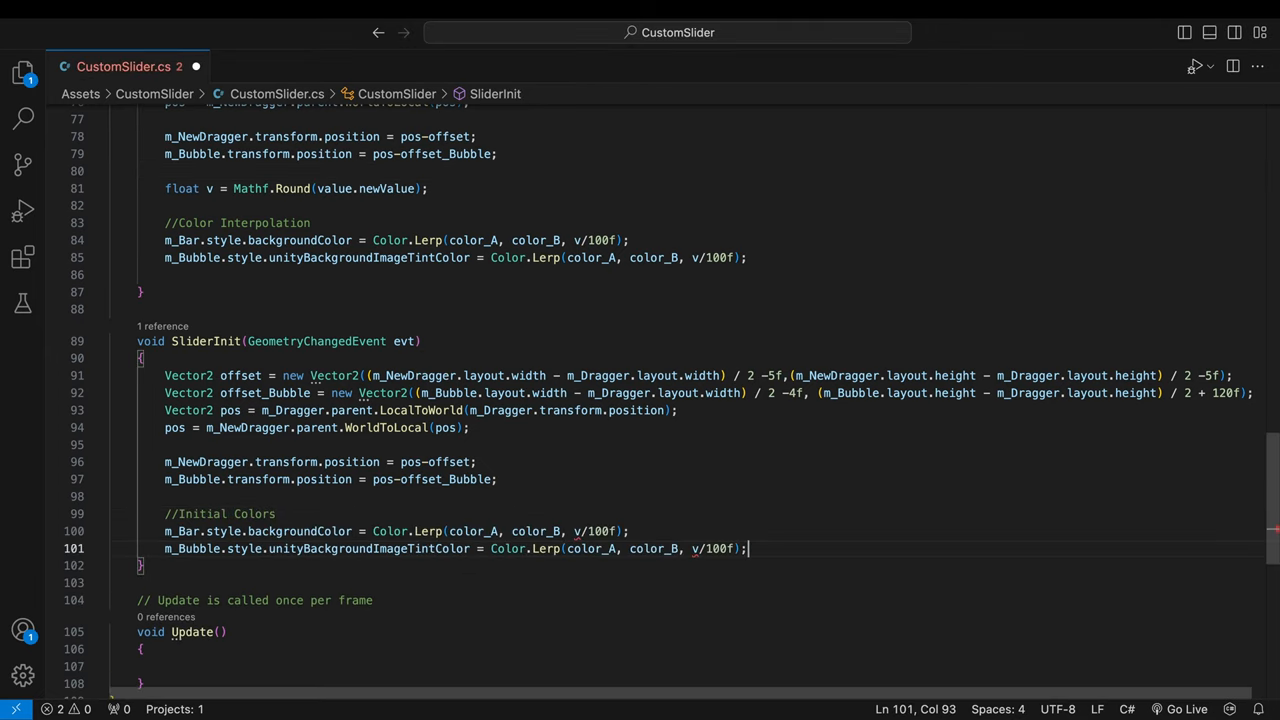
pyautogui.write('color_A')
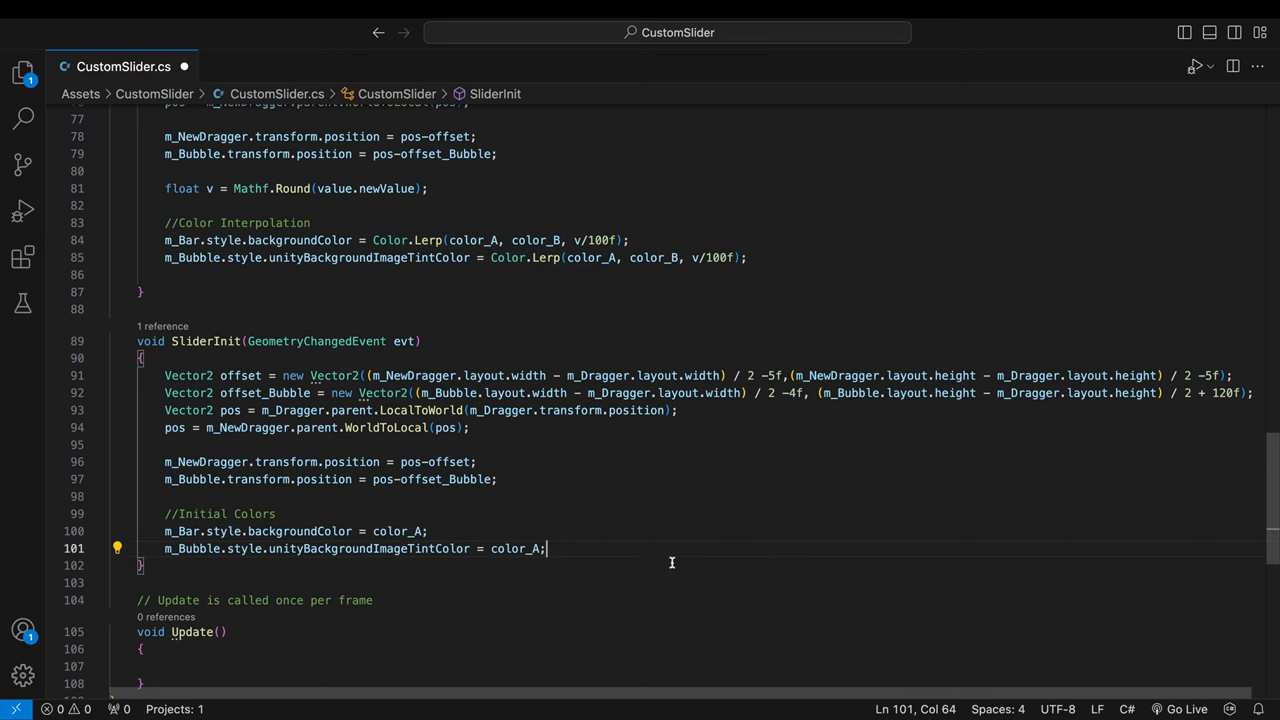
pyautogui.click(618, 44)
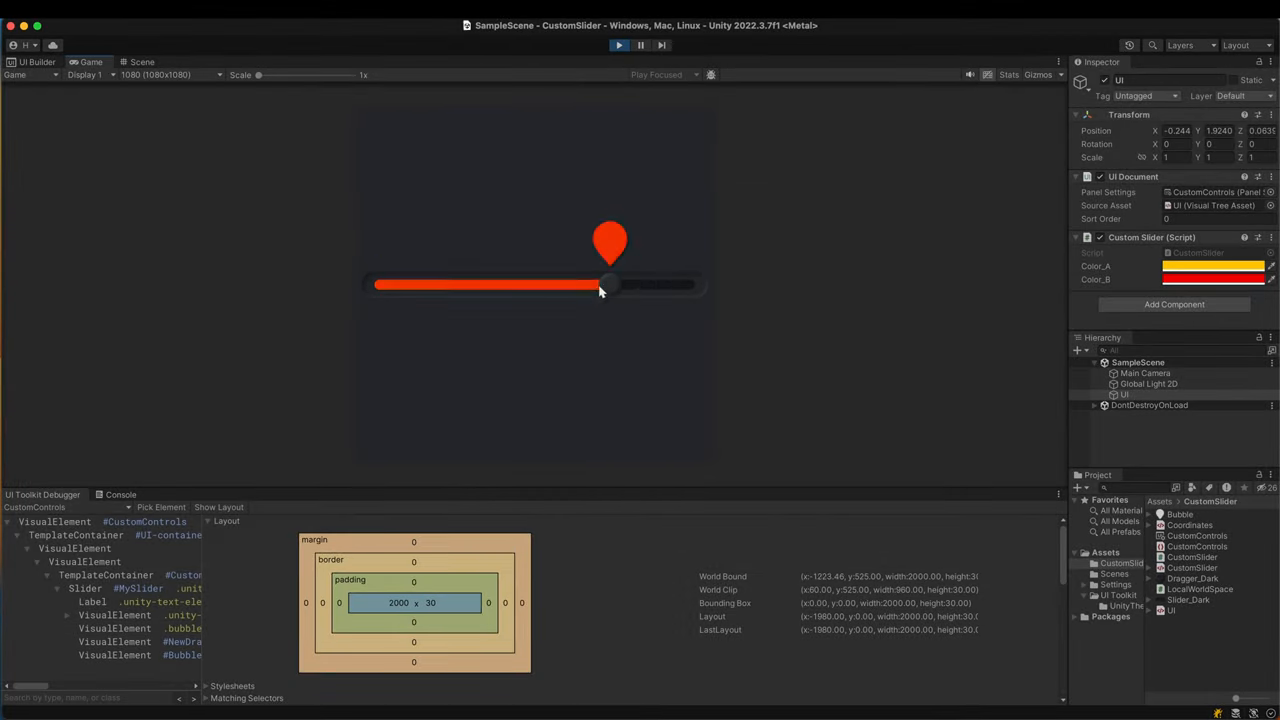
pyautogui.moveTo(608, 284); pyautogui.dragTo(476, 284)
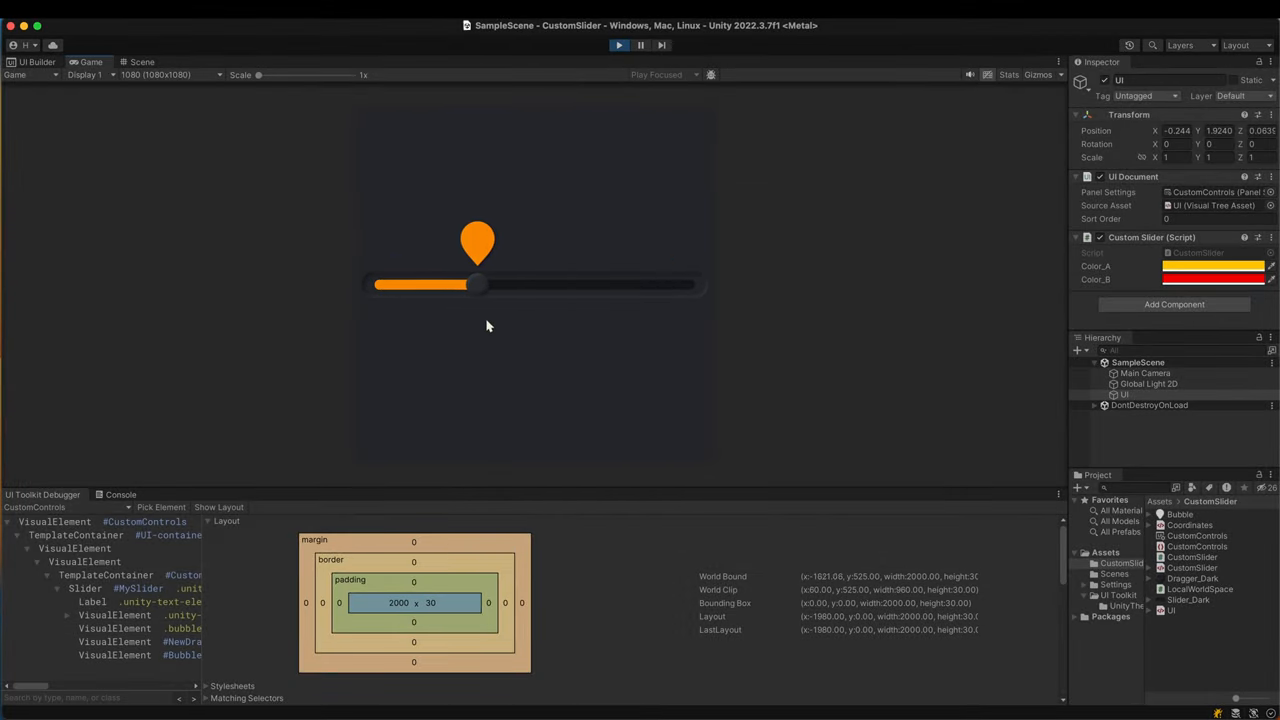
pyautogui.click(36, 62)
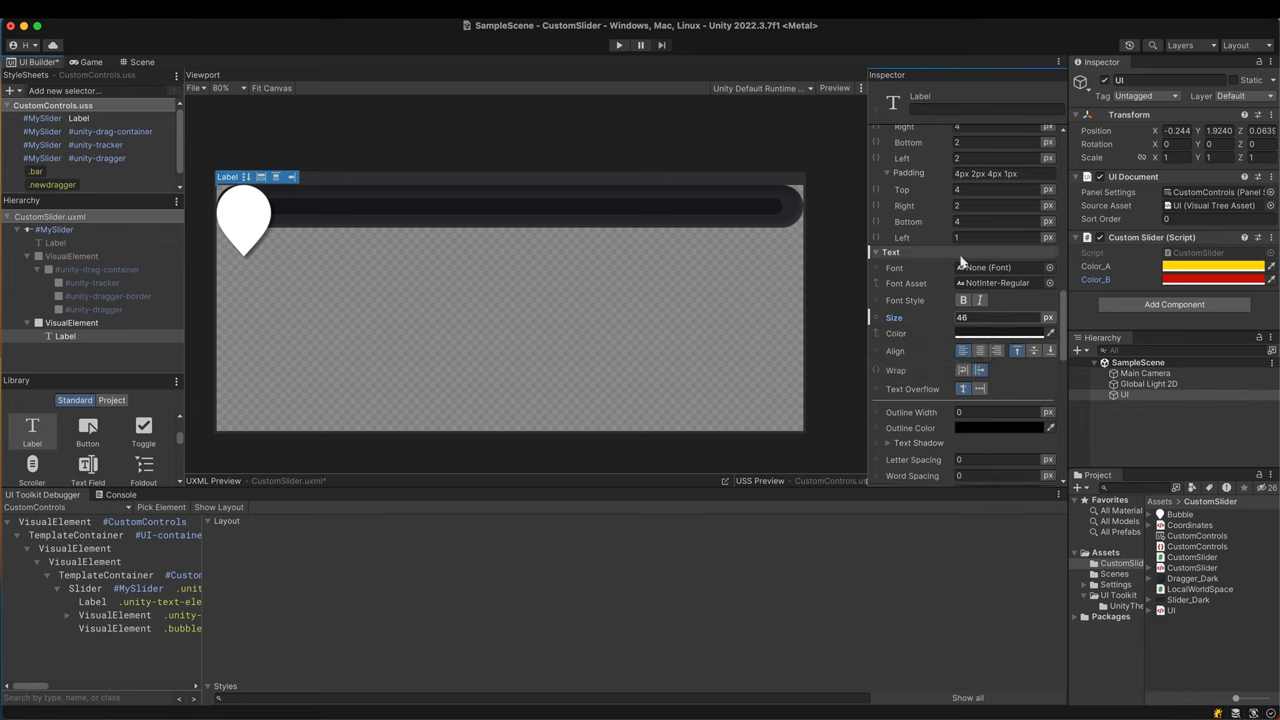
# - Scroll the UI Builder Inspector to the bubble Label's display and positioning properties
pyautogui.scroll(3)
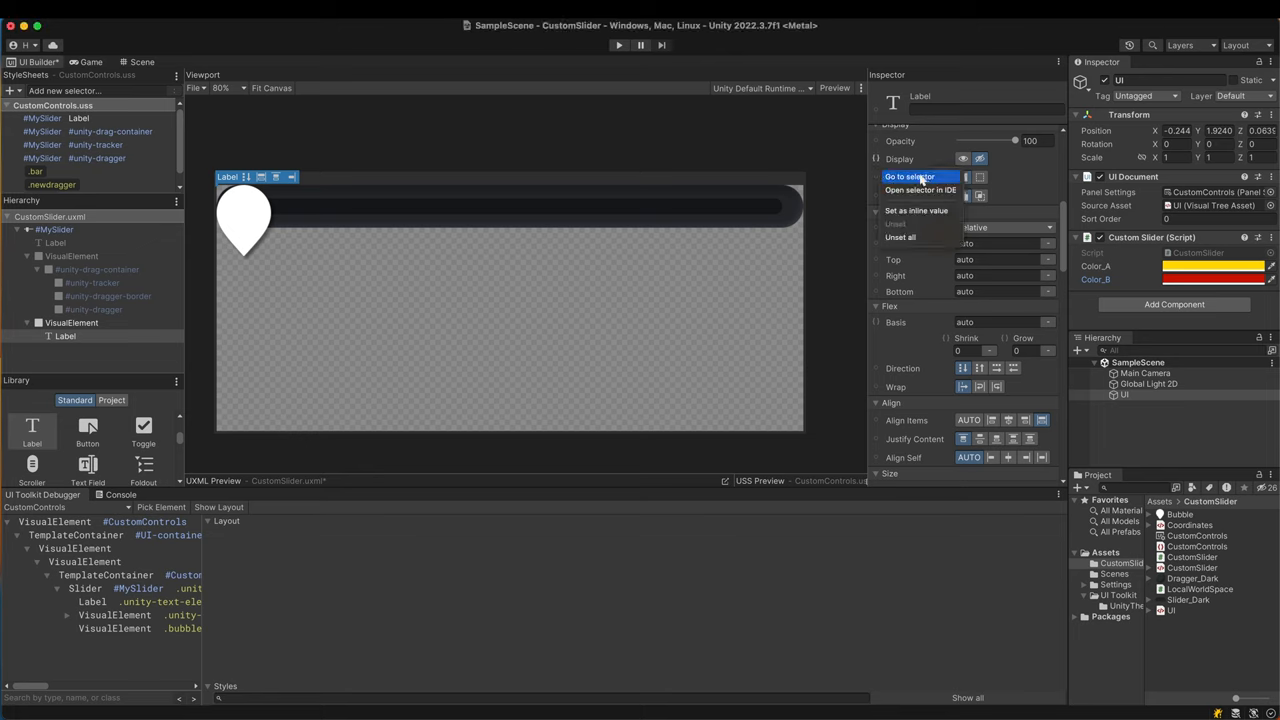
# - Jump to the label's style rule and rename the #MySlider Label selector to #MySlider > Label
pyautogui.click(910, 176)
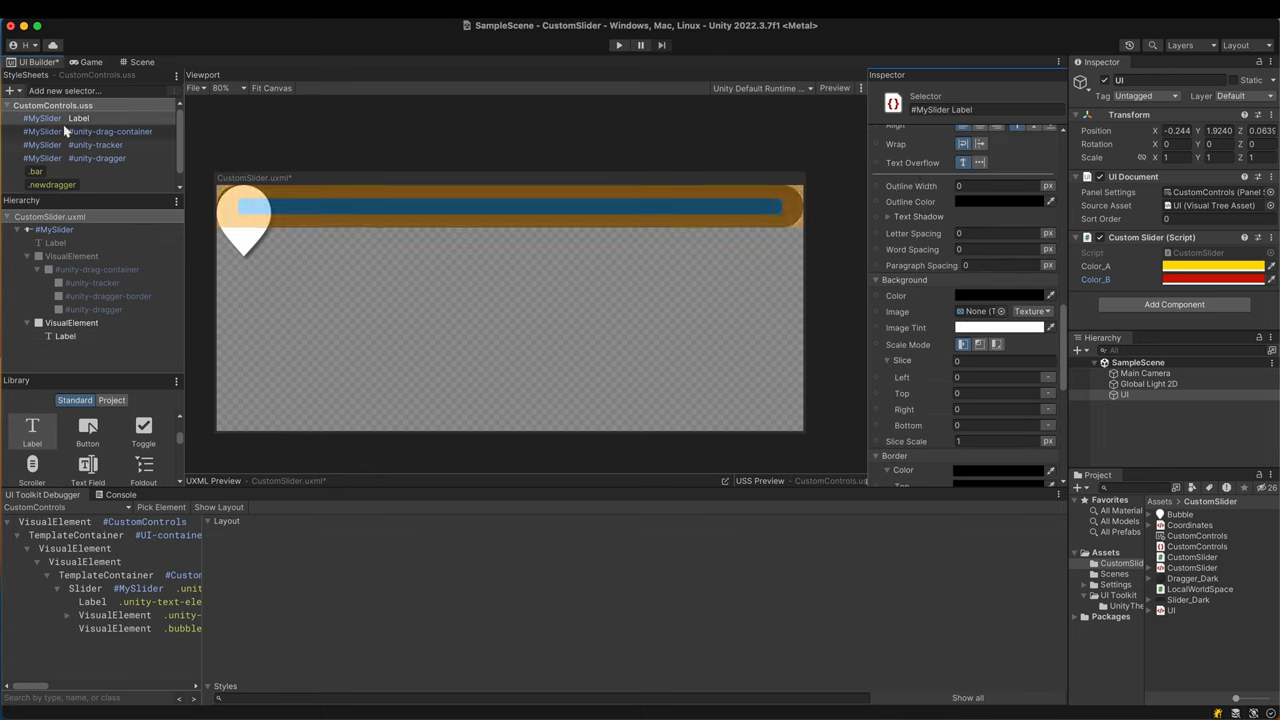
pyautogui.click(56, 118)
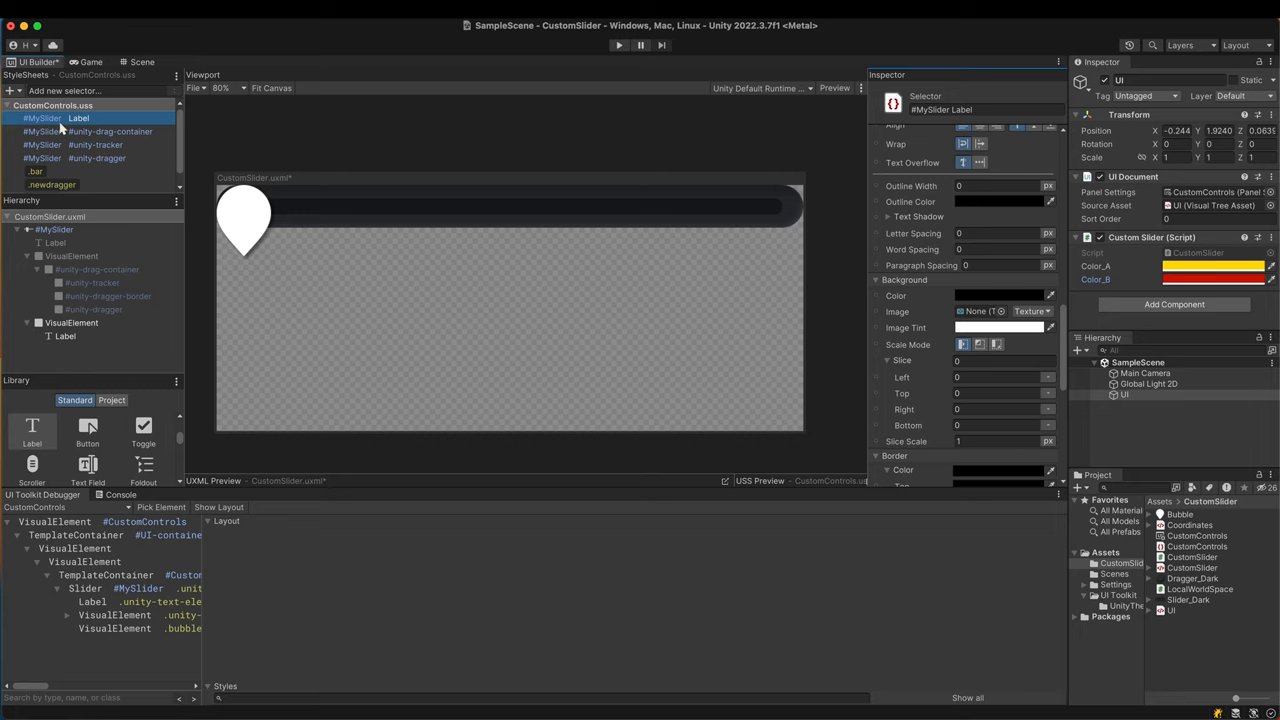
pyautogui.moveTo(350, 272)
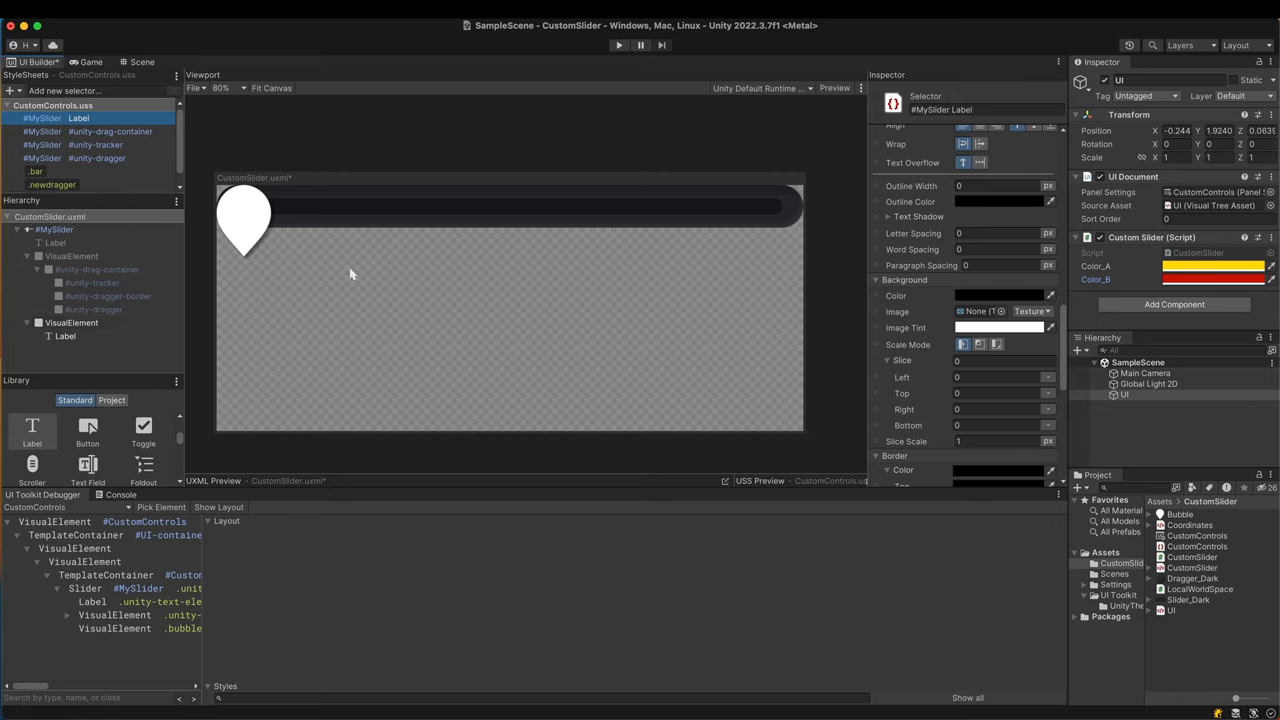
pyautogui.scroll(3)
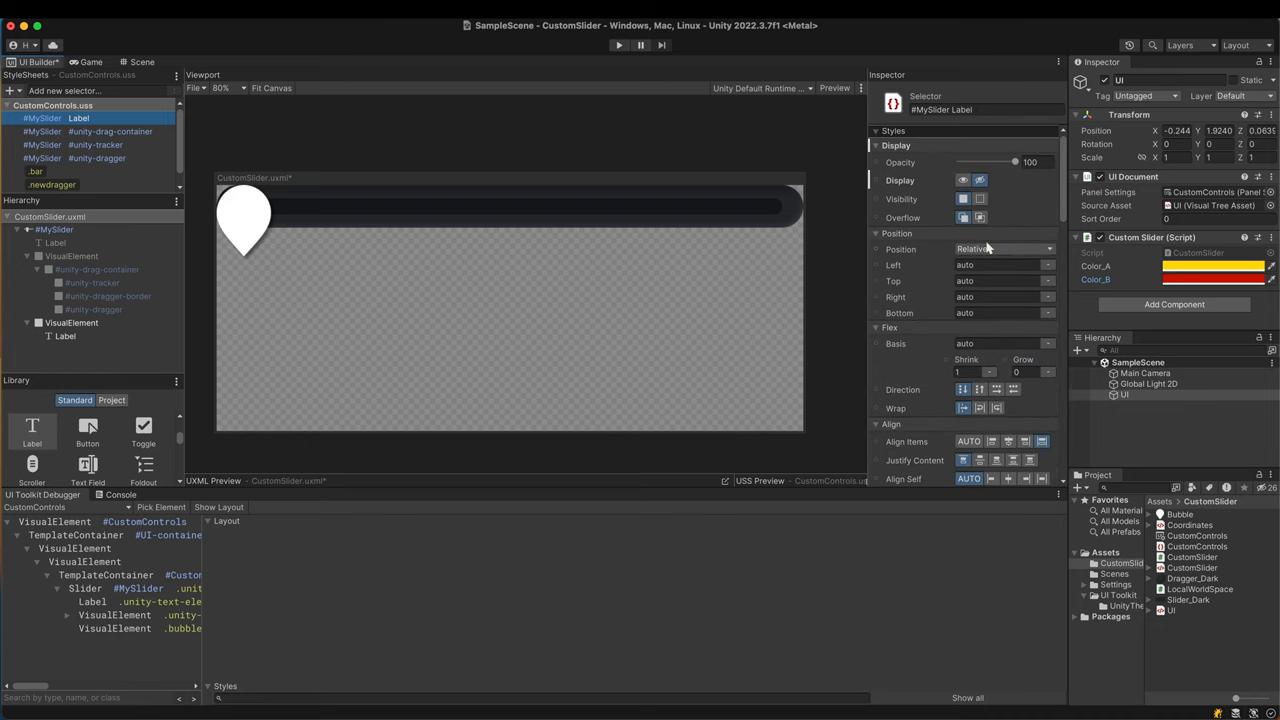
pyautogui.click(964, 180)
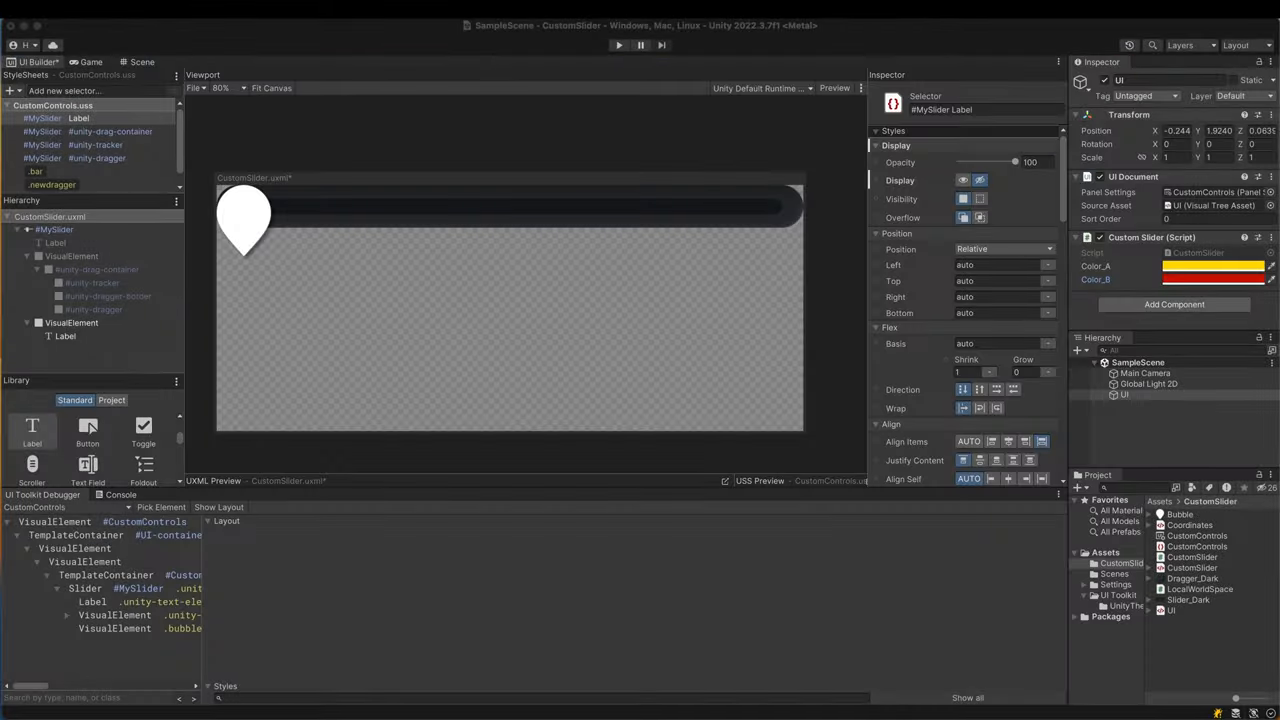
pyautogui.click(56, 118)
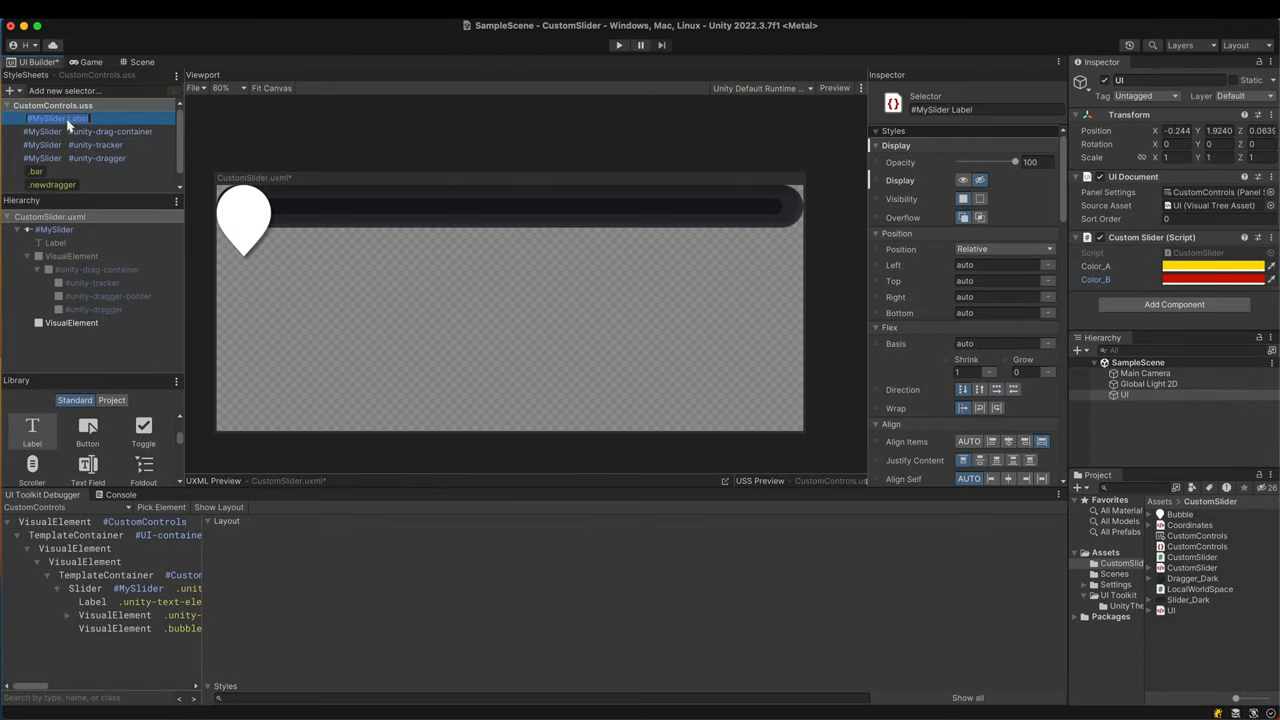
pyautogui.click(56, 118)
pyautogui.write('> ')
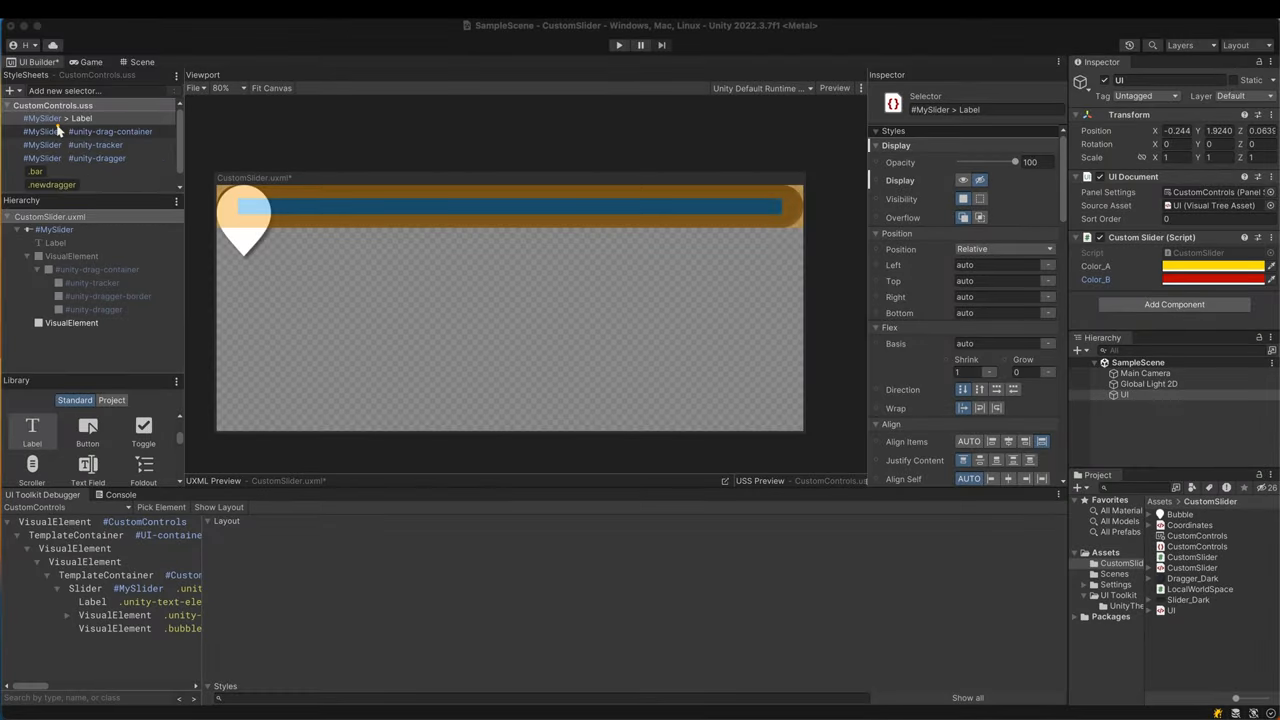
pyautogui.click(72, 322)
pyautogui.write('as')
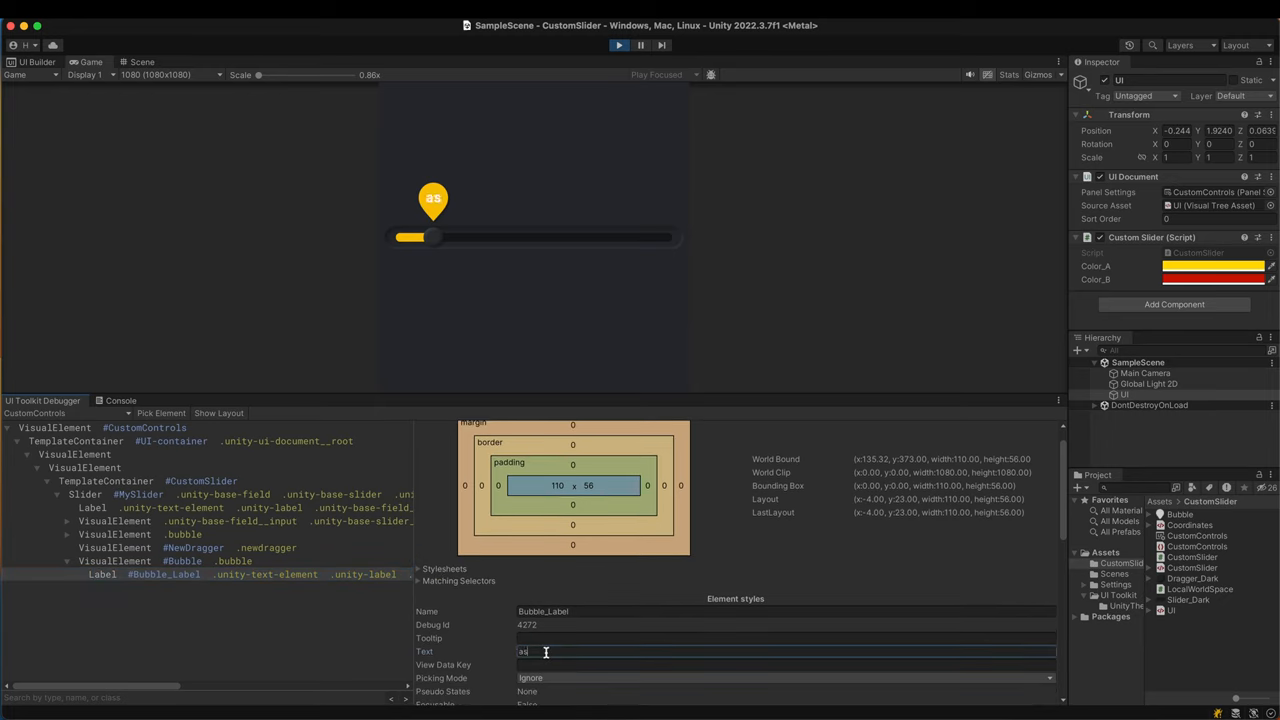
# - Edit the Bubble_Label's Text field in the UI Toolkit Debugger to preview a number
pyautogui.write('d')
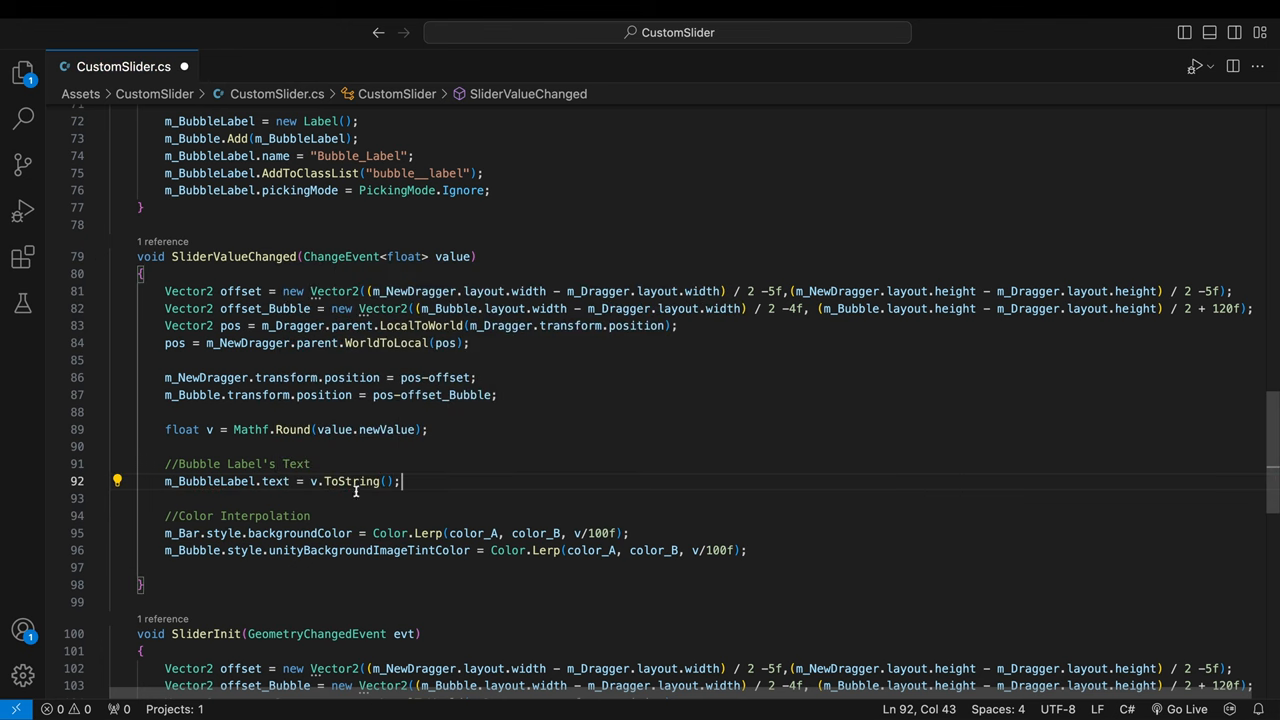
# - Run the game and drag the slider to about 74 to check the bubble's live value
pyautogui.click(618, 44)
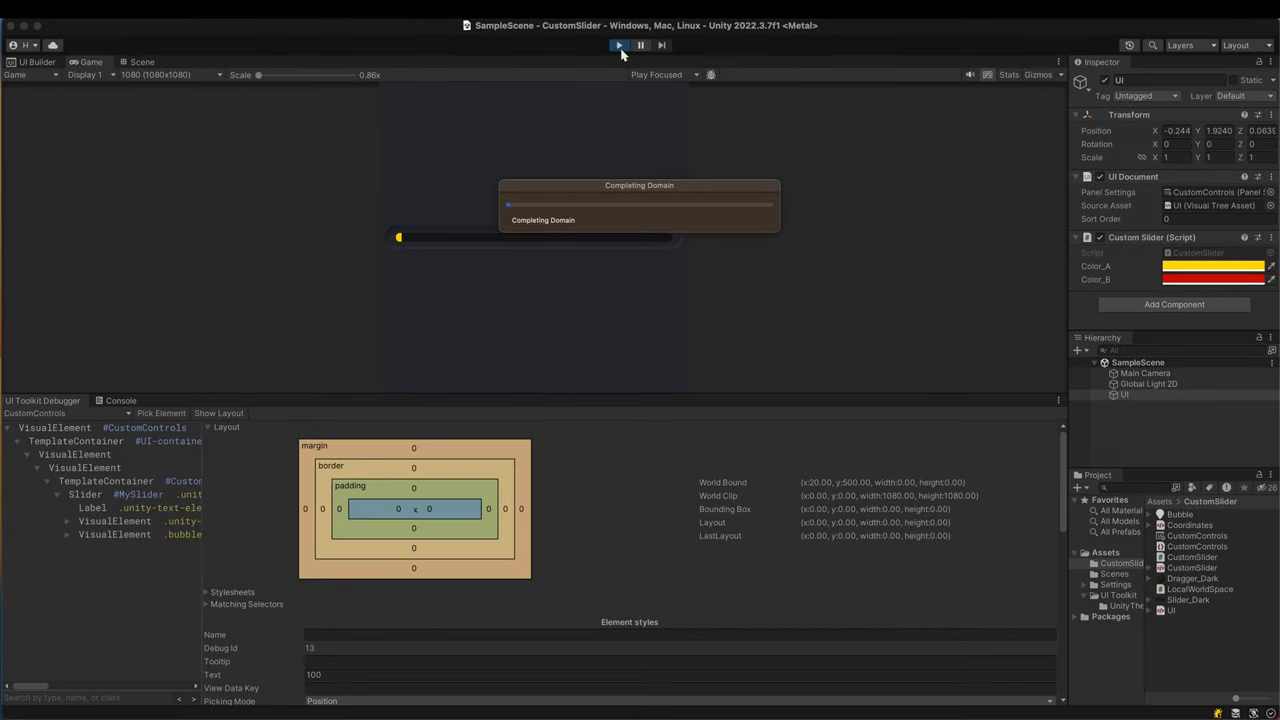
pyautogui.click(618, 44)
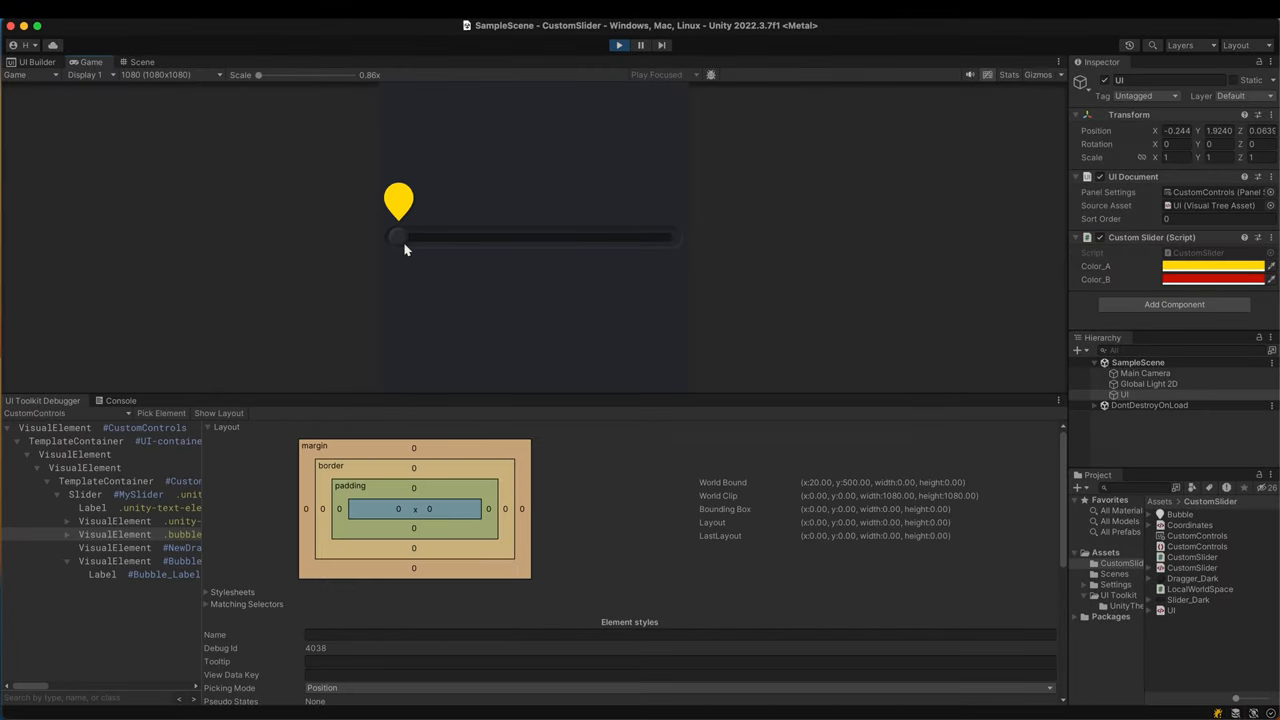
pyautogui.moveTo(398, 236); pyautogui.dragTo(478, 236)
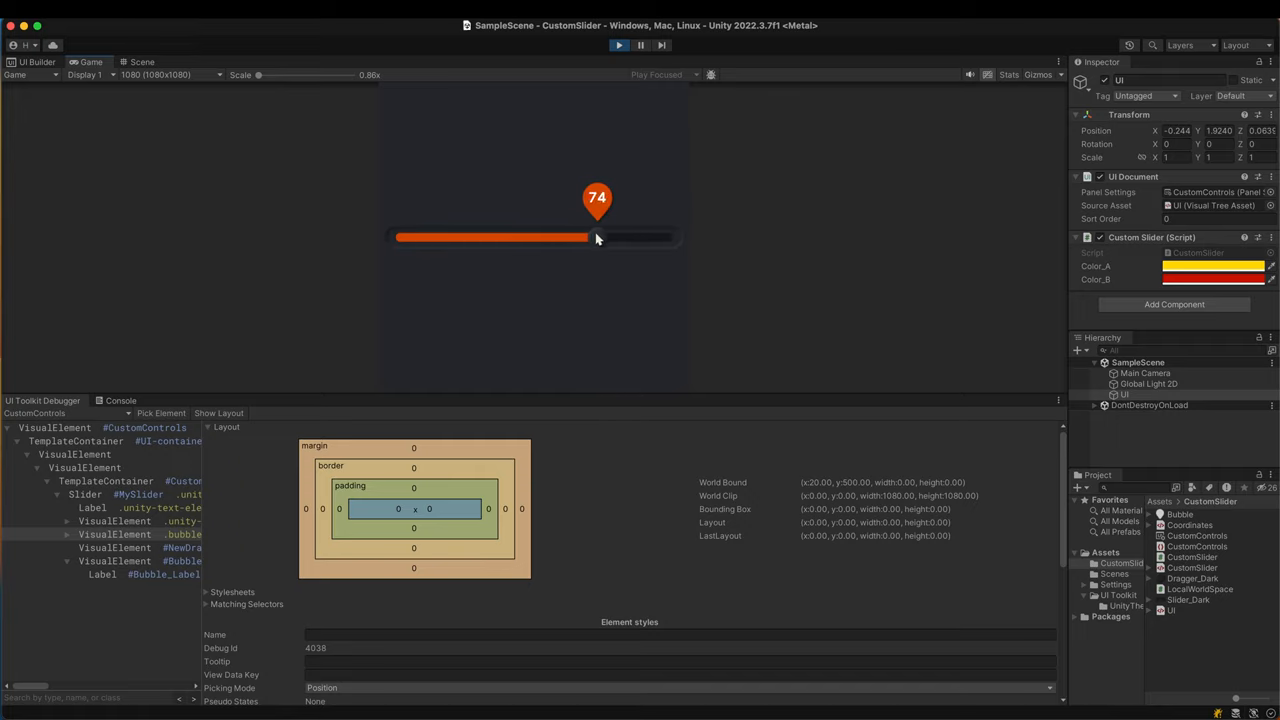
pyautogui.click(618, 44)
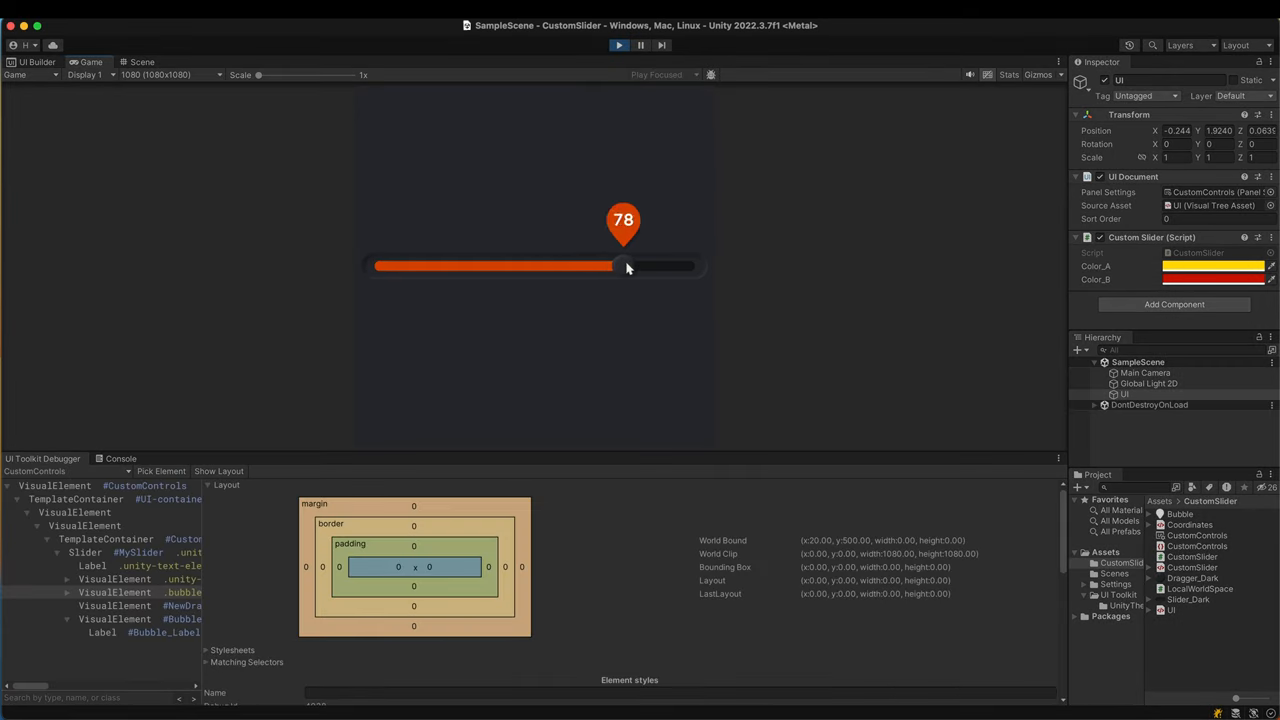
# - Drag the slider to around 15, 92 and back to check the bubble number and tint
pyautogui.moveTo(626, 266); pyautogui.dragTo(428, 266)
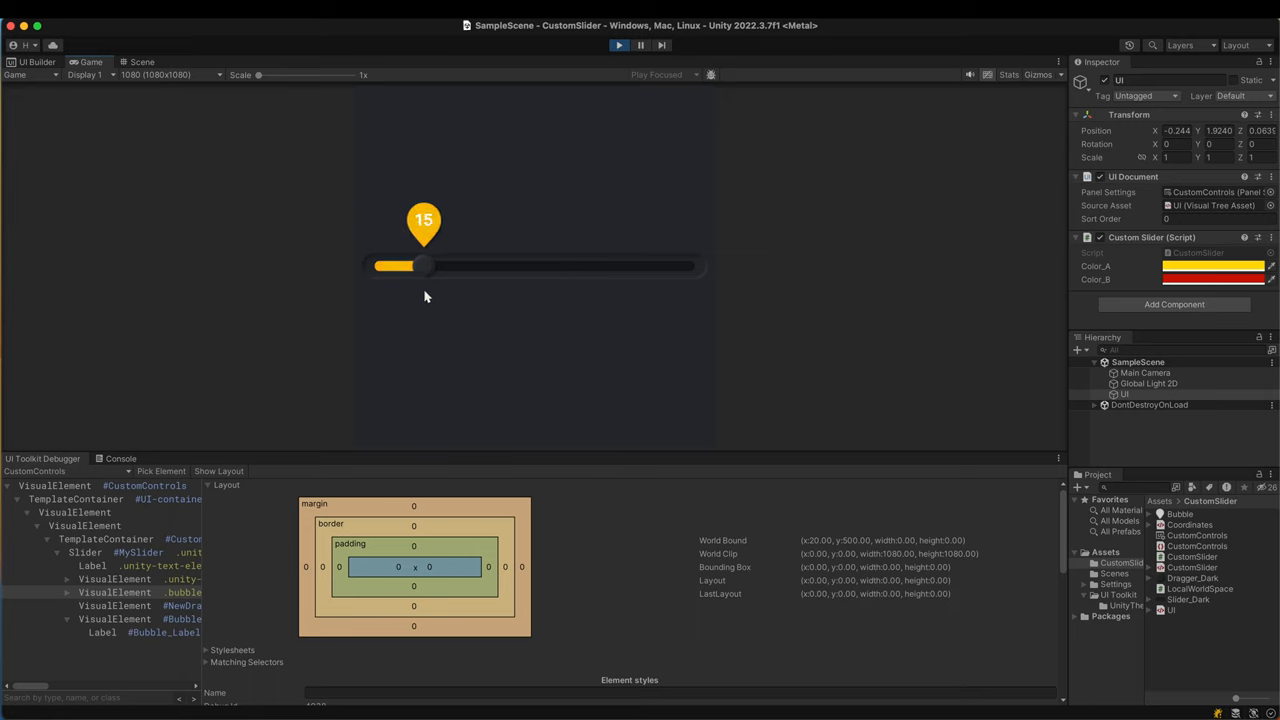
pyautogui.moveTo(424, 264); pyautogui.dragTo(664, 264)
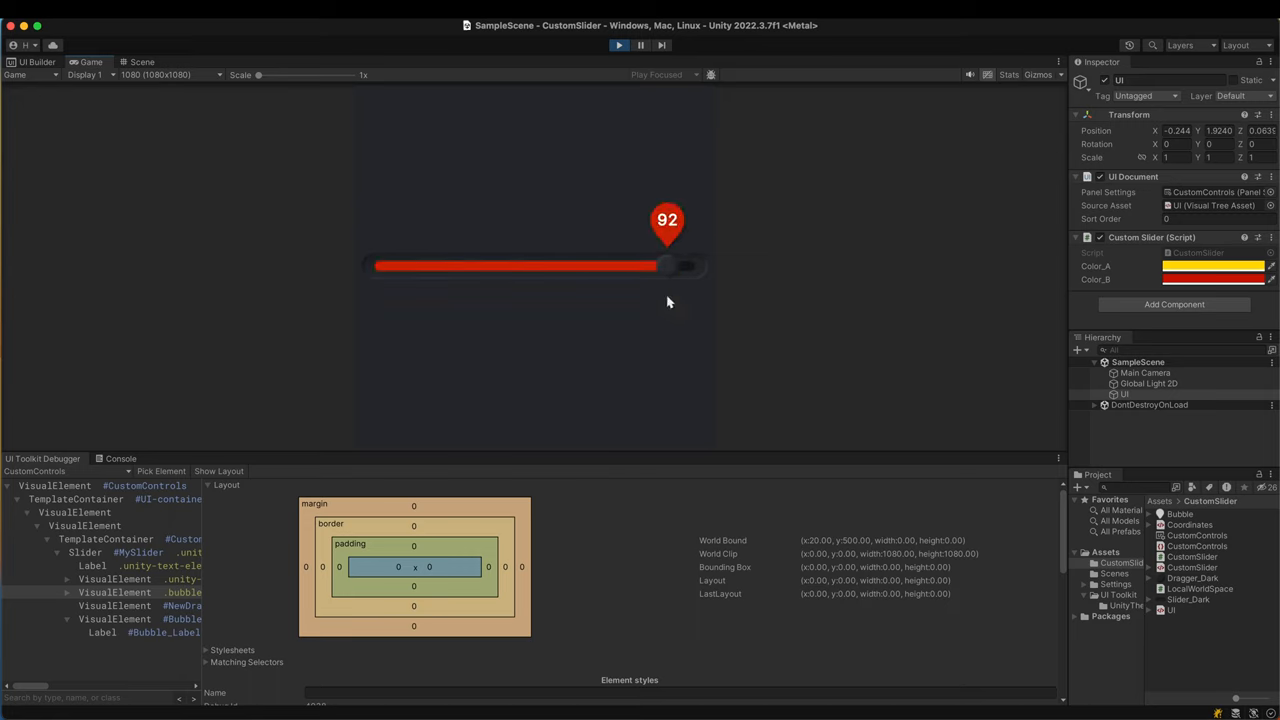
pyautogui.moveTo(660, 264); pyautogui.dragTo(636, 264)
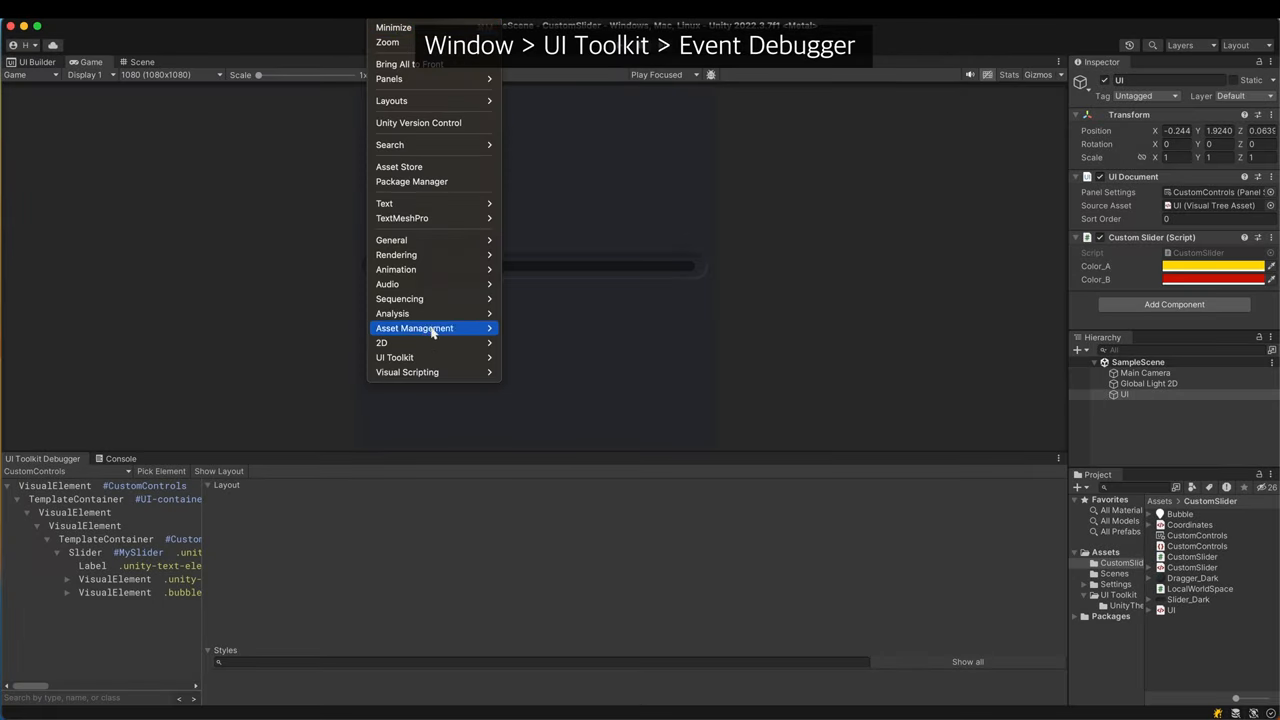
# - Open the UI Toolkit Event Debugger and attach it to the slider's panel
pyautogui.click(394, 356)
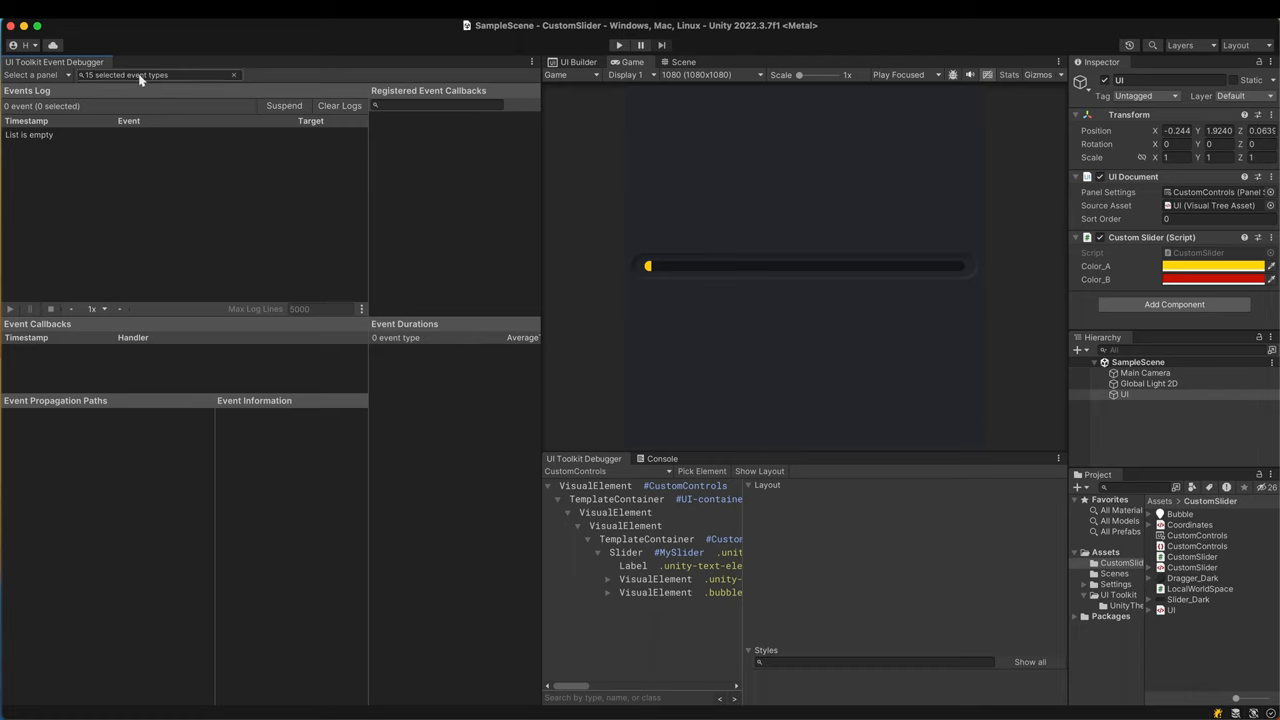
pyautogui.click(156, 74)
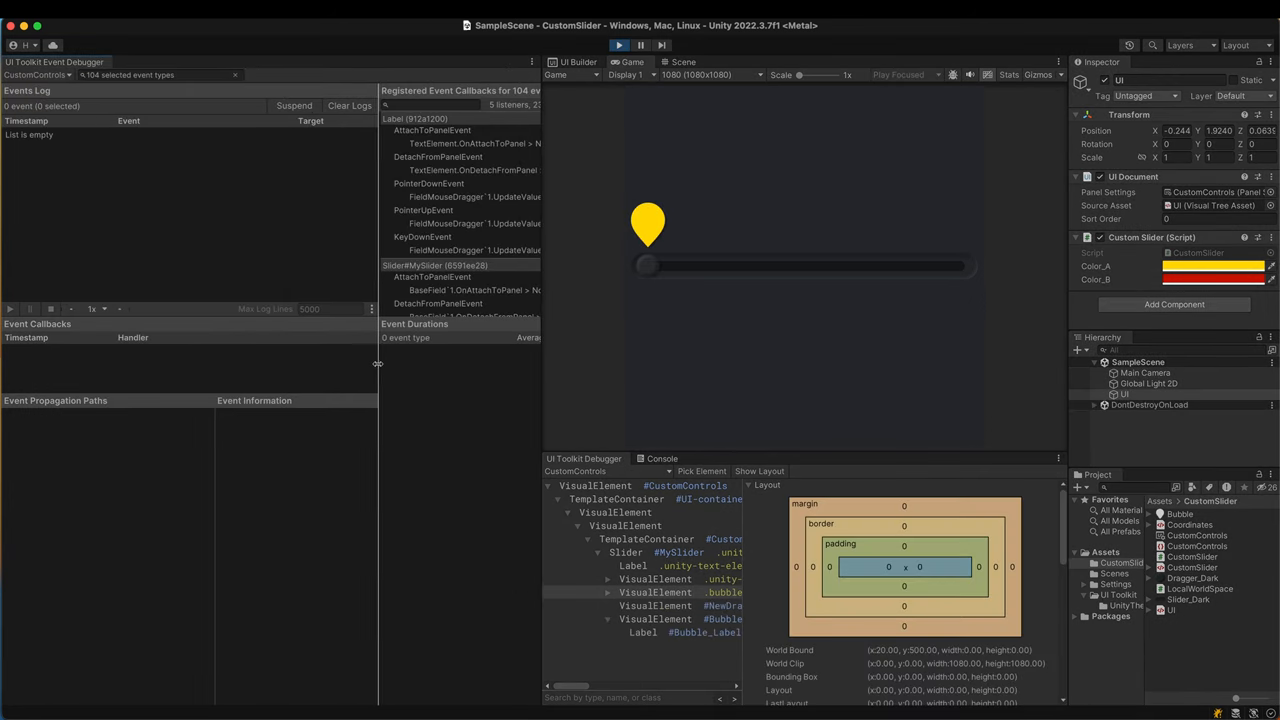
pyautogui.moveTo(656, 270)
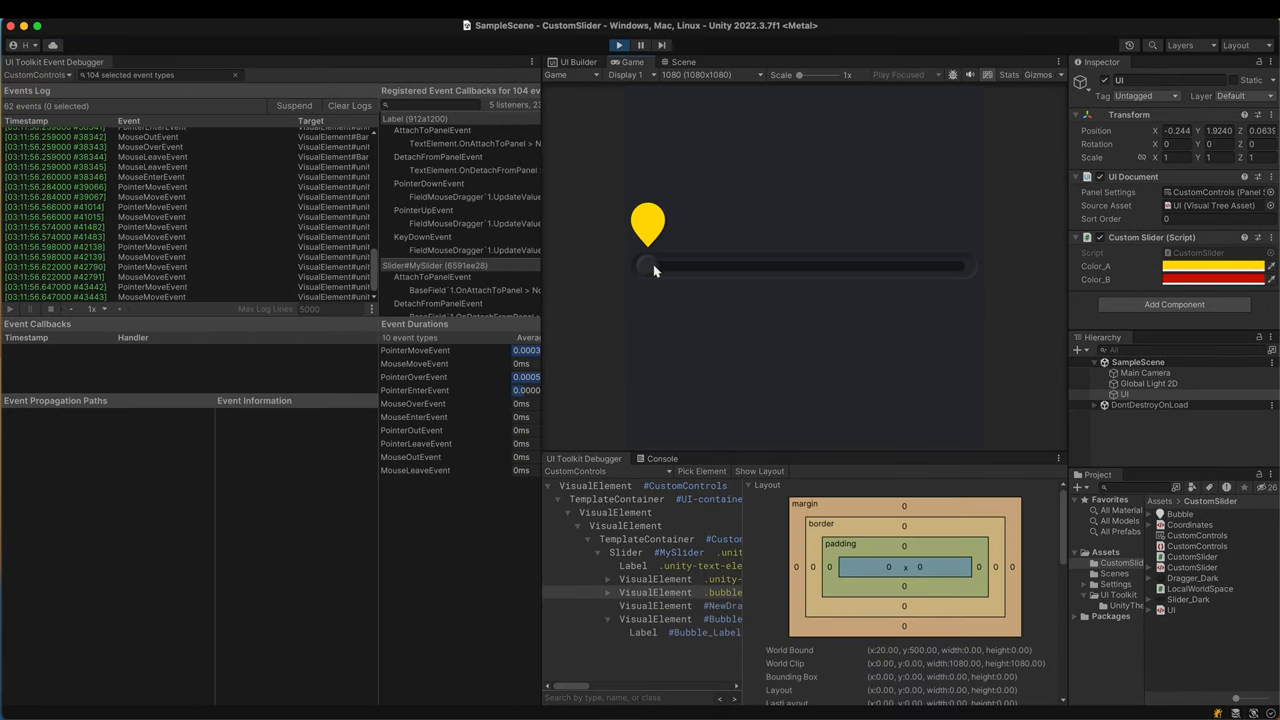
# - Drag the slider handle to log pointer events in the Event Debugger, ending at 21
pyautogui.moveTo(648, 266); pyautogui.dragTo(716, 266)
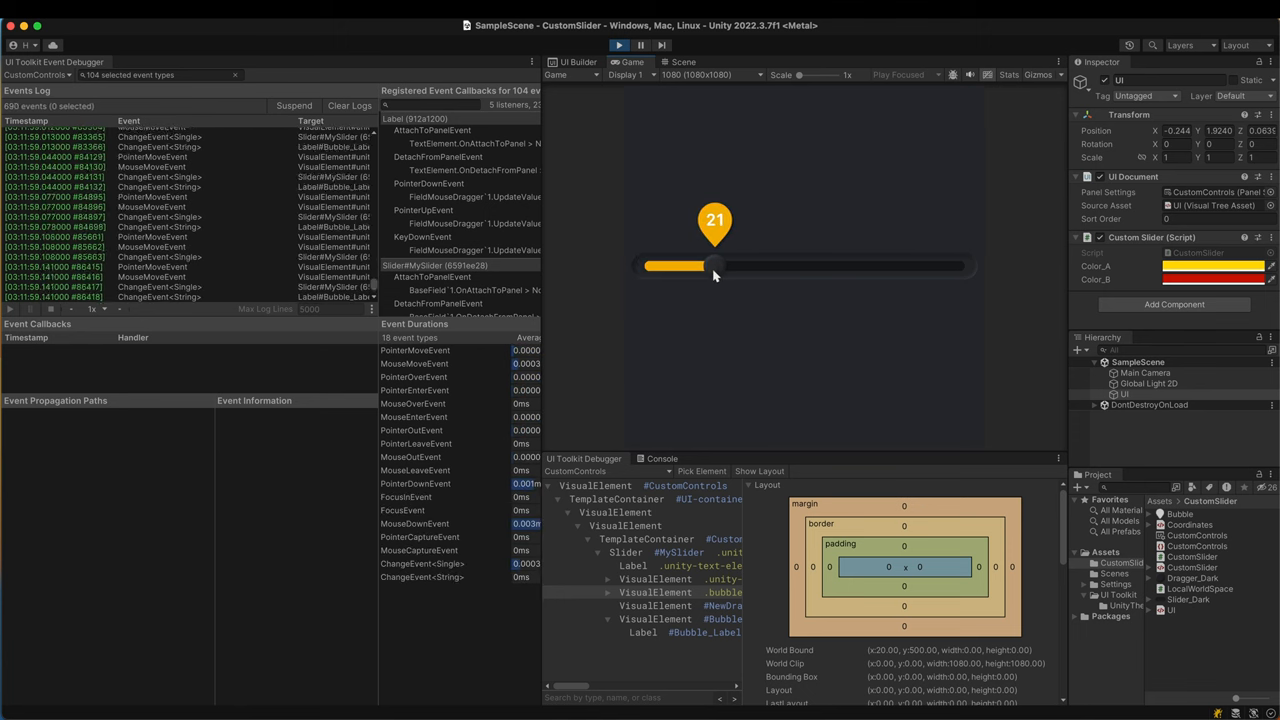
pyautogui.moveTo(716, 268); pyautogui.dragTo(644, 268)
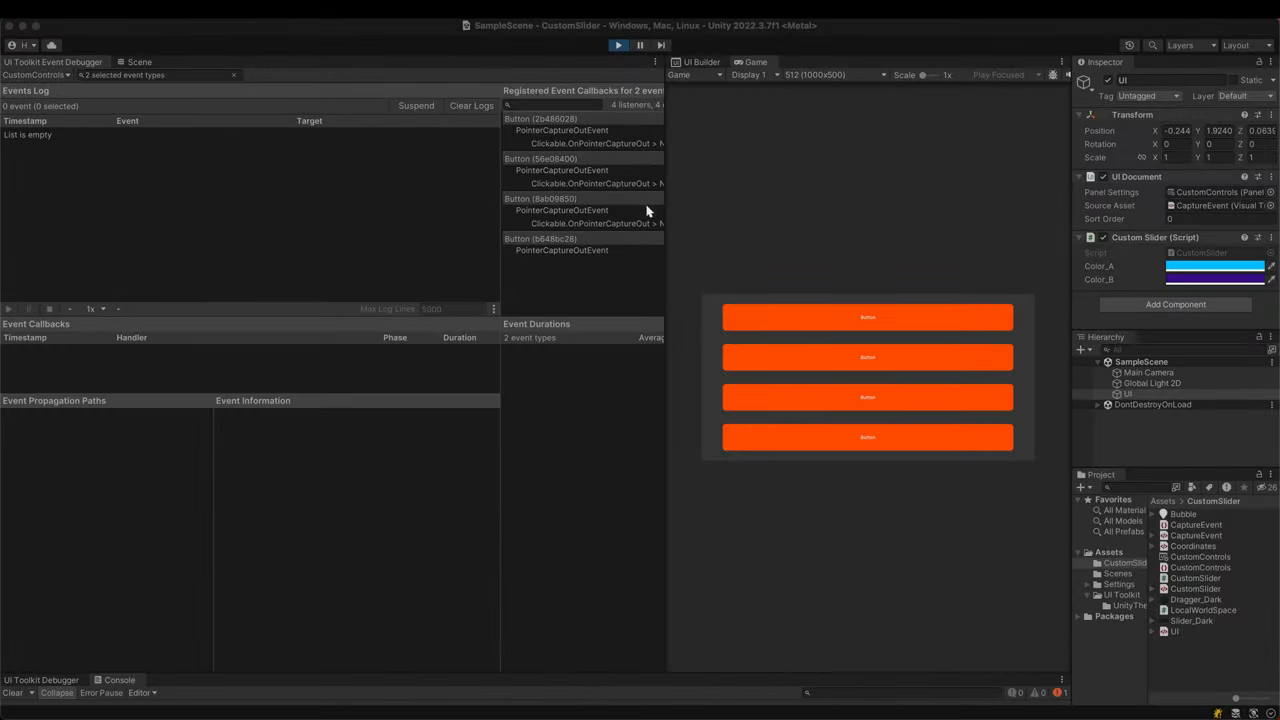
pyautogui.moveTo(764, 252)
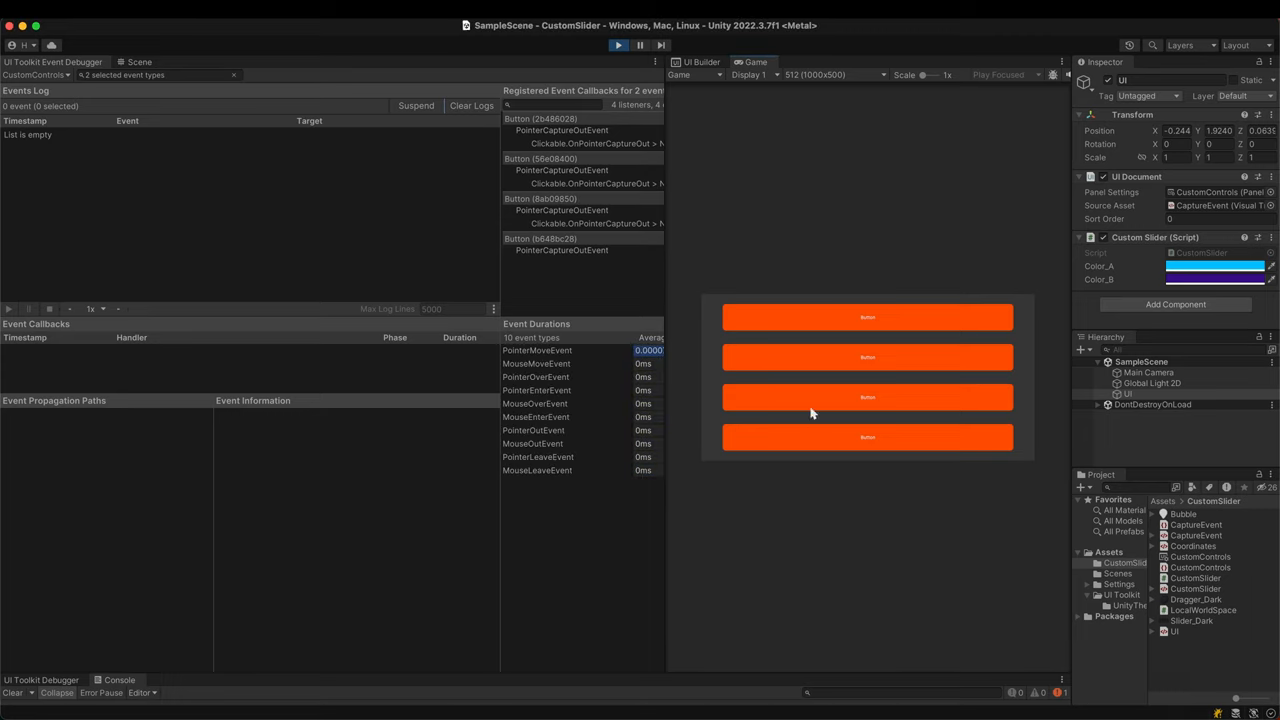
pyautogui.moveTo(800, 452)
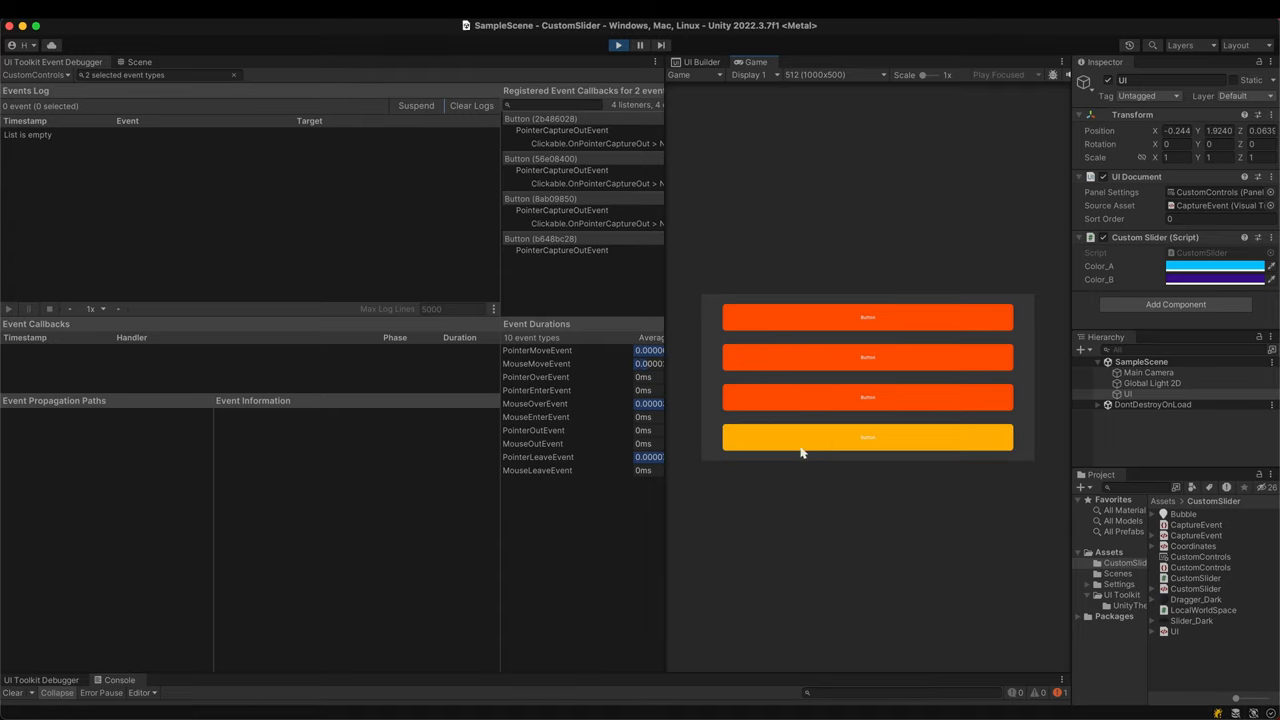
pyautogui.moveTo(718, 384)
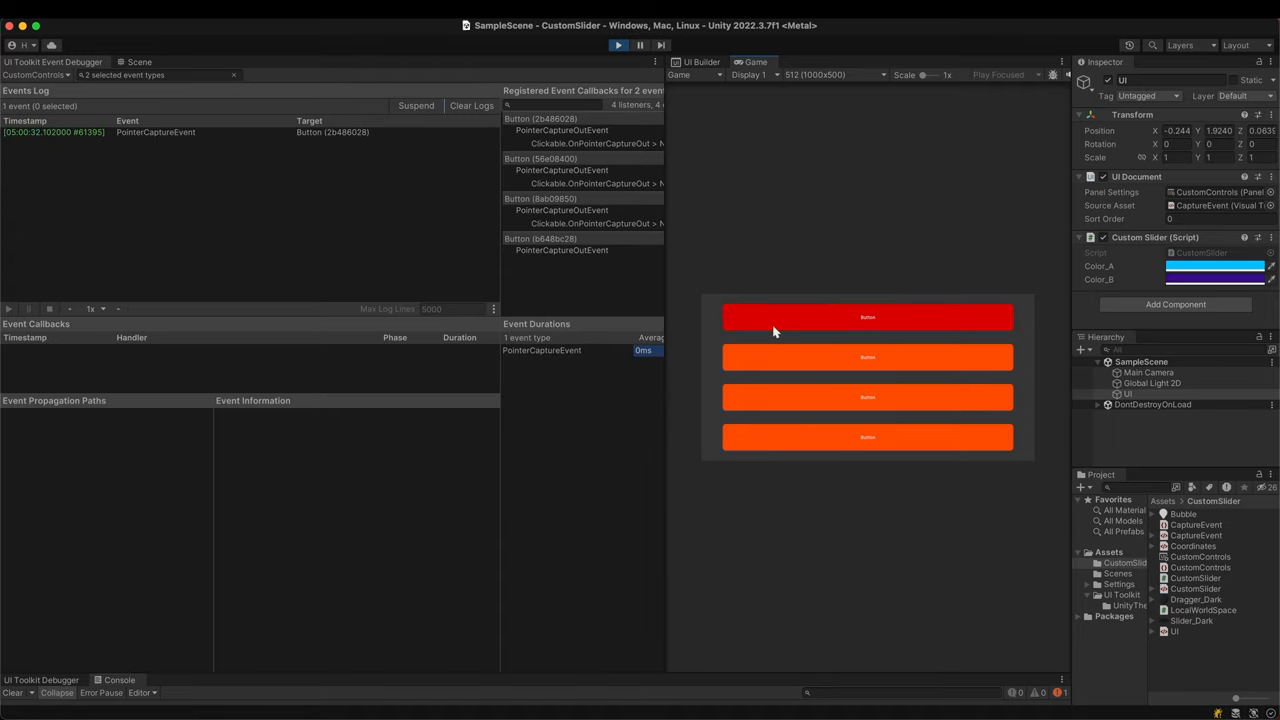
pyautogui.moveTo(788, 408)
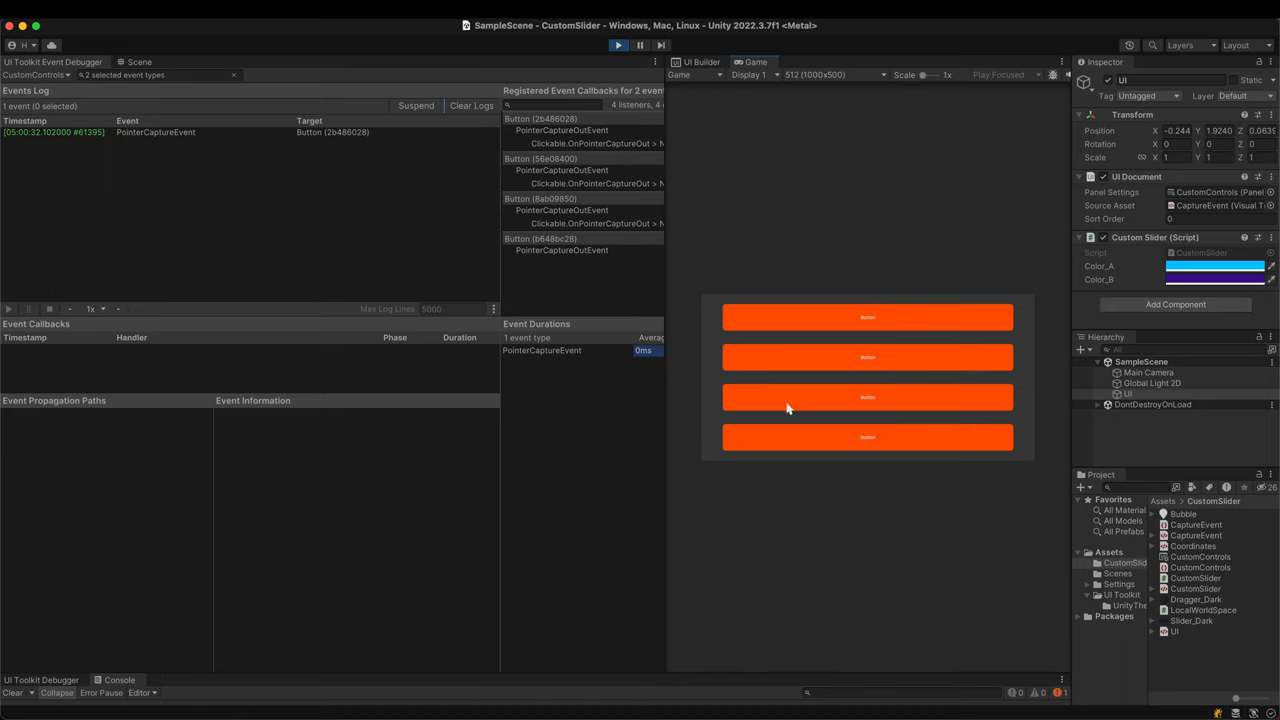
pyautogui.moveTo(792, 344)
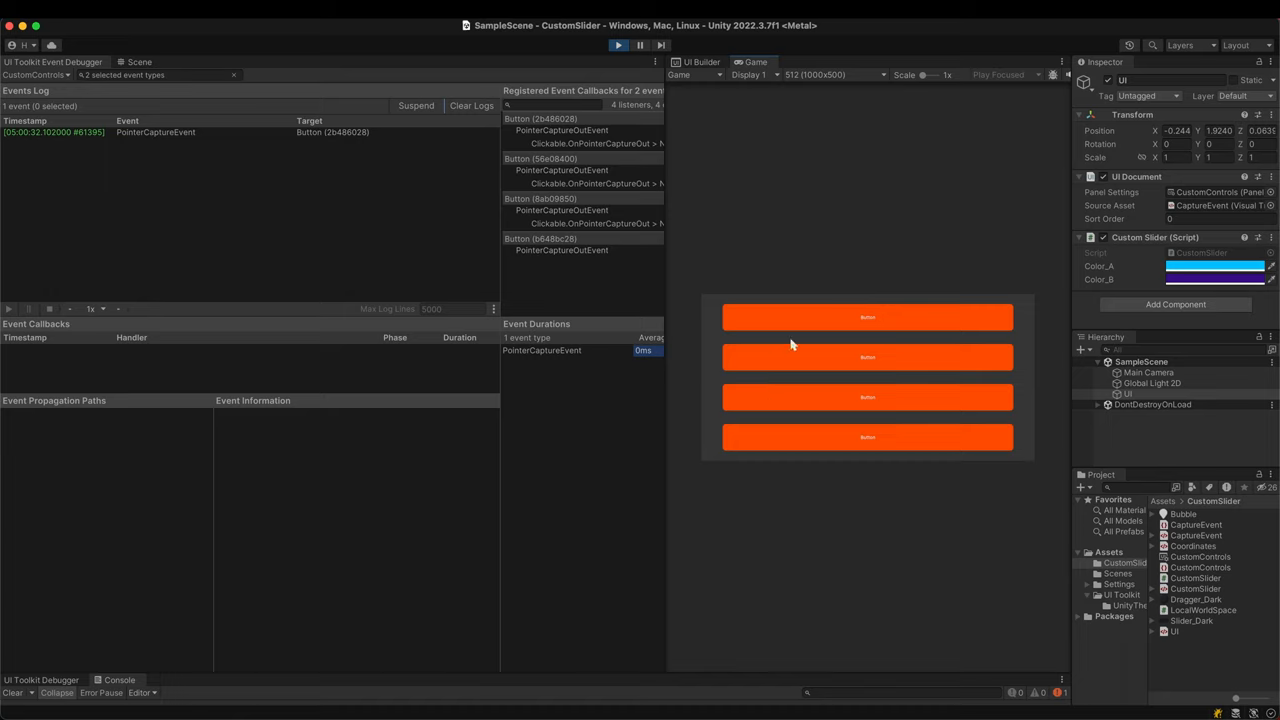
pyautogui.moveTo(792, 328)
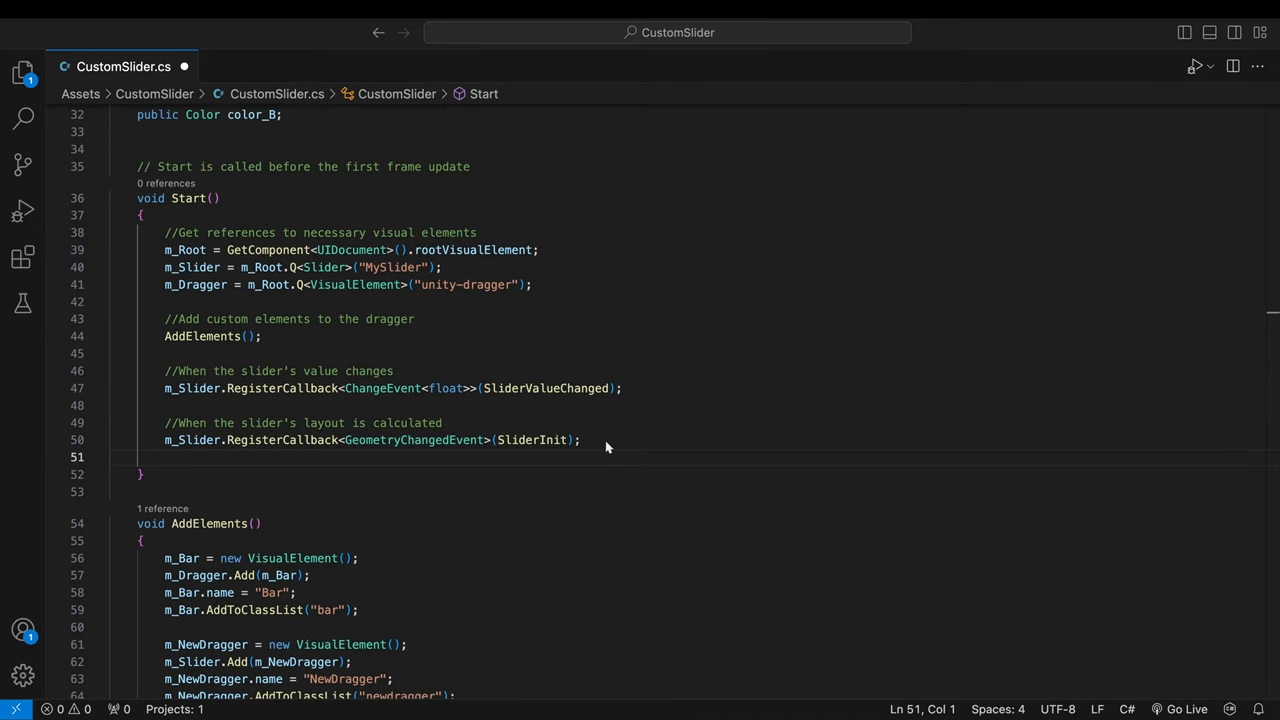
# - Register a PointerCaptureEvent callback on m_Slider with a Debug.Log under a 'When the pointer is captured' comment
pyautogui.write('/')
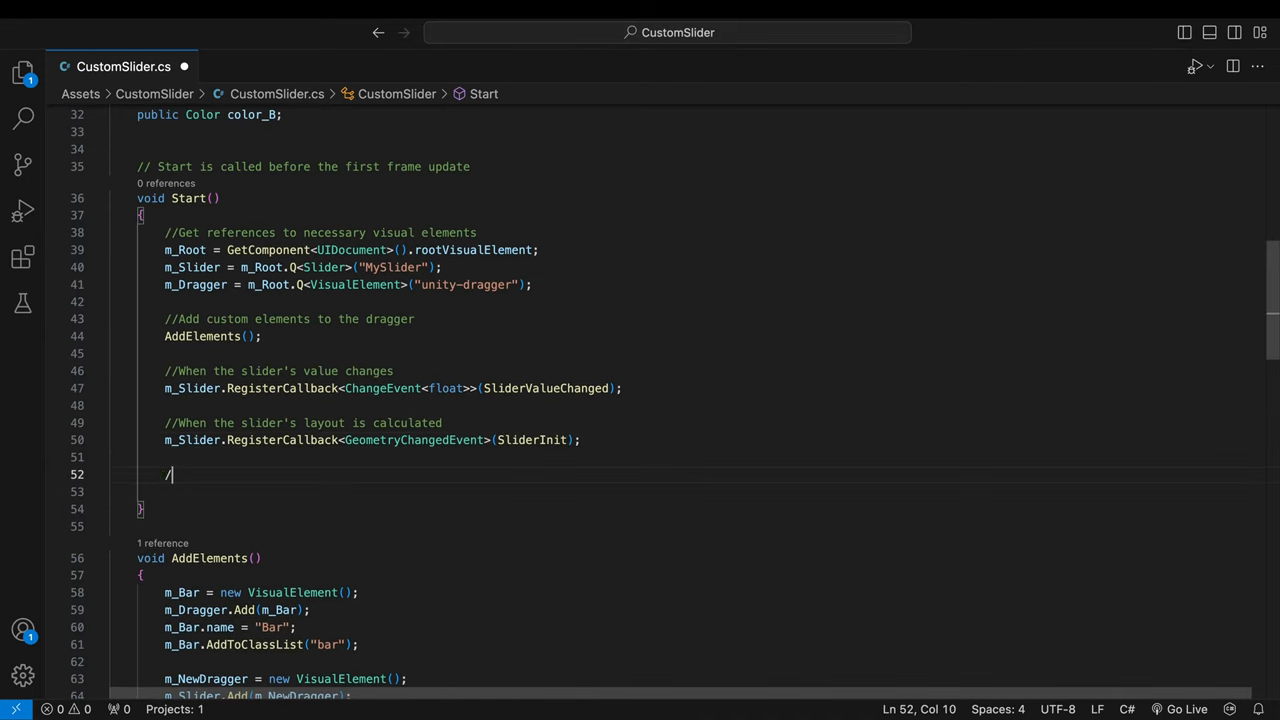
pyautogui.write('/When the pointer is captured')
pyautogui.write('m_Slider.RegisterCallback<PointerCaptureEvent>(_=>{')
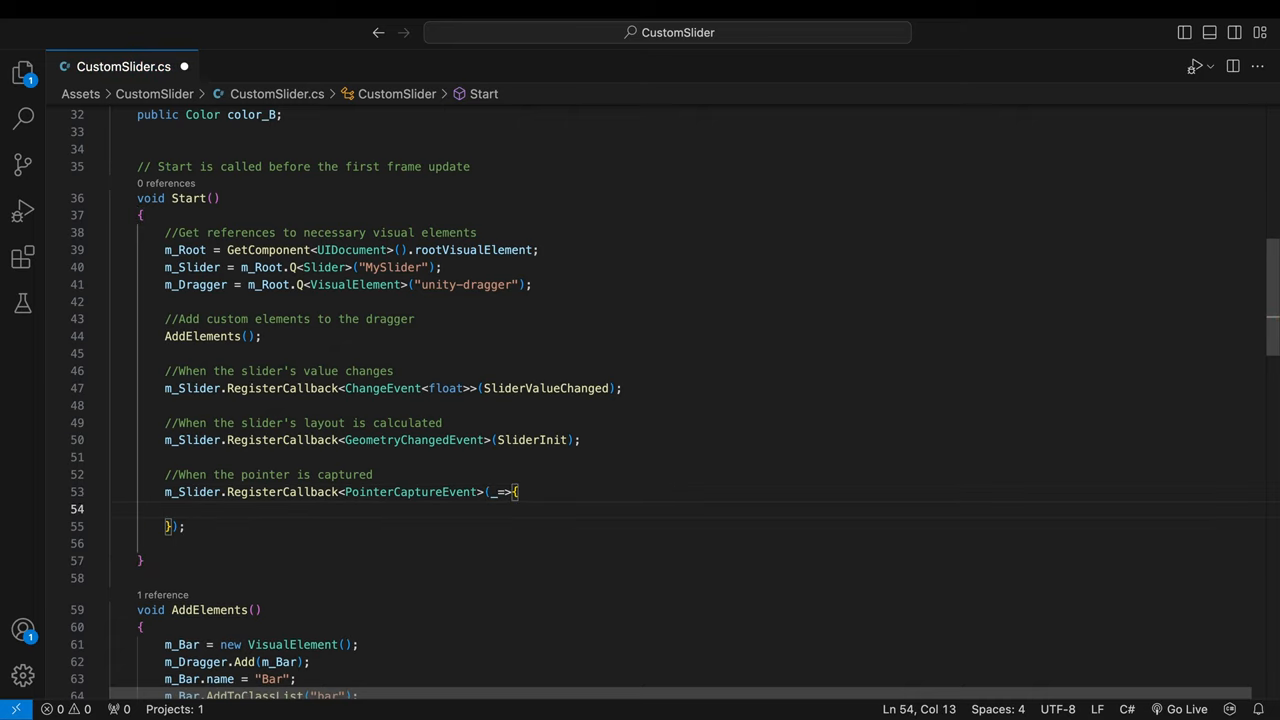
pyautogui.write('Debug.L')
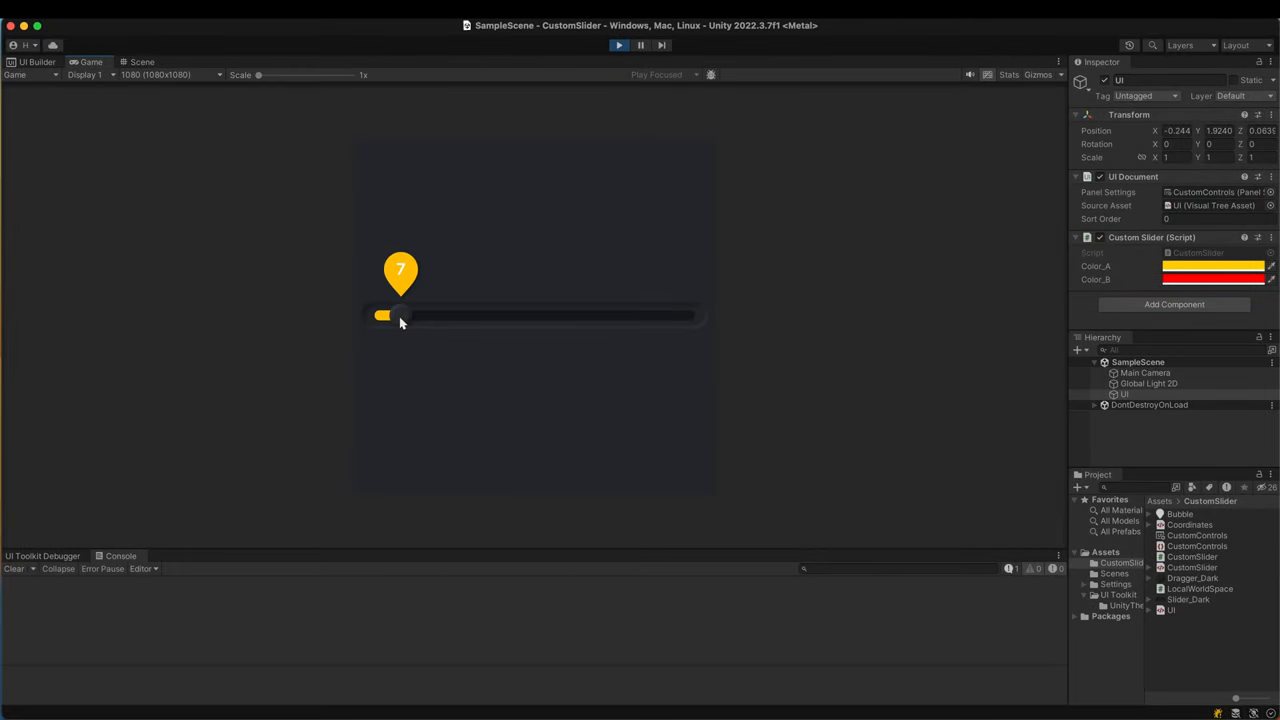
# - Drag the slider through 26, 52, 21 and 77 to log Capture and CaptureOut events in the Console
pyautogui.moveTo(384, 316); pyautogui.dragTo(460, 316)
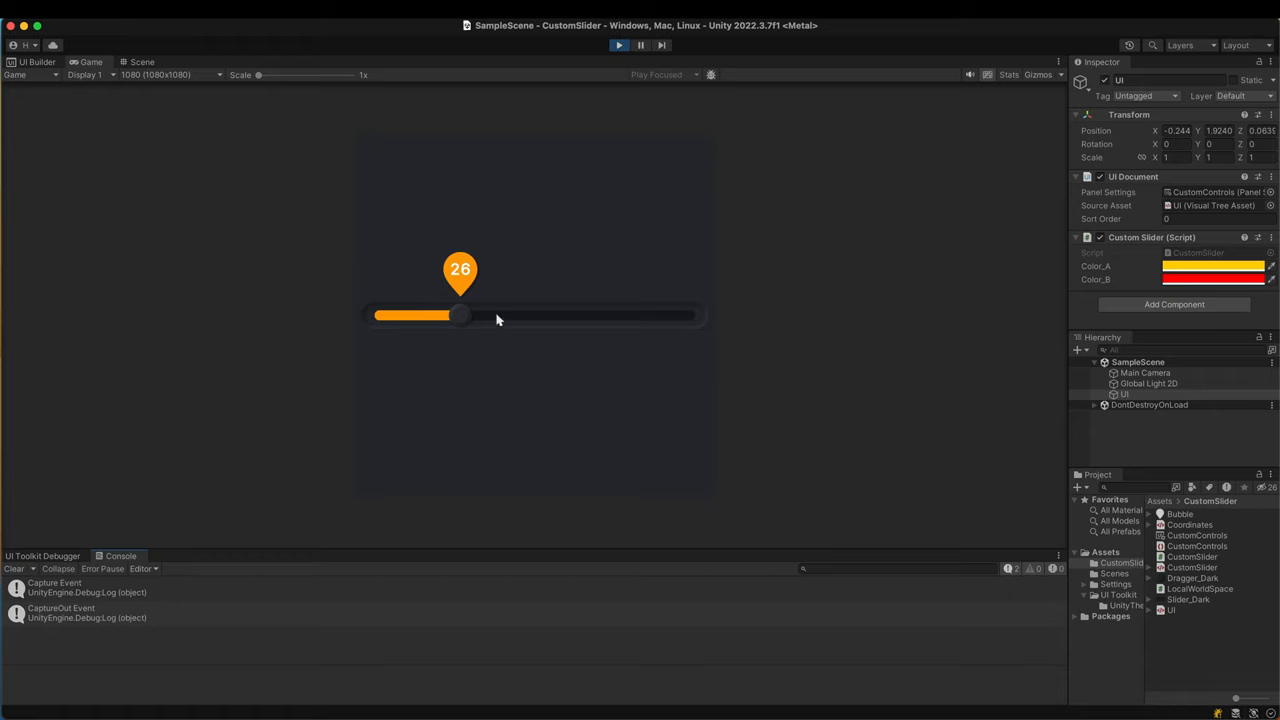
pyautogui.moveTo(460, 316); pyautogui.dragTo(540, 316)
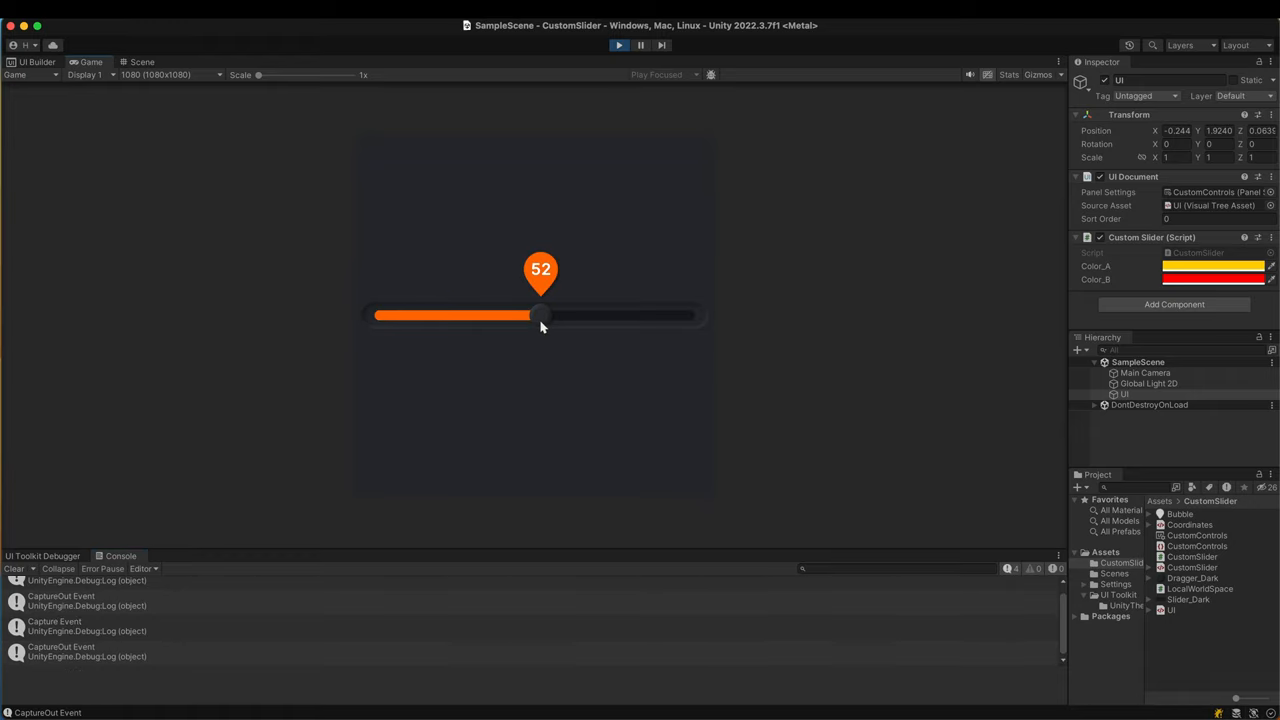
pyautogui.moveTo(540, 316); pyautogui.dragTo(444, 316)
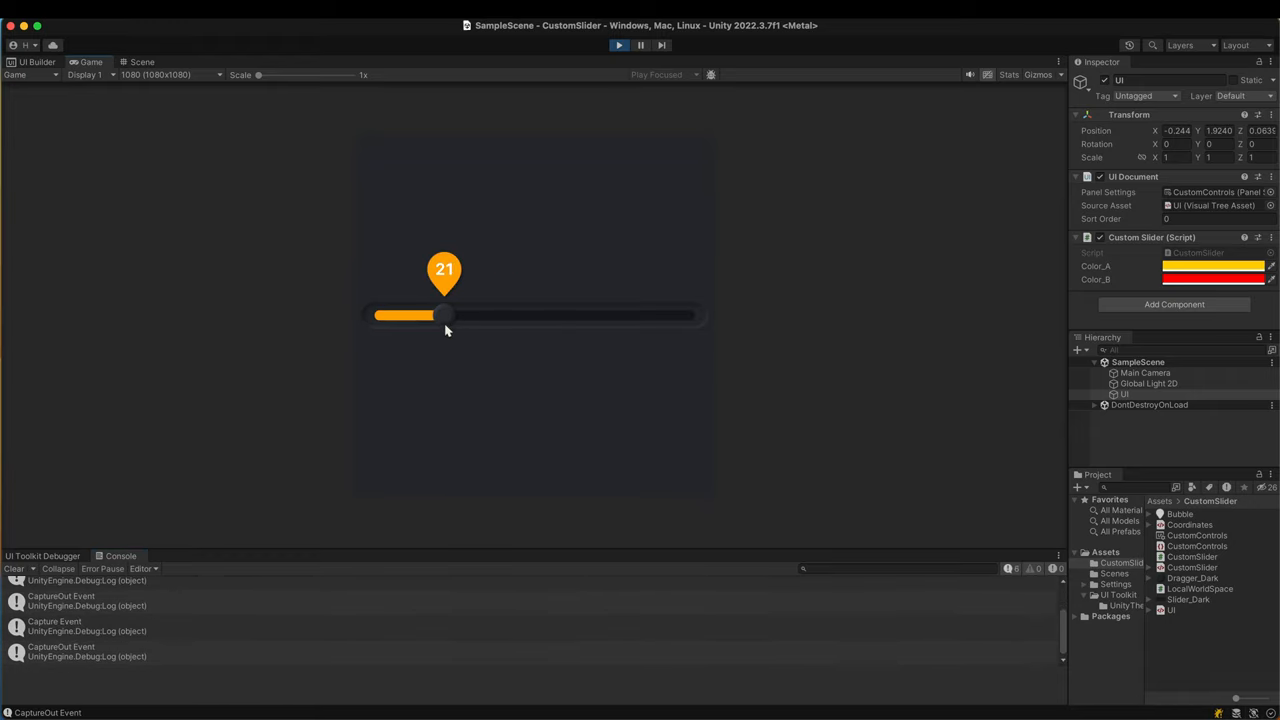
pyautogui.moveTo(444, 316); pyautogui.dragTo(620, 316)
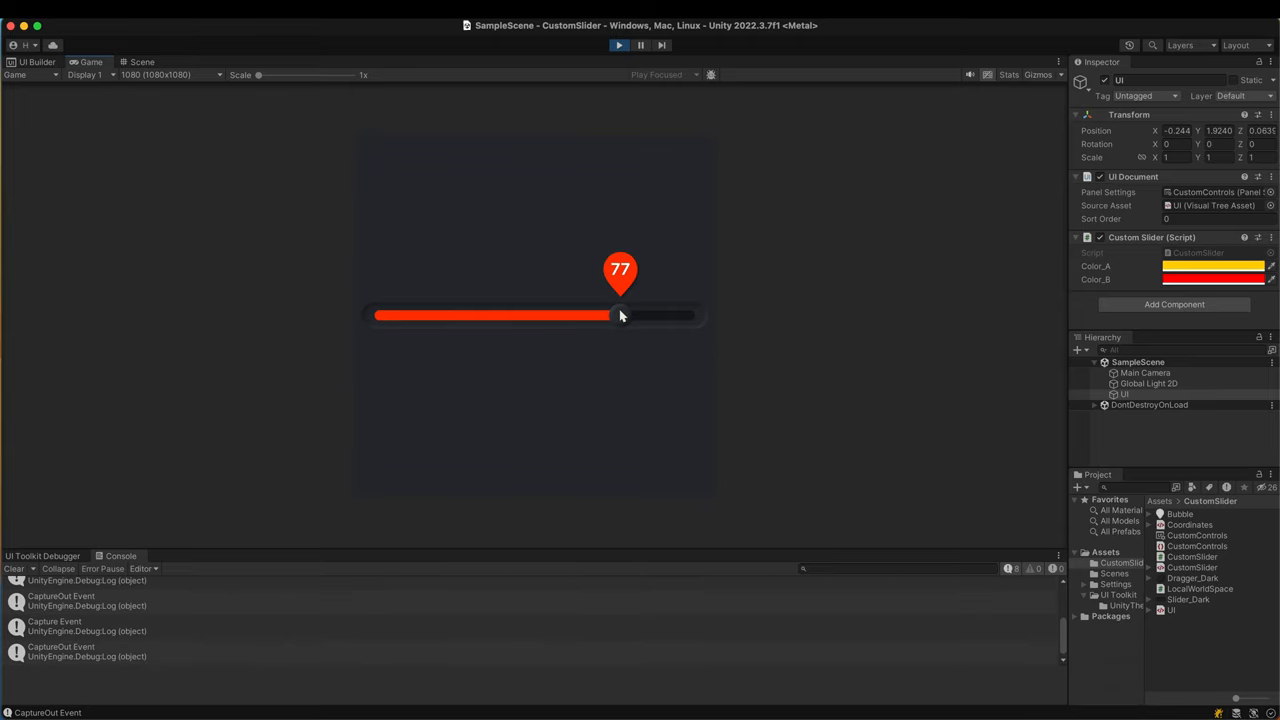
pyautogui.click(38, 60)
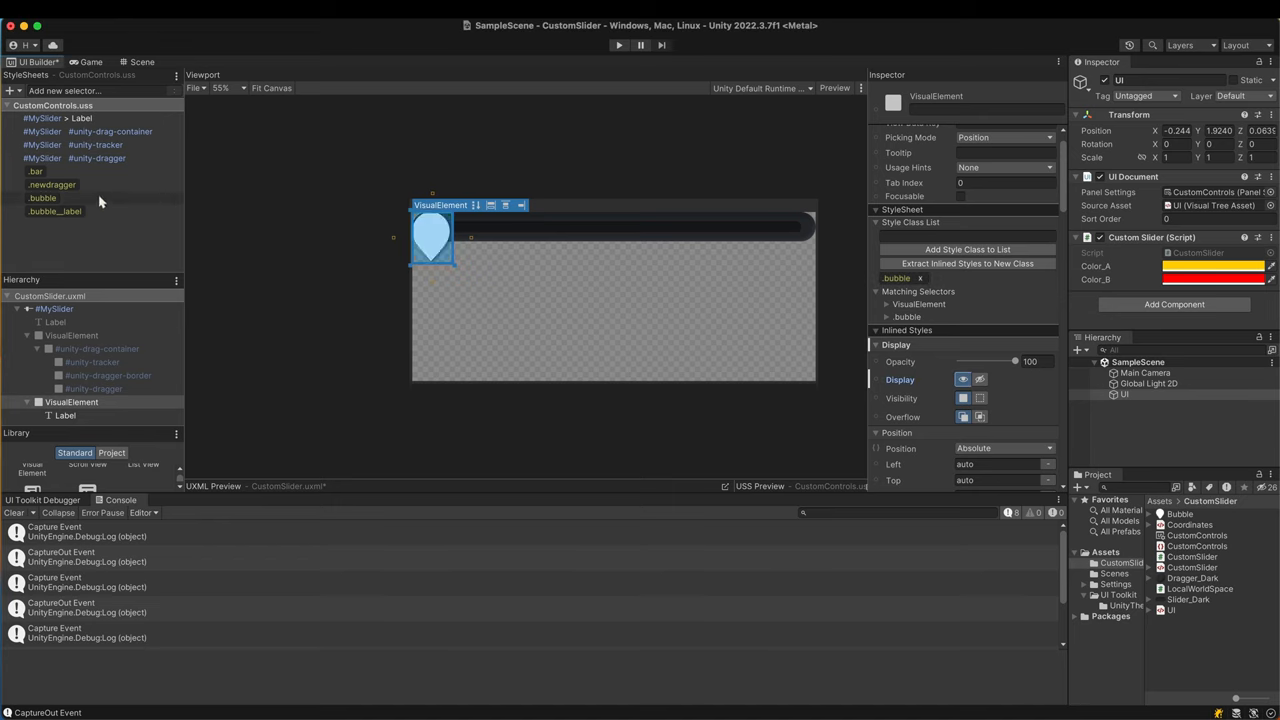
# - Give the .bubble style a 1s EaseOutElastic scale transition and a 0.1s opacity transition
pyautogui.click(42, 198)
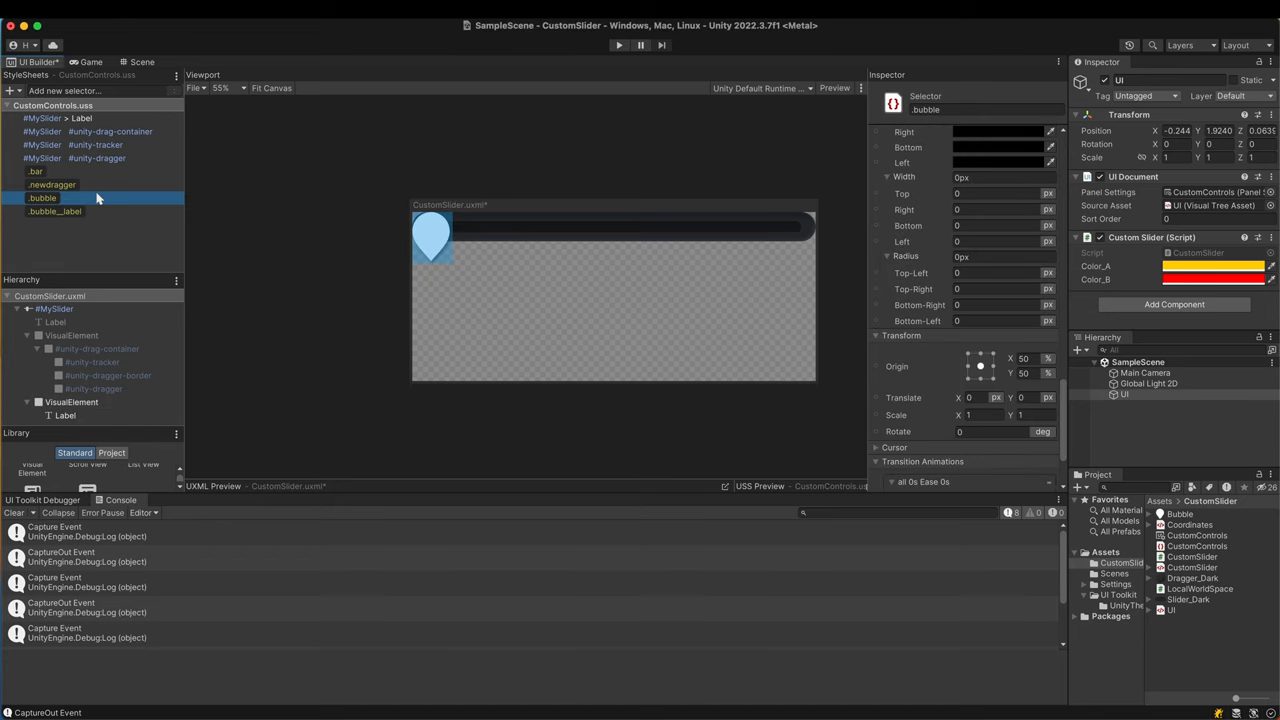
pyautogui.scroll(-3)
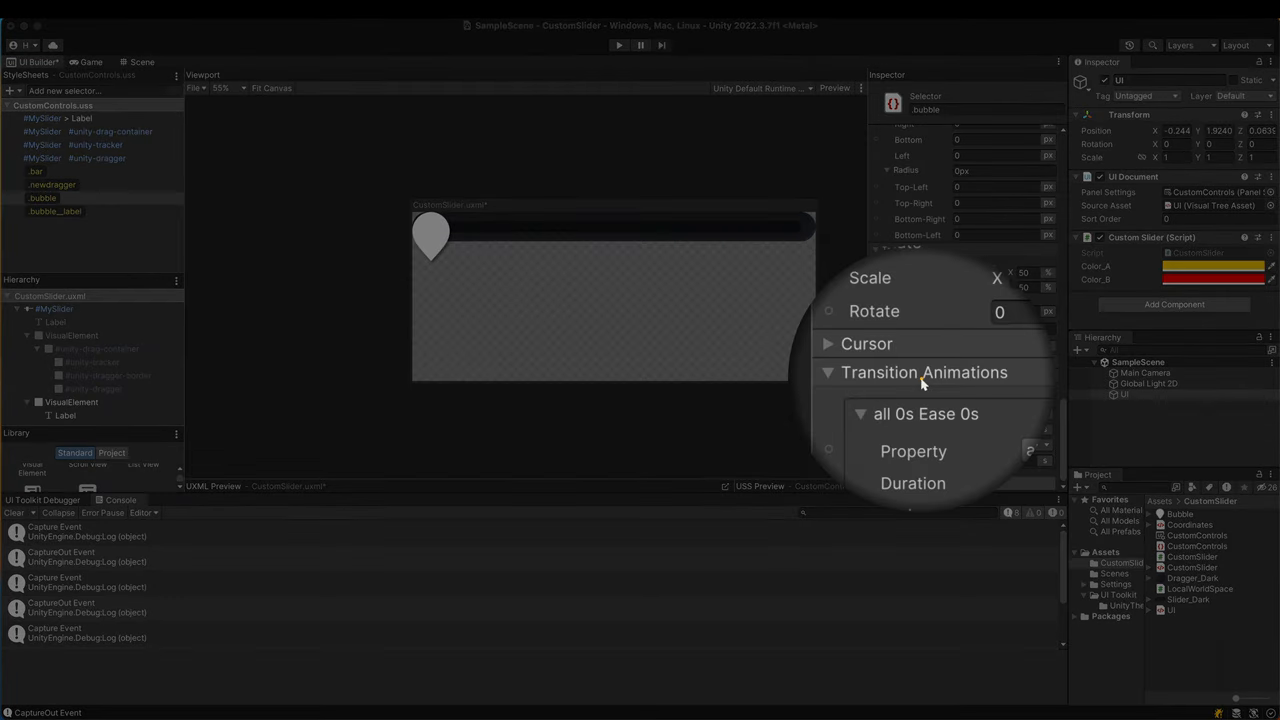
pyautogui.click(1020, 412)
pyautogui.write('1')
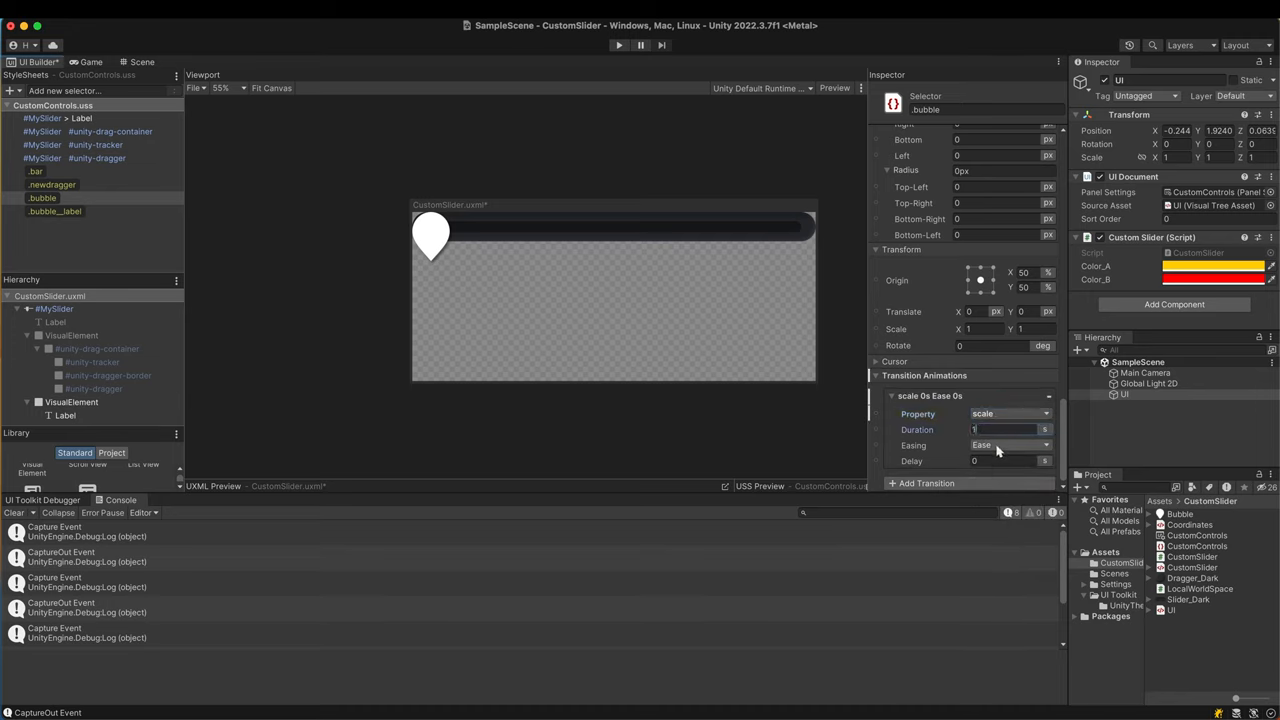
pyautogui.click(1010, 444)
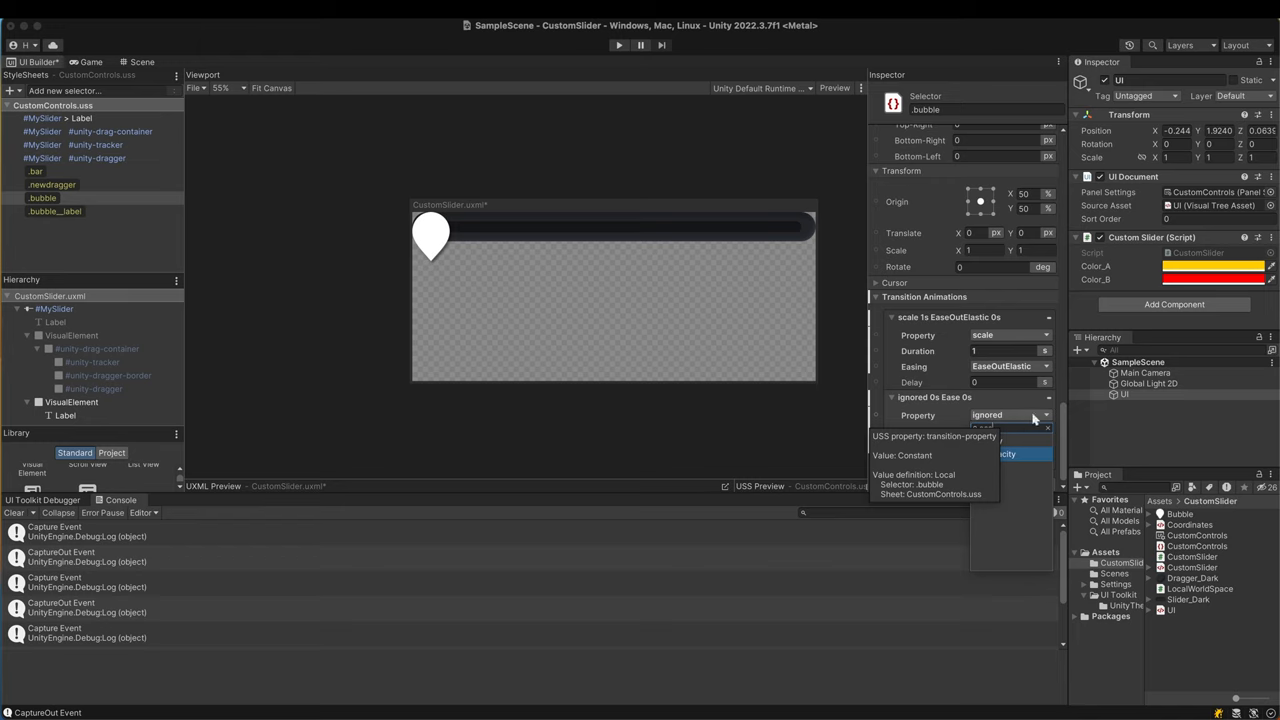
pyautogui.click(1004, 454)
pyautogui.write('.1')
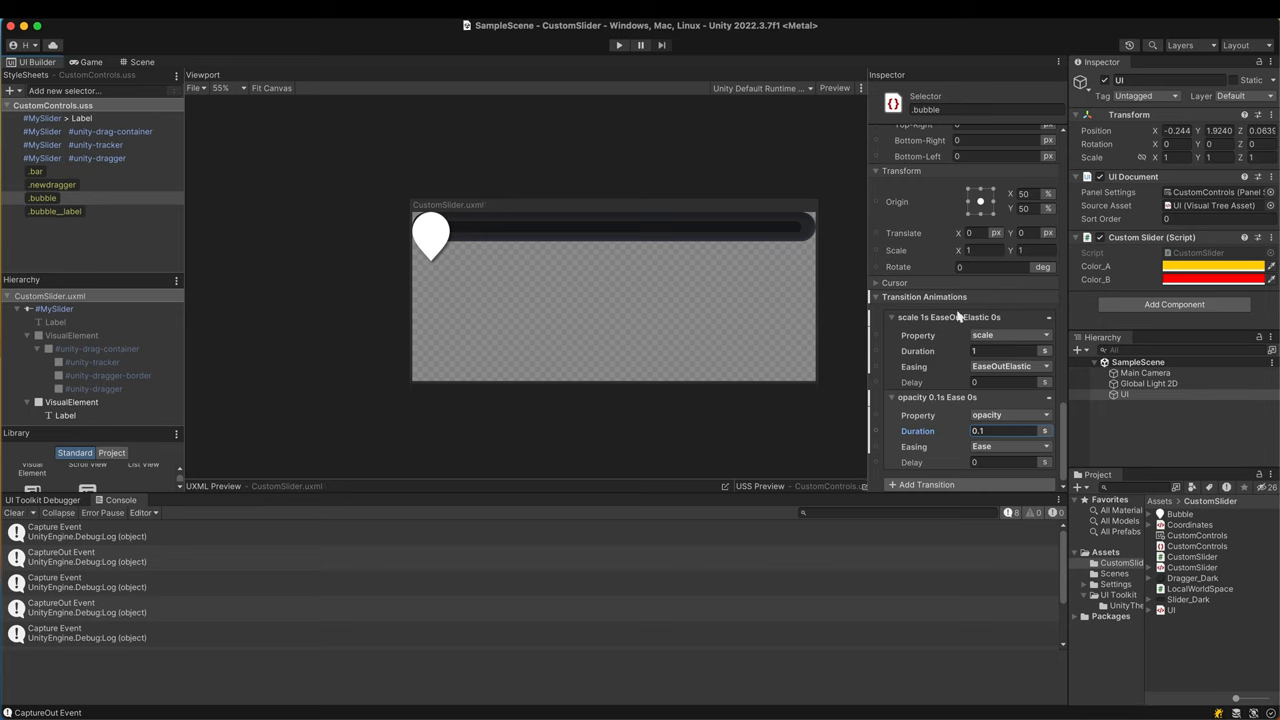
pyautogui.moveTo(574, 386)
pyautogui.write('.bubble--hidden')
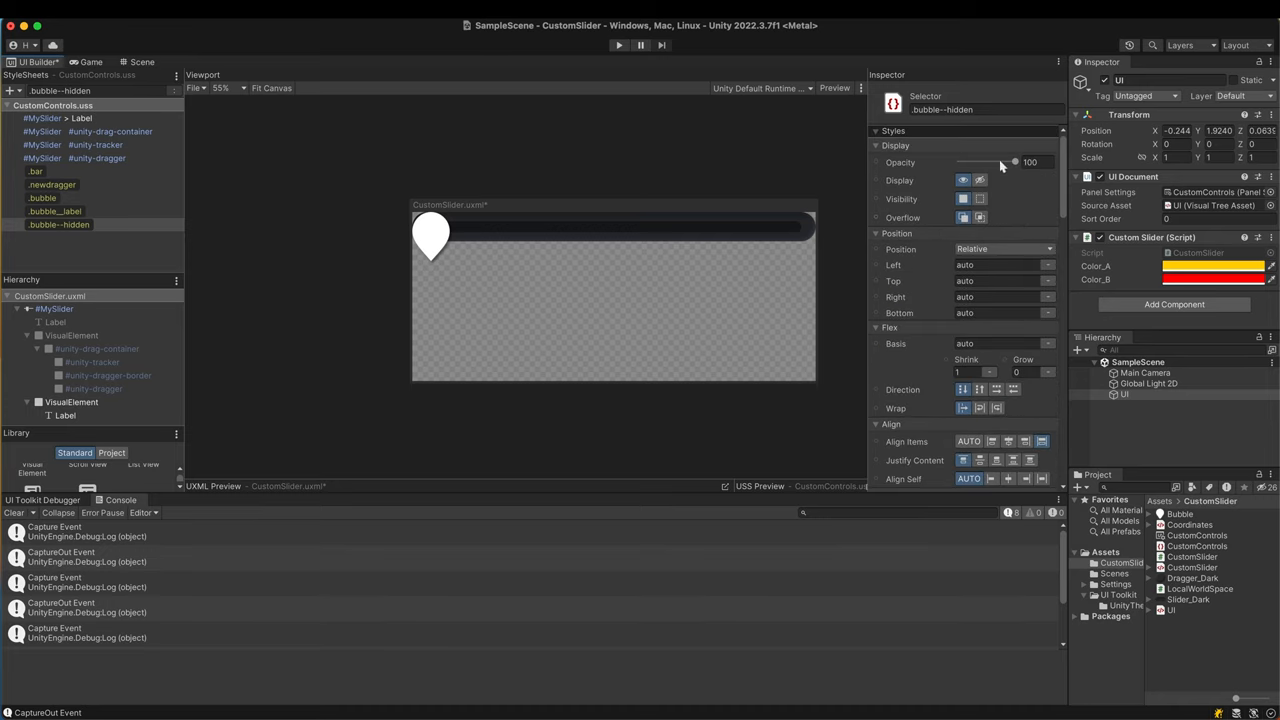
# - Give the bubble--hidden style zero opacity and try it on the bubble, then remove it
pyautogui.moveTo(1016, 162); pyautogui.dragTo(960, 162)
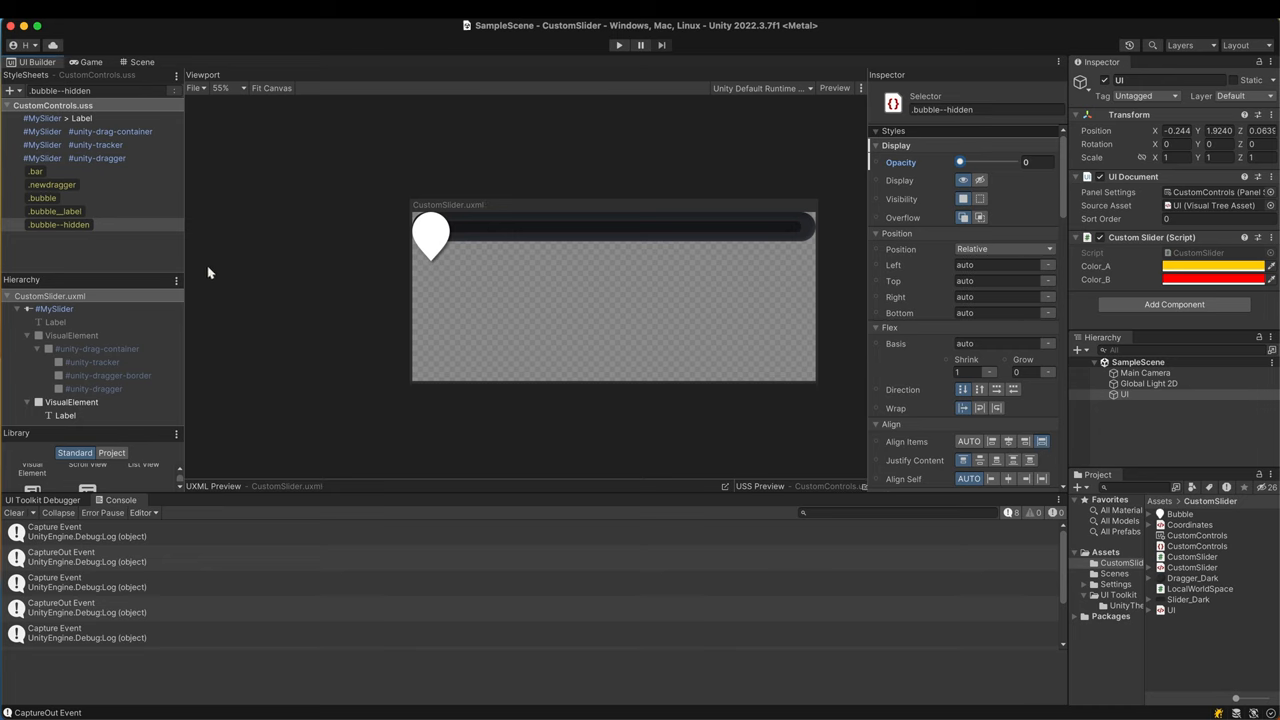
pyautogui.click(72, 400)
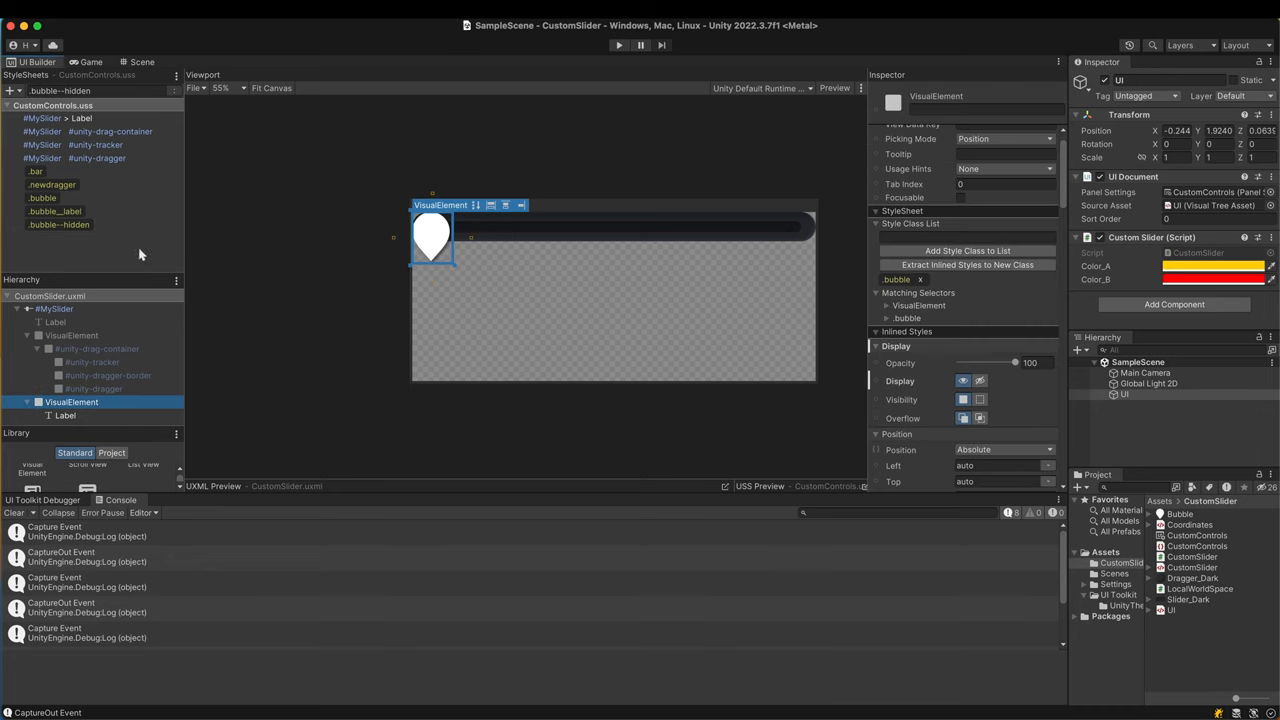
pyautogui.click(58, 224)
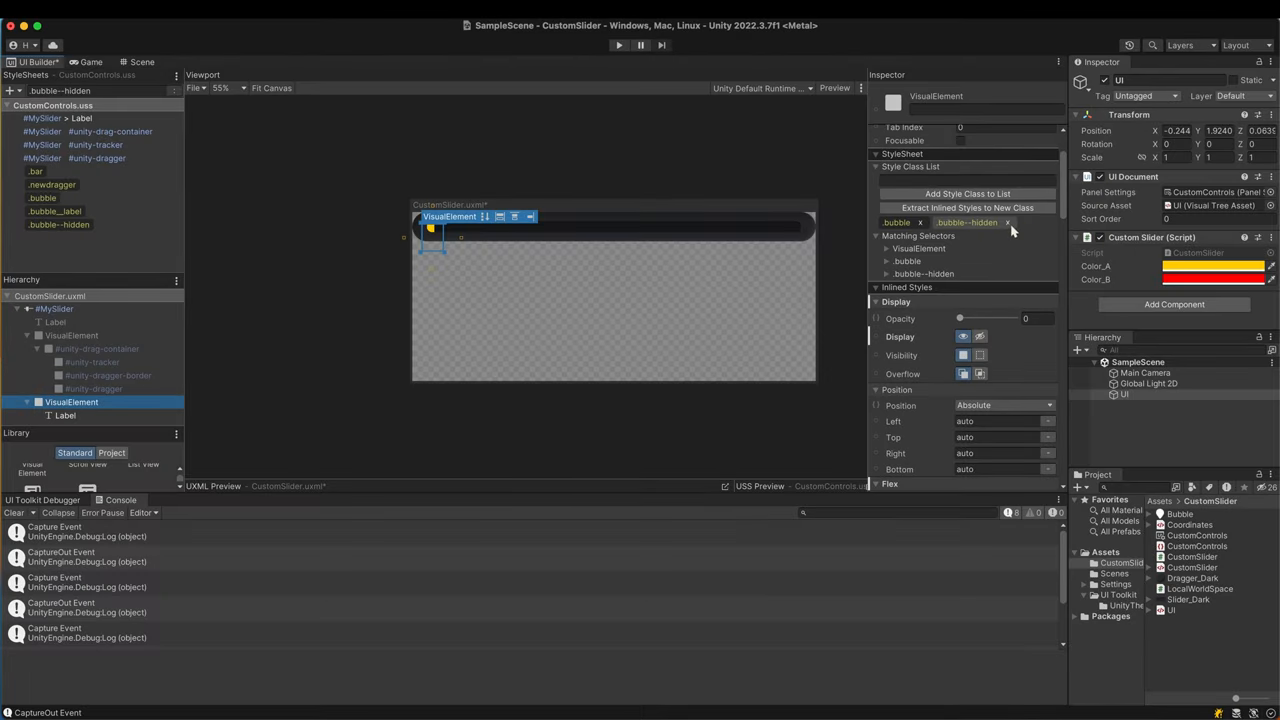
pyautogui.click(1008, 222)
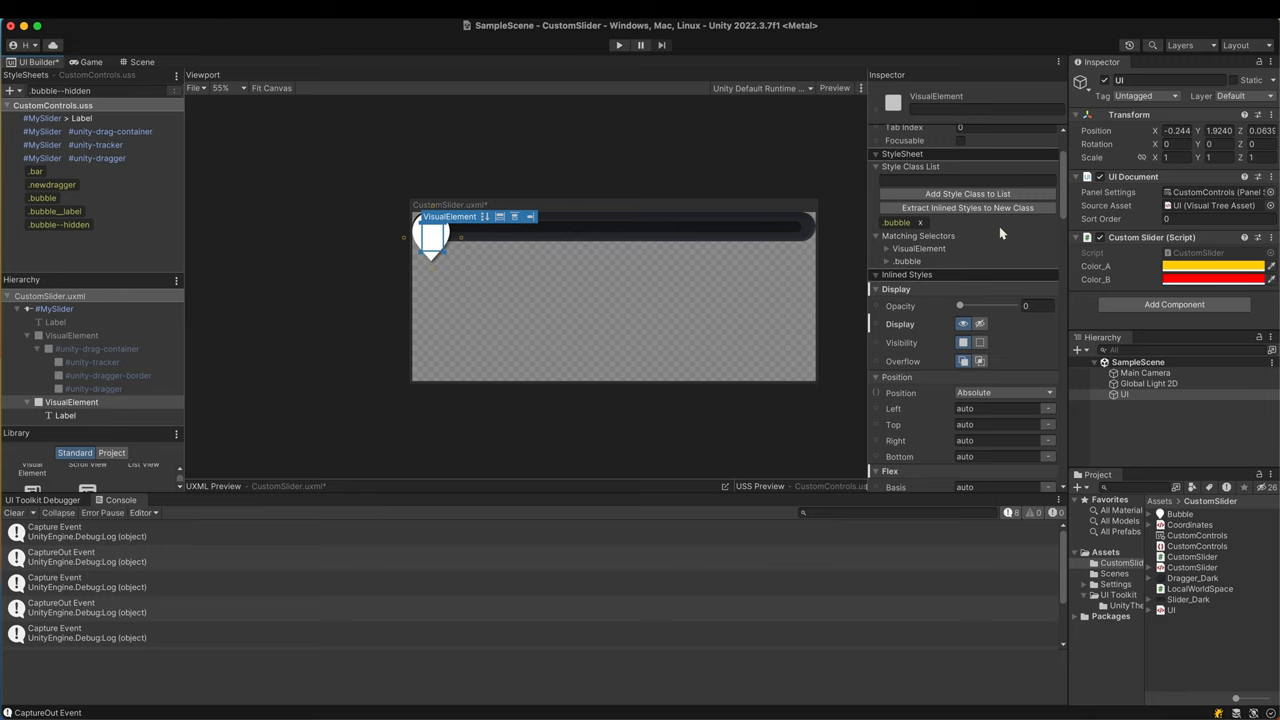
# - Re-apply bubble--hidden to the bubble to compare, leaving only the bubble class on it
pyautogui.click(58, 224)
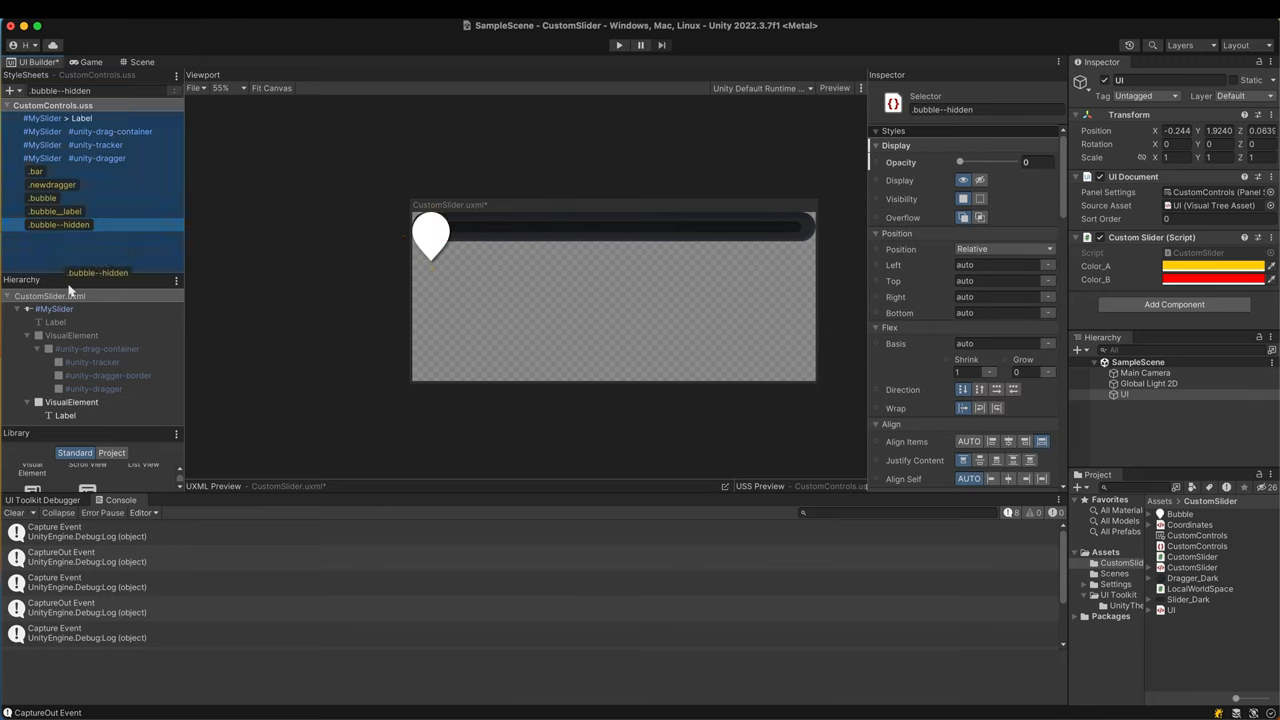
pyautogui.click(72, 400)
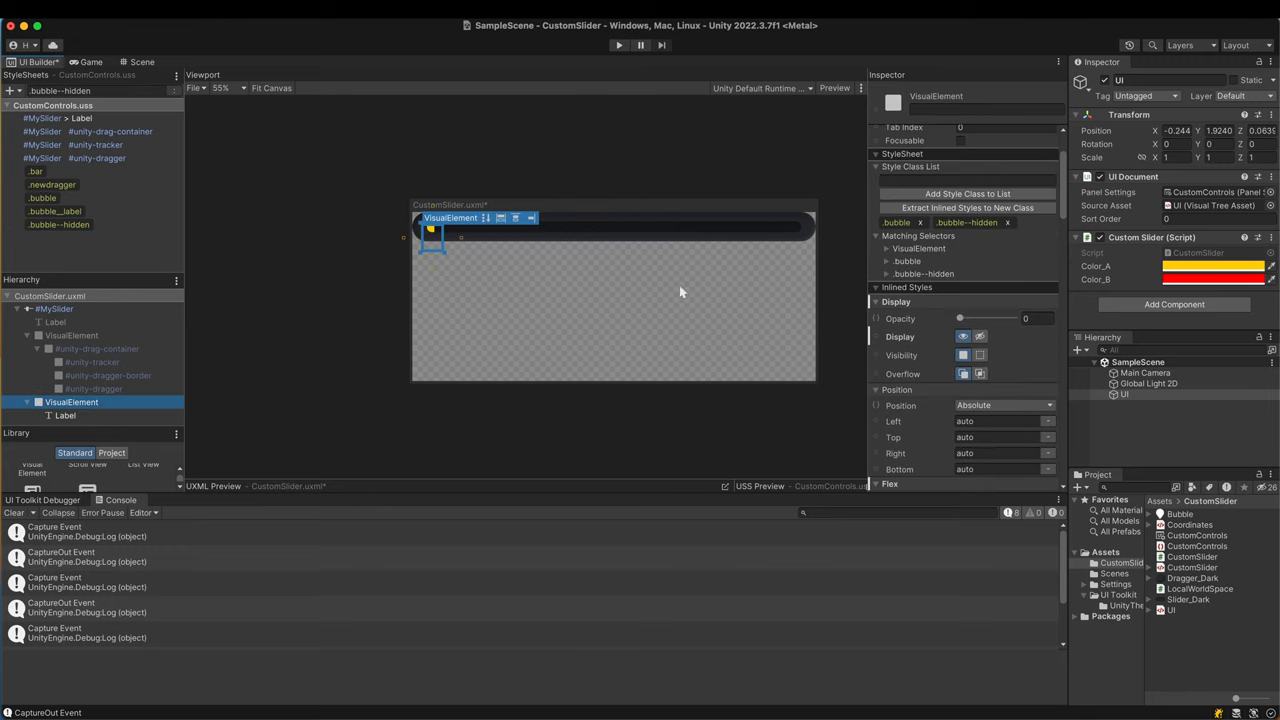
pyautogui.click(1008, 222)
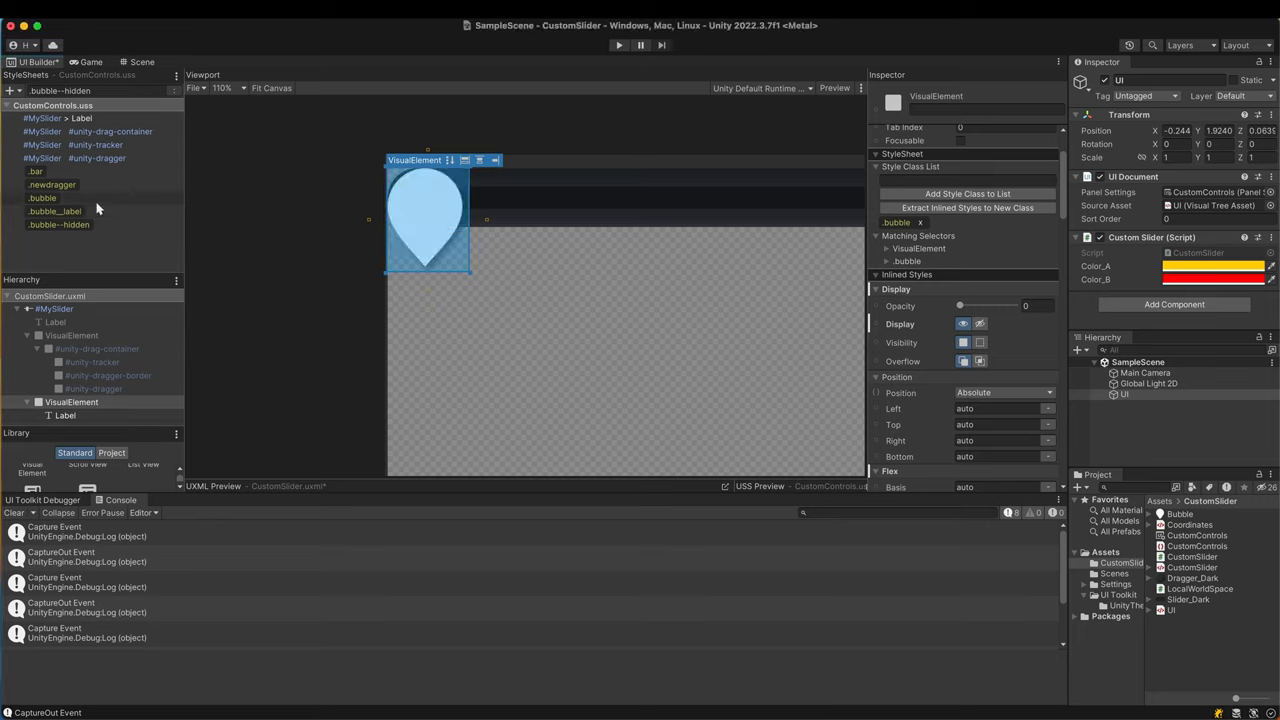
# - Set the bubble's Transform Origin to bottom centre, X 50% and Y 100%
pyautogui.click(42, 198)
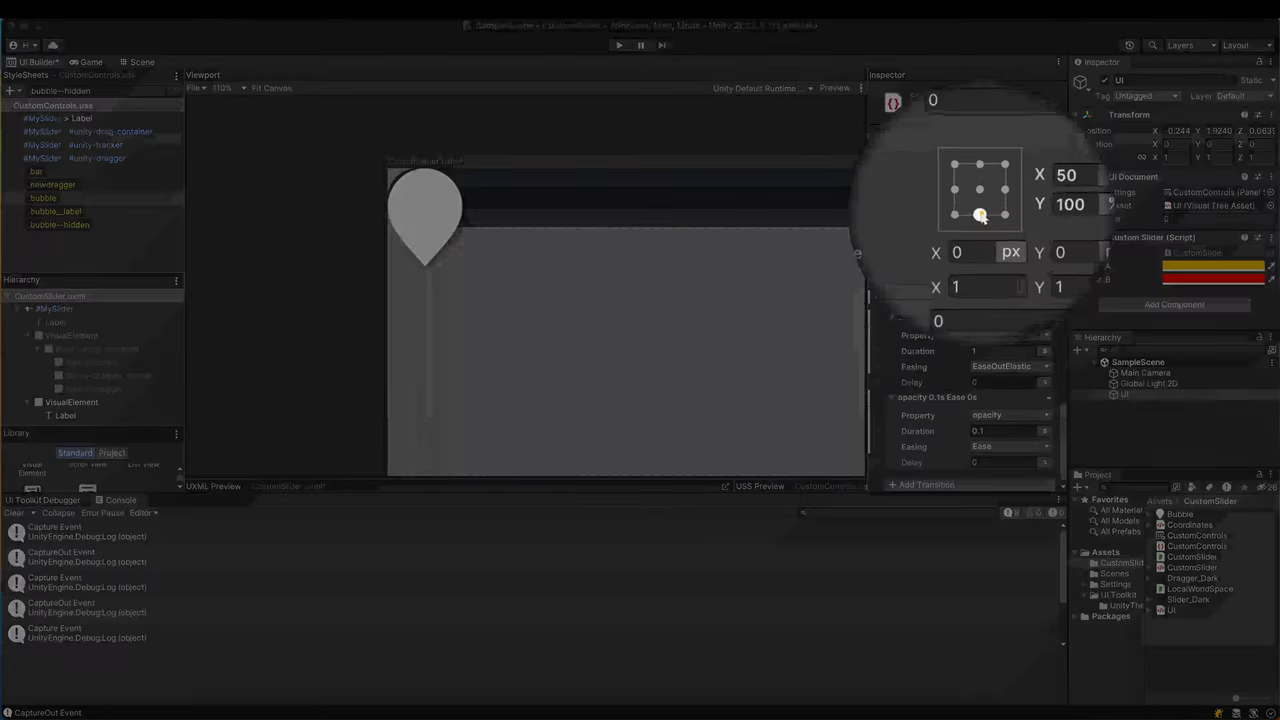
pyautogui.click(72, 400)
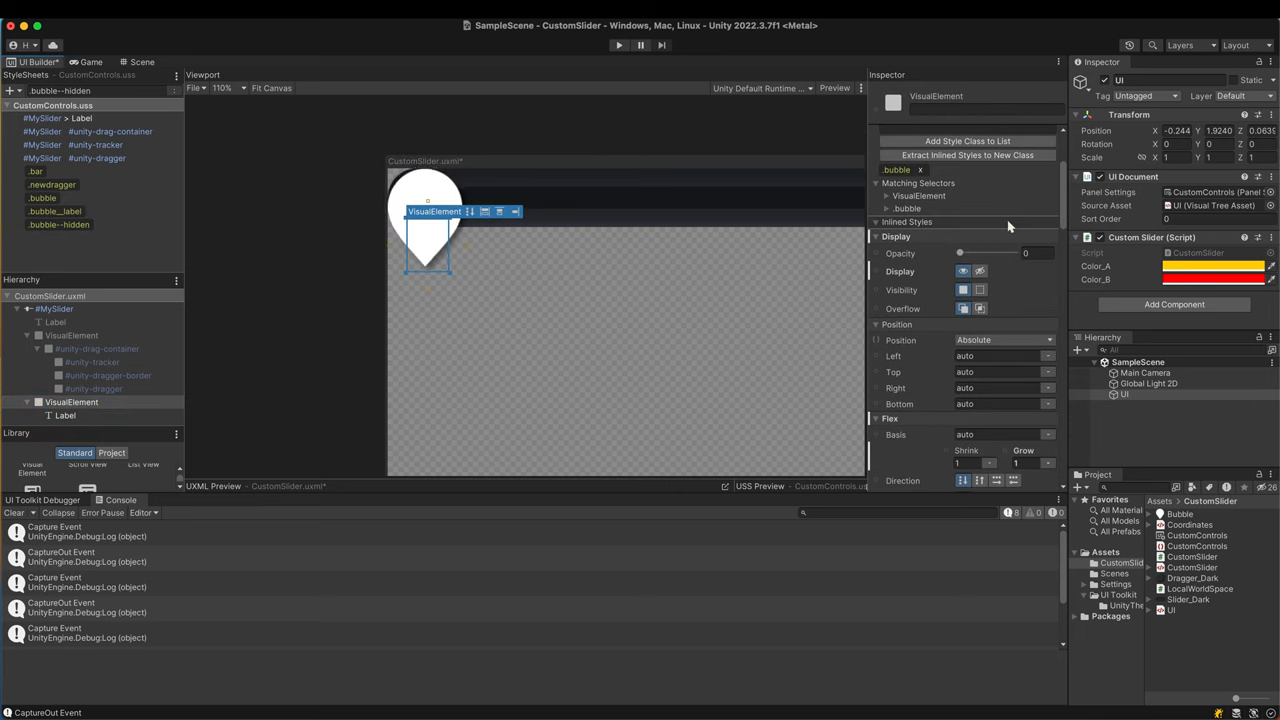
pyautogui.moveTo(444, 312)
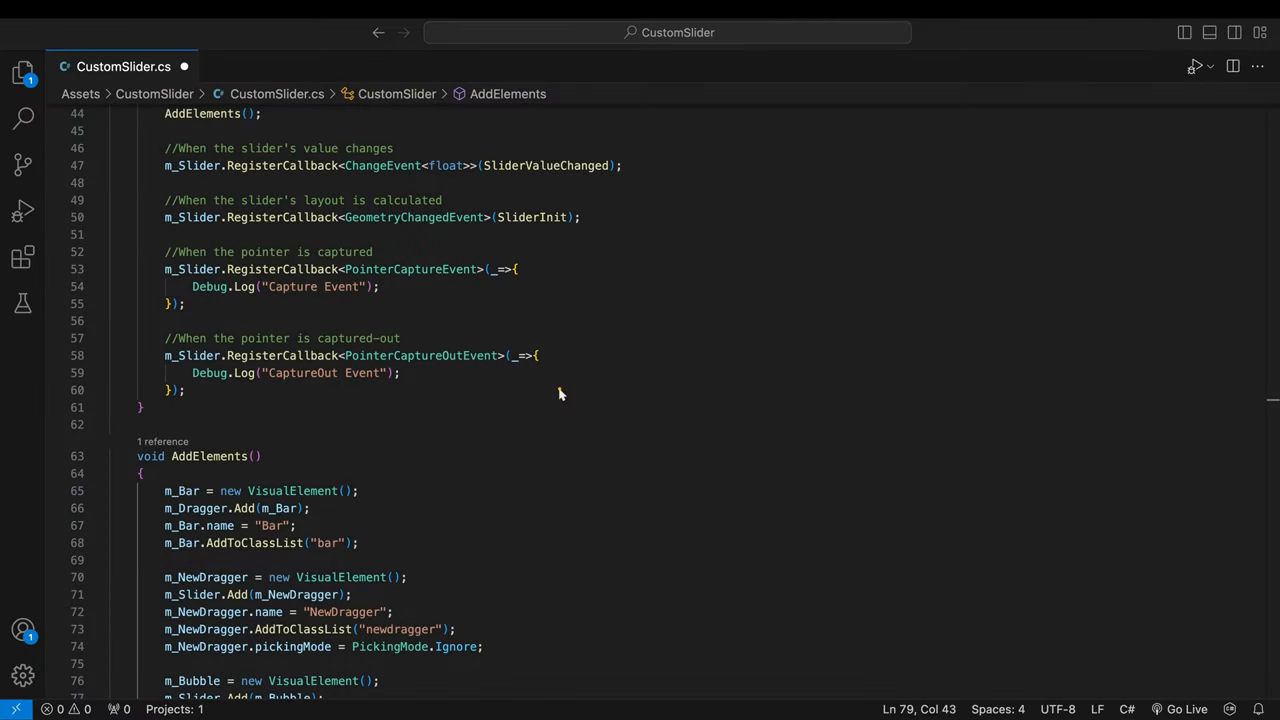
# - Start the bubble hidden and swap the Debug.Log calls for Remove/AddToClassList("bubble--hidden") in the capture callbacks
pyautogui.scroll(-3)
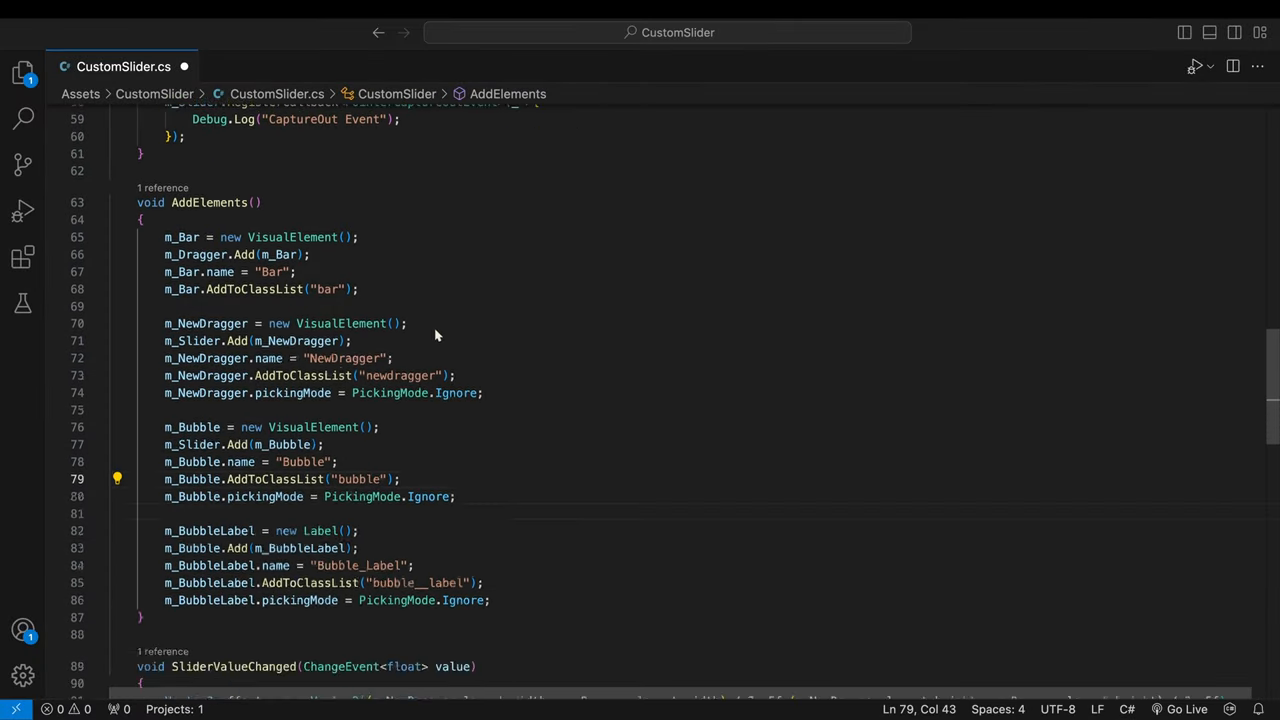
pyautogui.moveTo(404, 480)
pyautogui.write('m_Bubble.AddToClassList("bubble--hidden");')
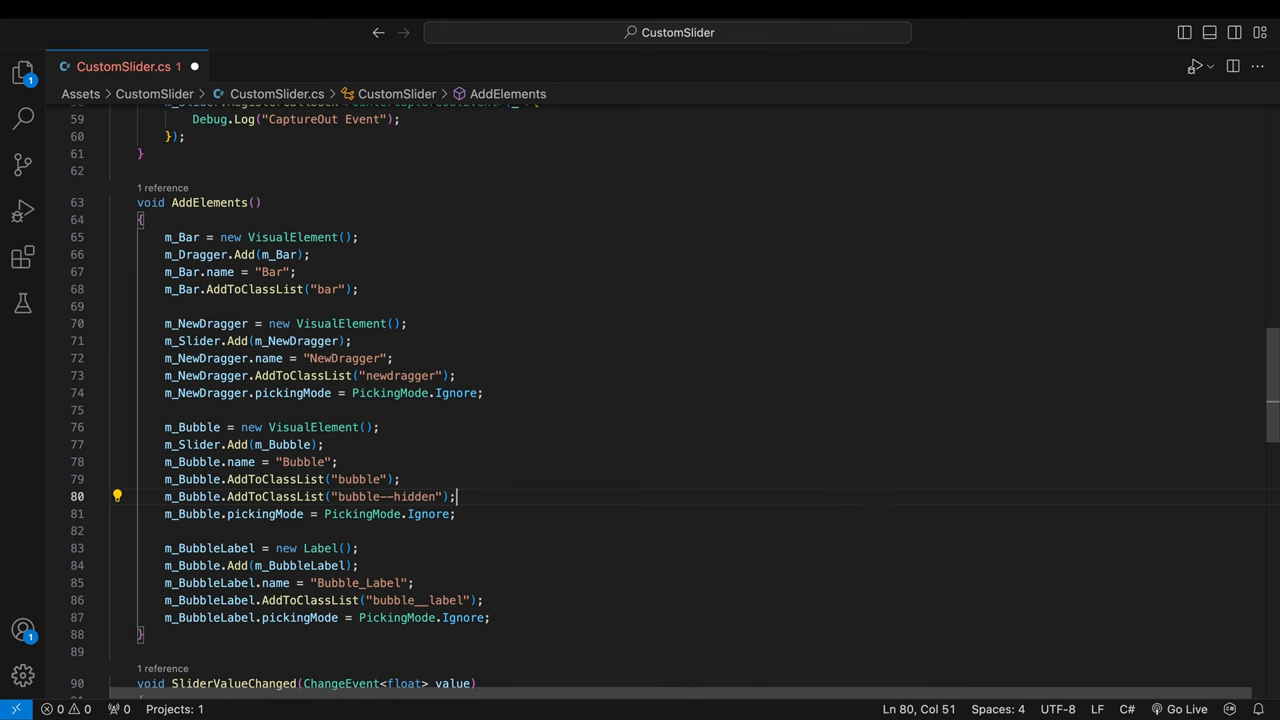
pyautogui.scroll(3)
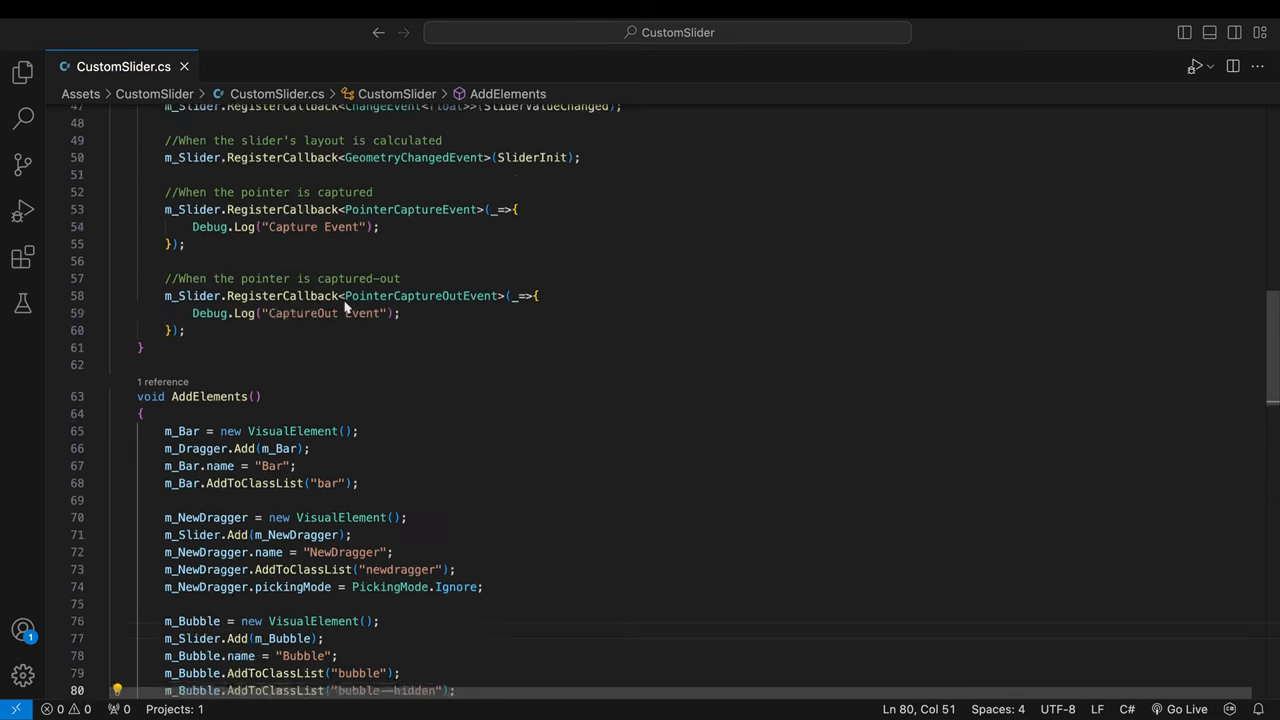
pyautogui.write('m')
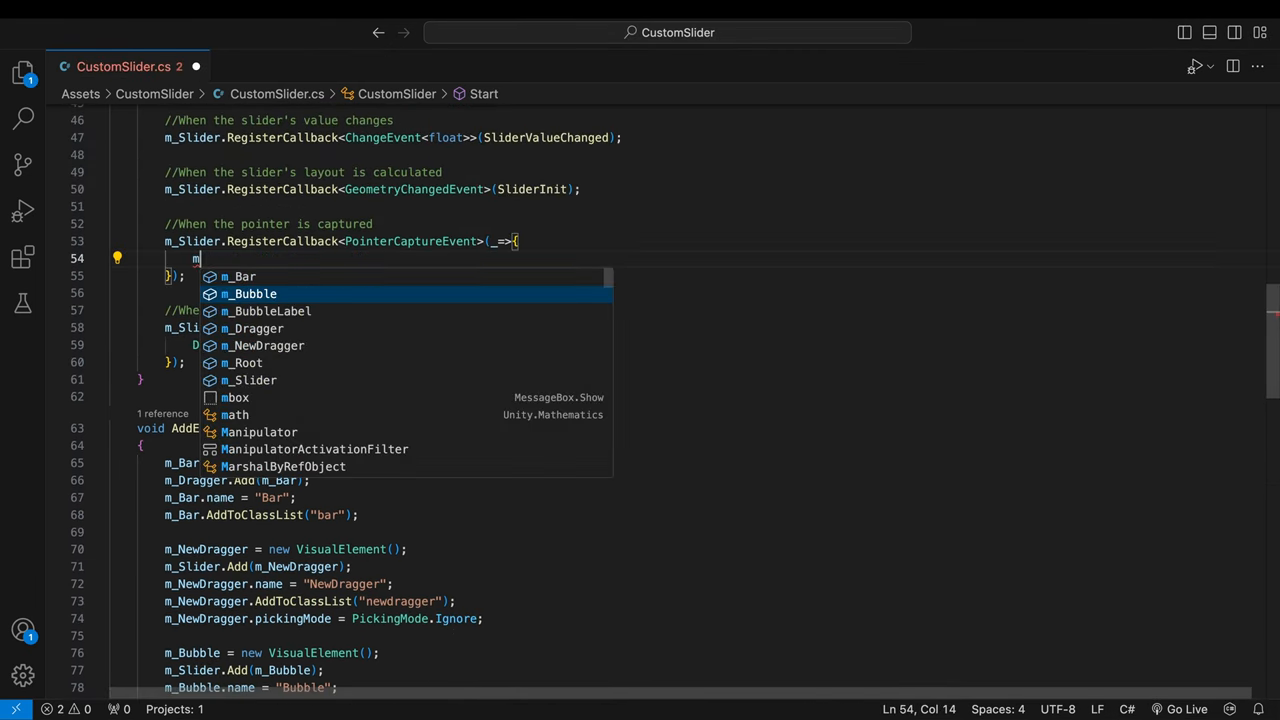
pyautogui.write('_Bubble.RemoveFromClassList("bubble--hidden");')
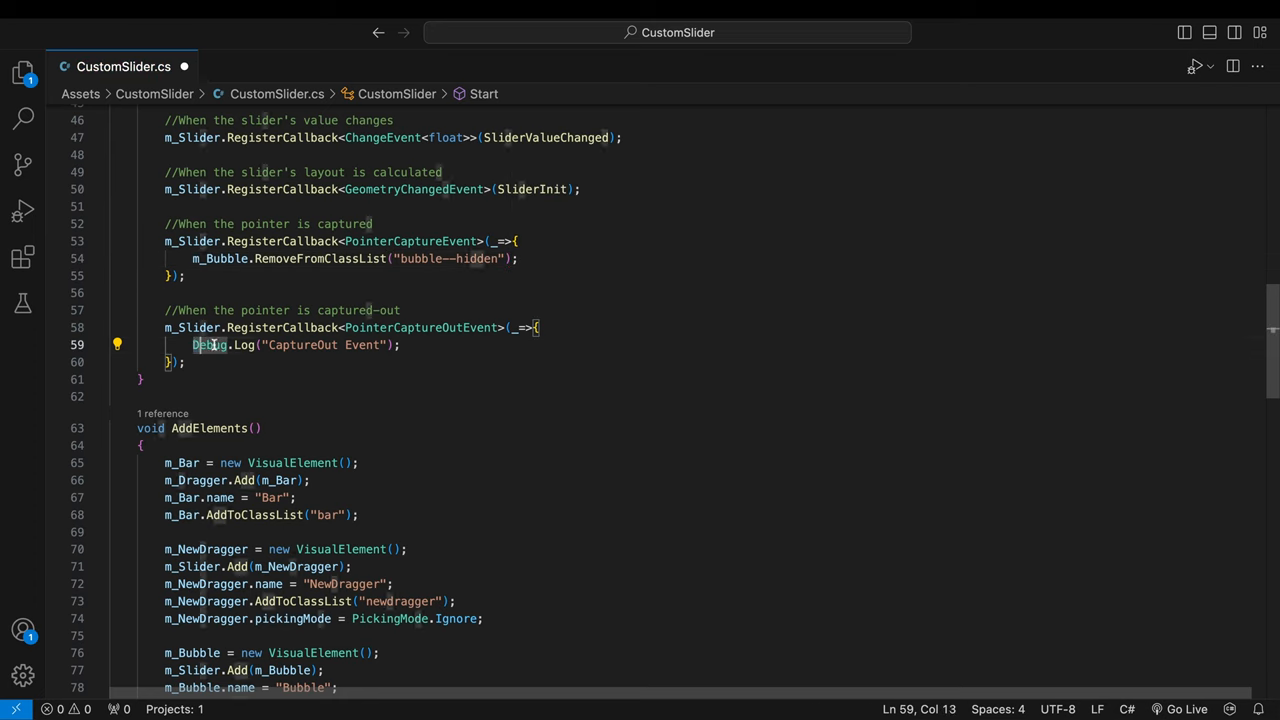
pyautogui.write('m_')
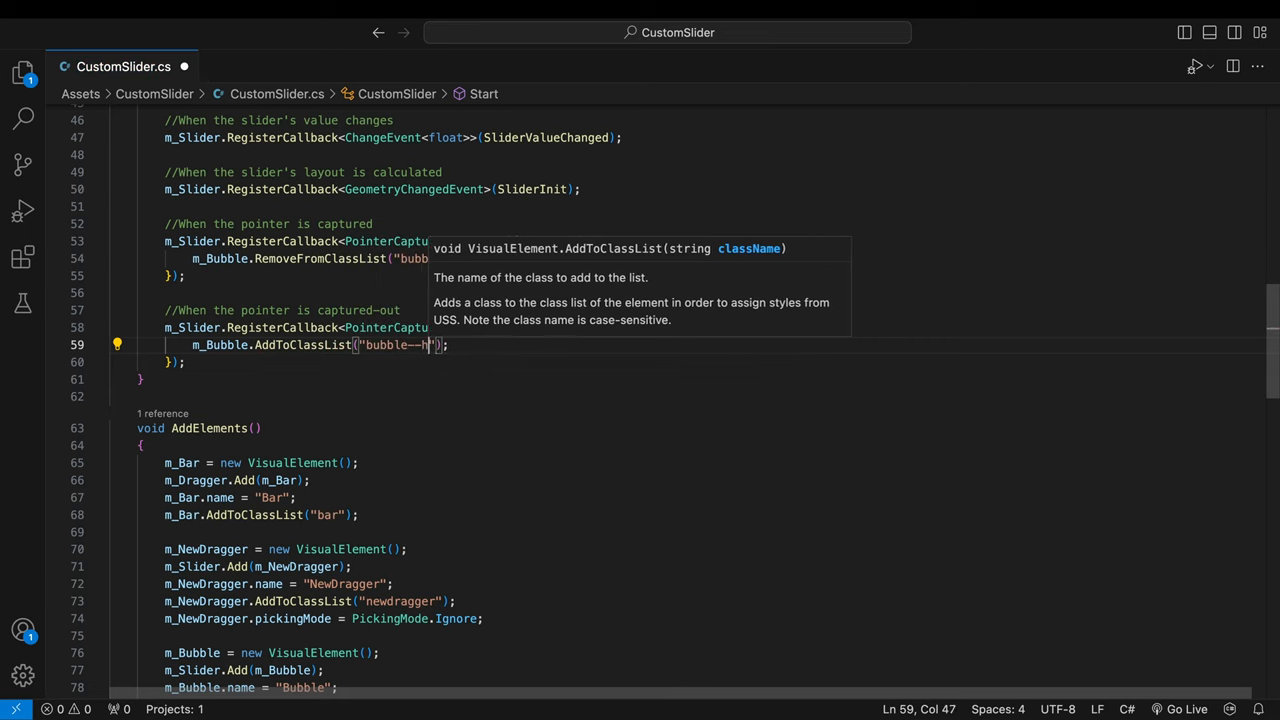
pyautogui.write('idden')
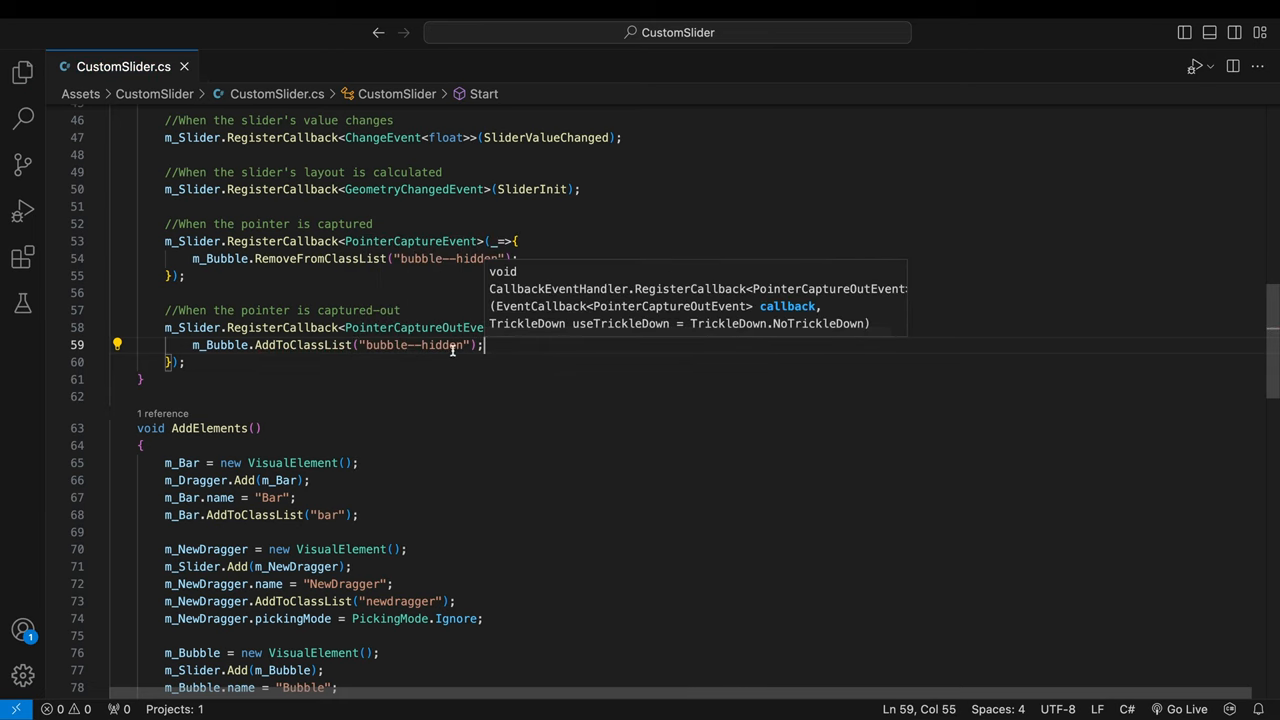
pyautogui.click(618, 44)
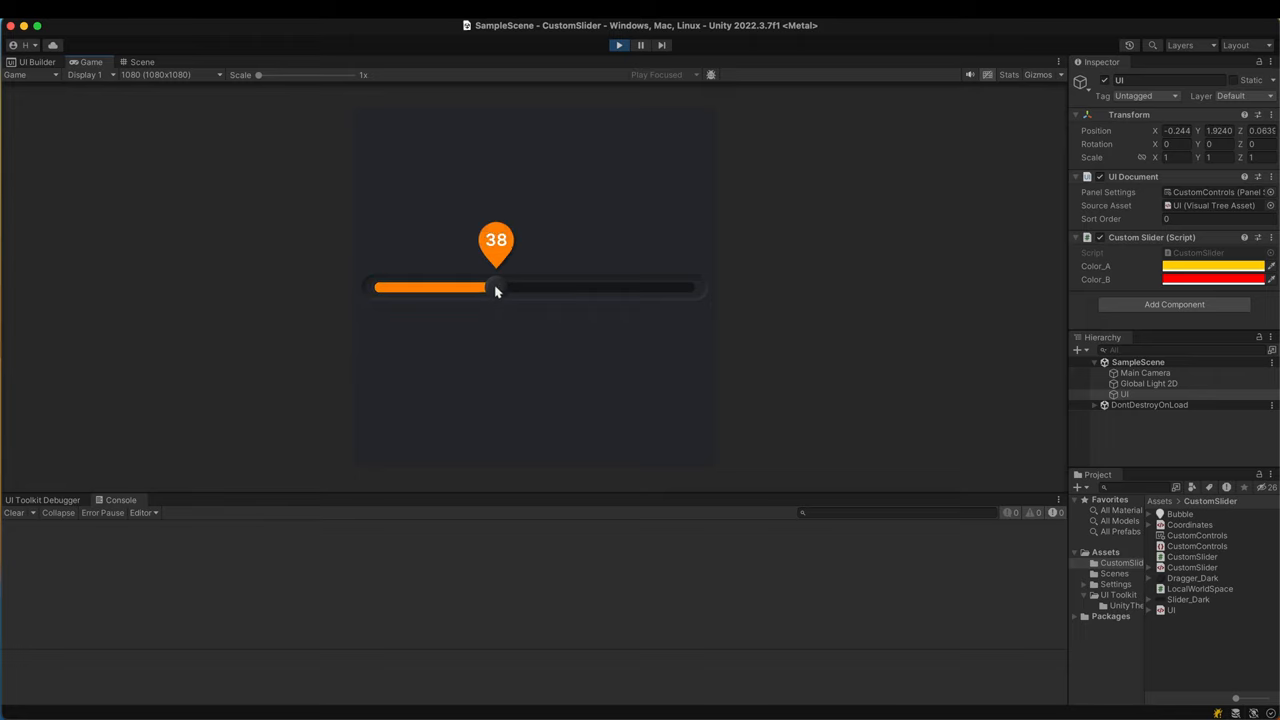
# - Drag the slider in Play mode between its minimum and 97 to check the bubble pops in and hides on release
pyautogui.moveTo(496, 288); pyautogui.dragTo(548, 288)
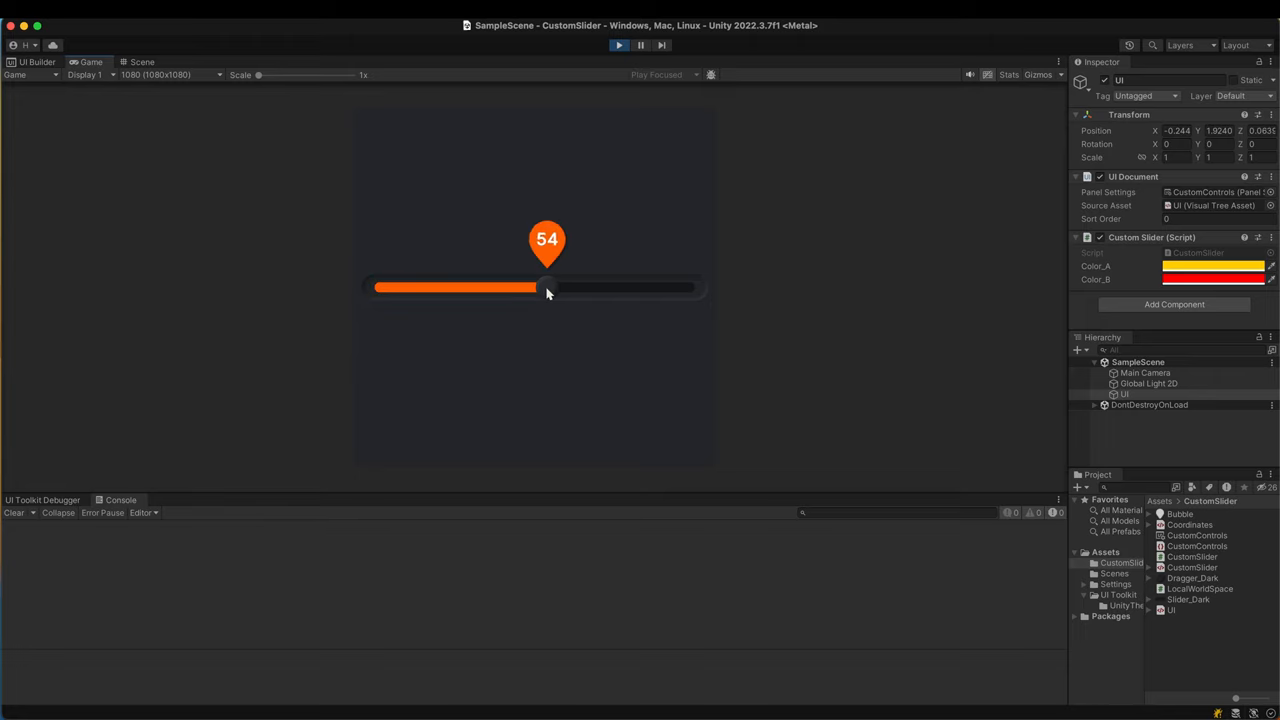
pyautogui.moveTo(548, 288); pyautogui.dragTo(676, 288)
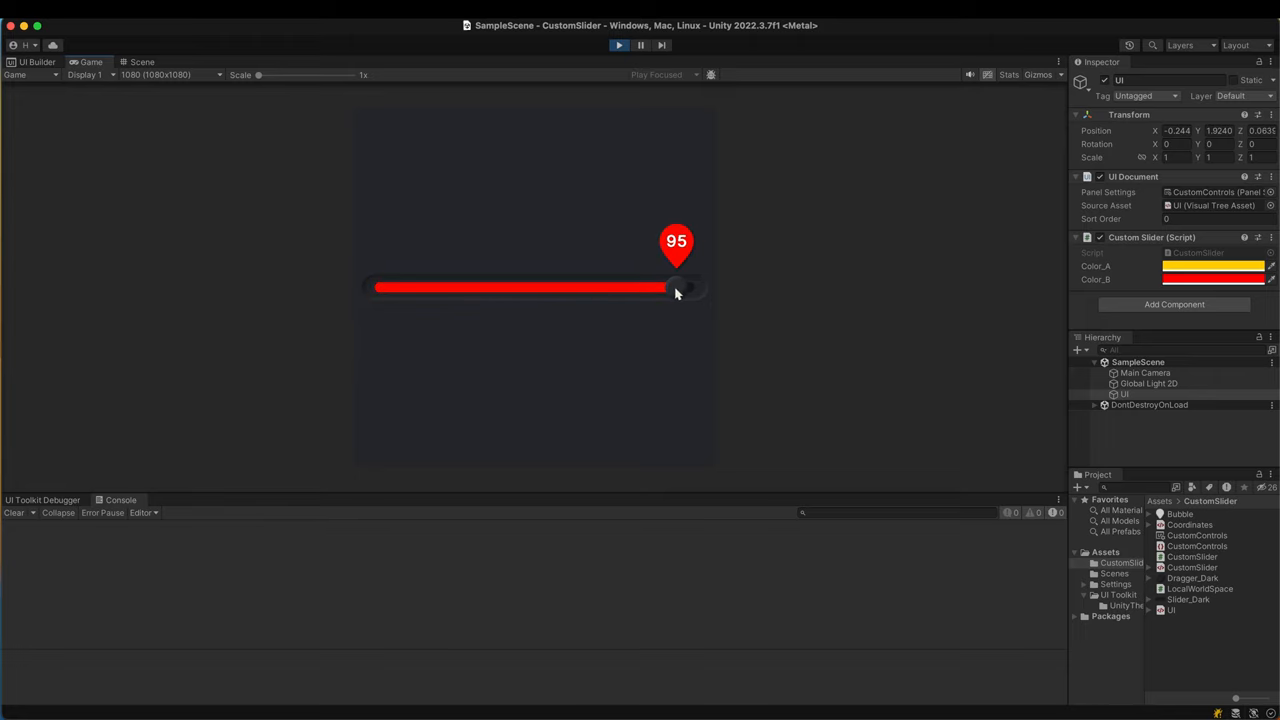
pyautogui.moveTo(676, 288); pyautogui.dragTo(380, 288)
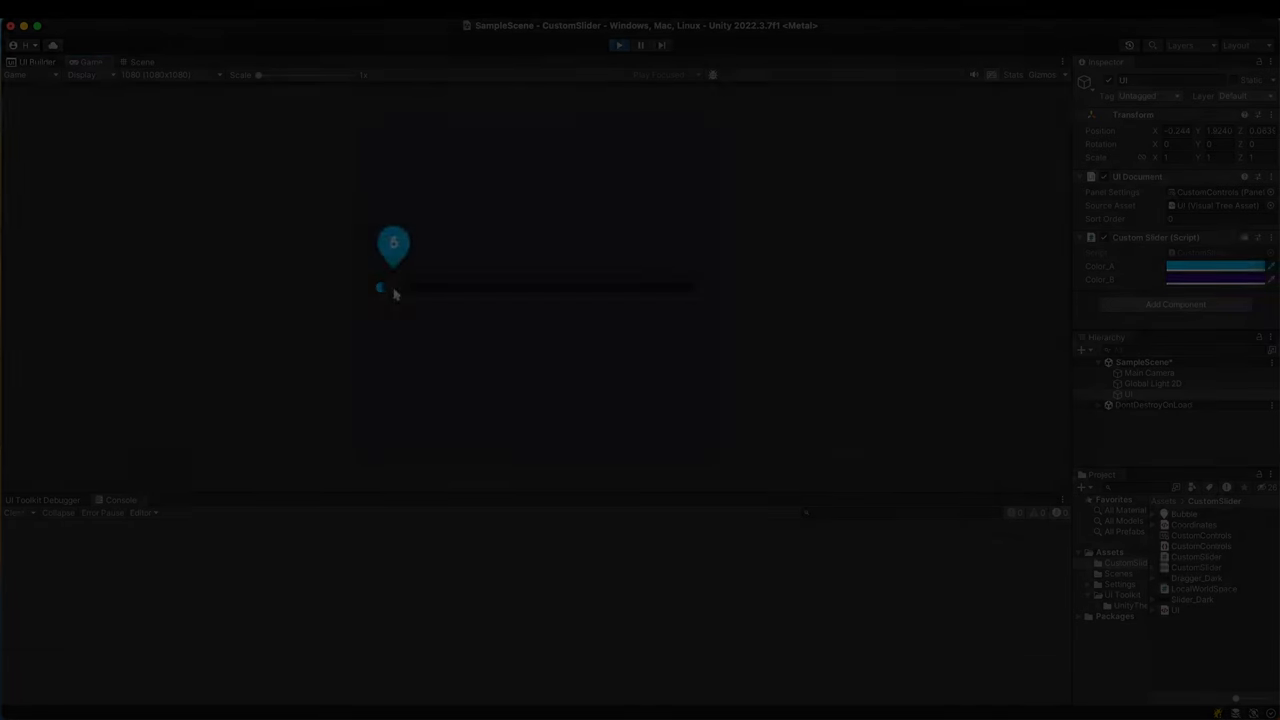
pyautogui.moveTo(380, 288); pyautogui.dragTo(672, 282)
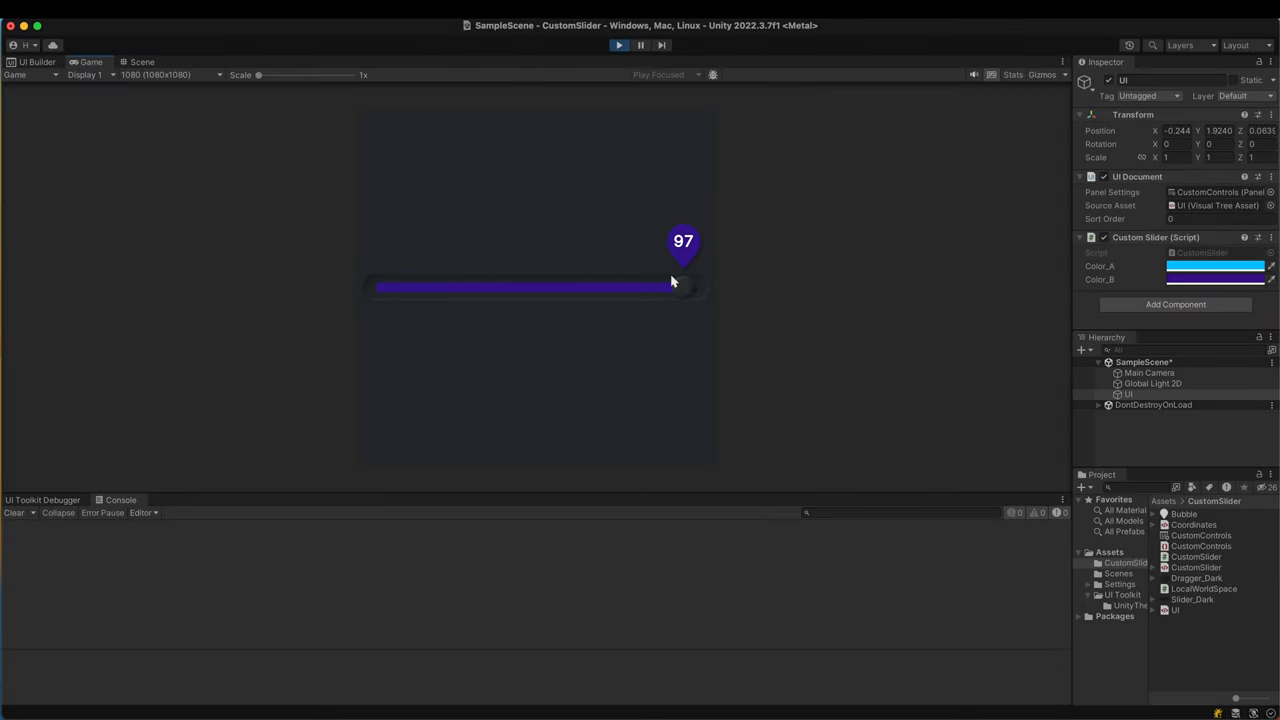
pyautogui.moveTo(684, 286); pyautogui.dragTo(552, 286)
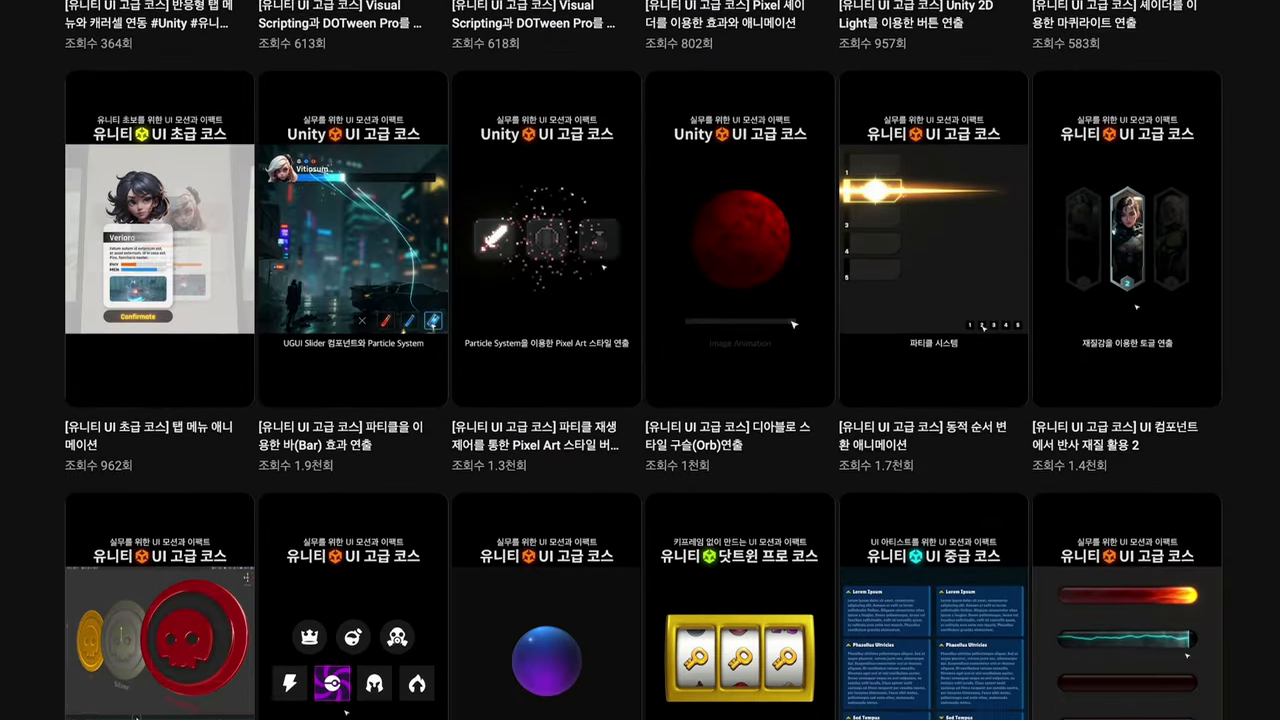
pyautogui.scroll(-3)
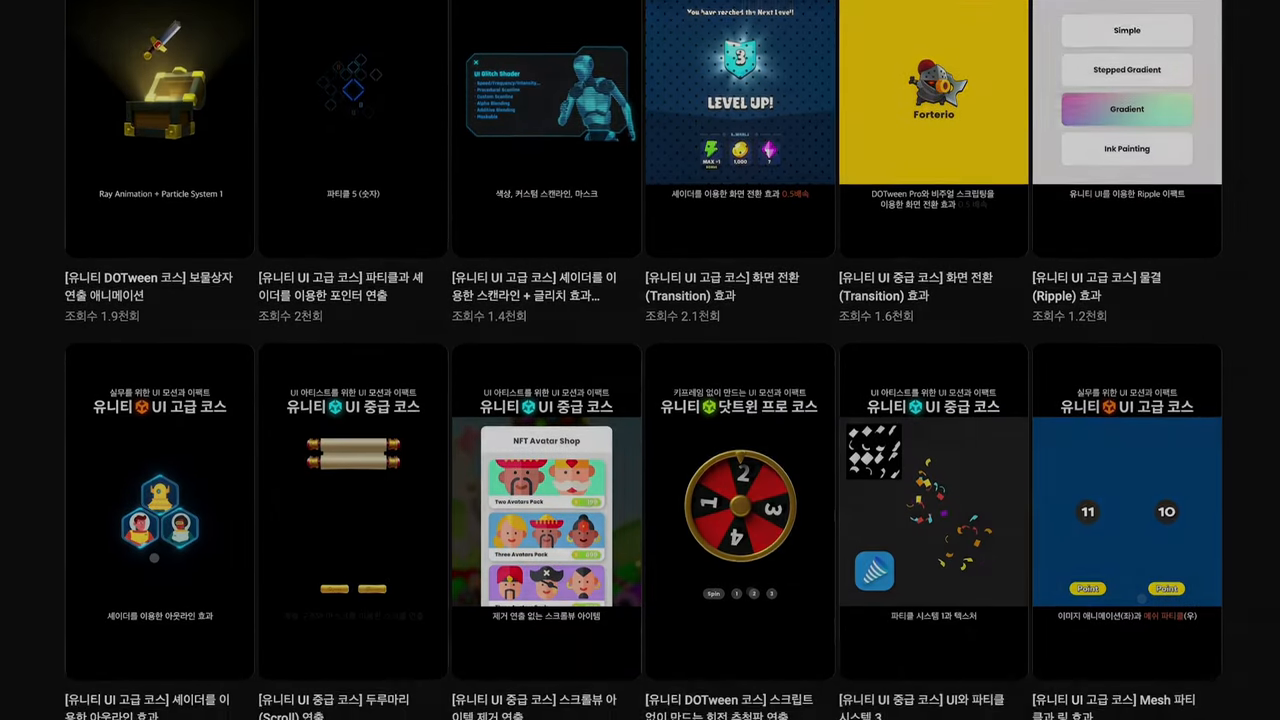